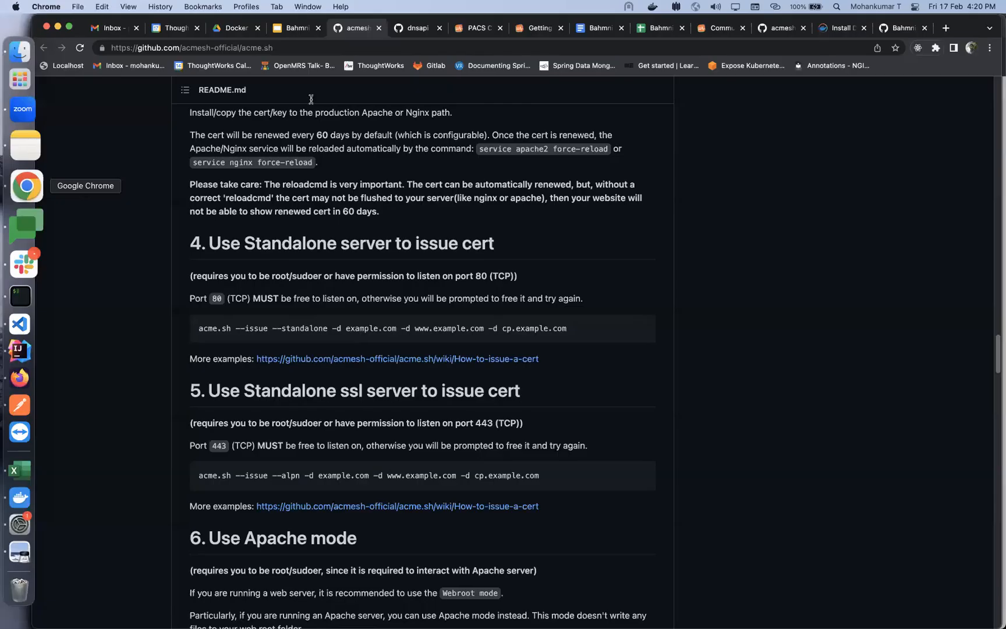
# Go to slide 8 'Development Setup' and open its bahmni.atlassian.net wiki link
pyautogui.click(295, 27)
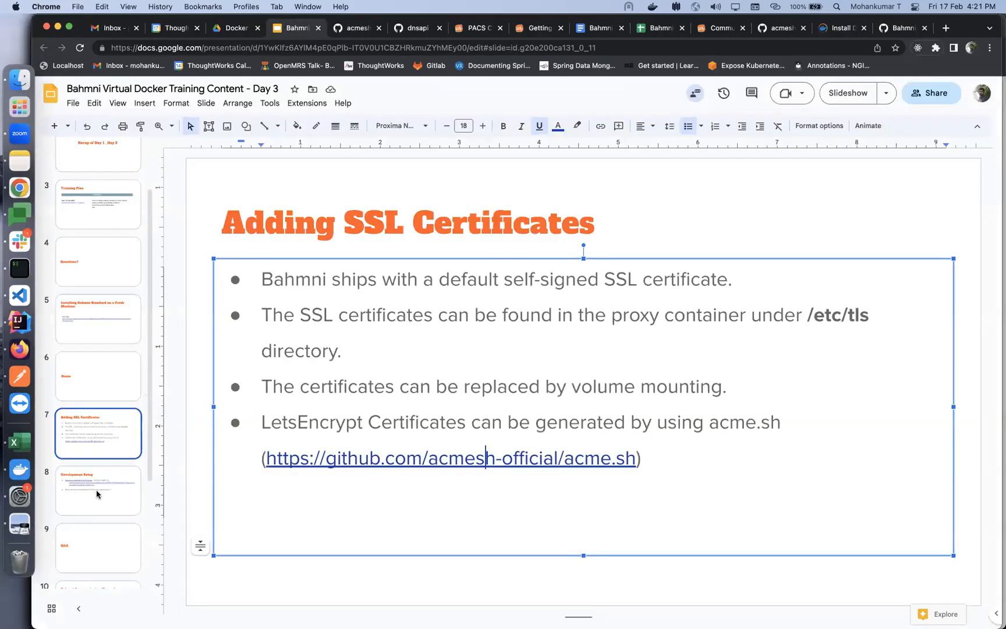
pyautogui.click(98, 489)
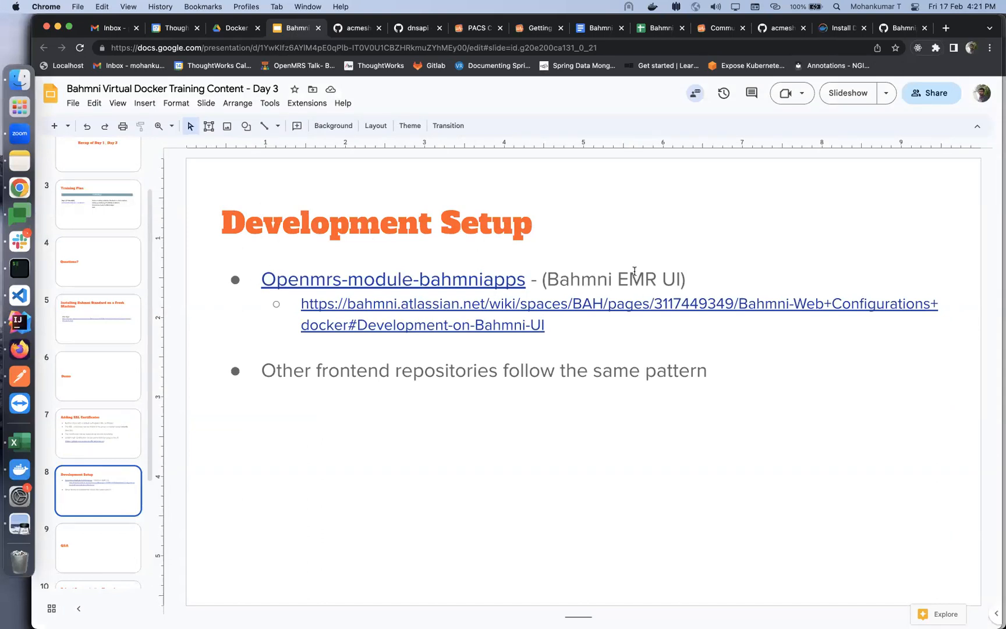
pyautogui.moveTo(426, 271)
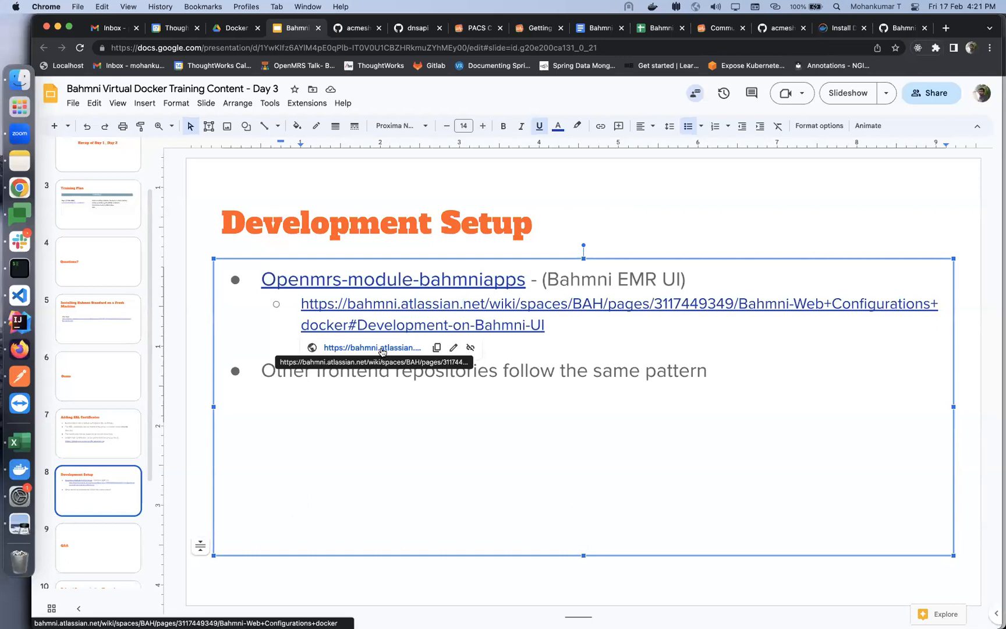
pyautogui.click(371, 347)
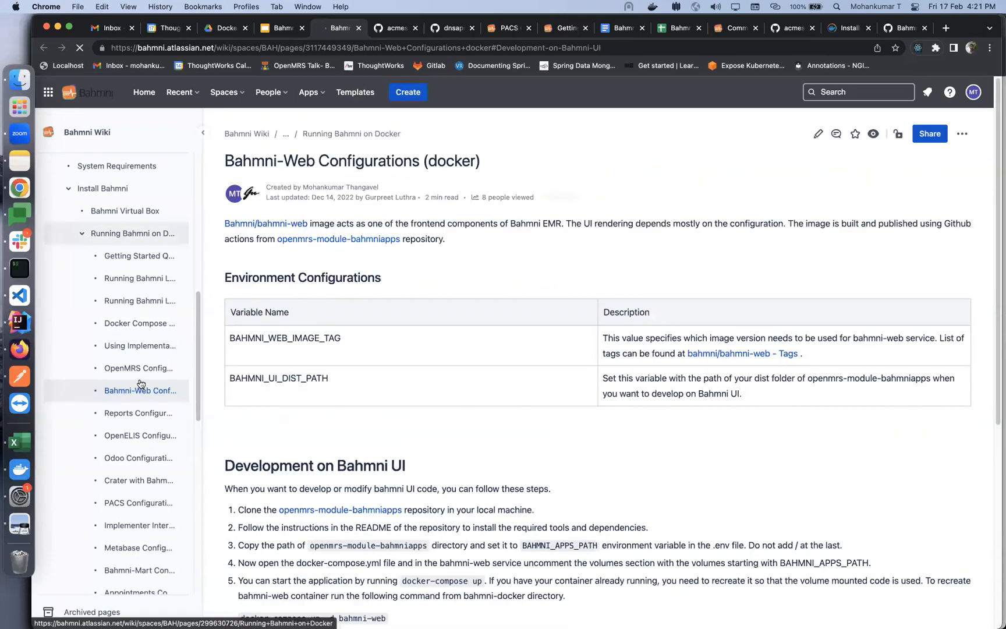
# Scroll the Bahmni-Web Configurations (docker) page down to the Development on Bahmni UI steps
pyautogui.scroll(-3)
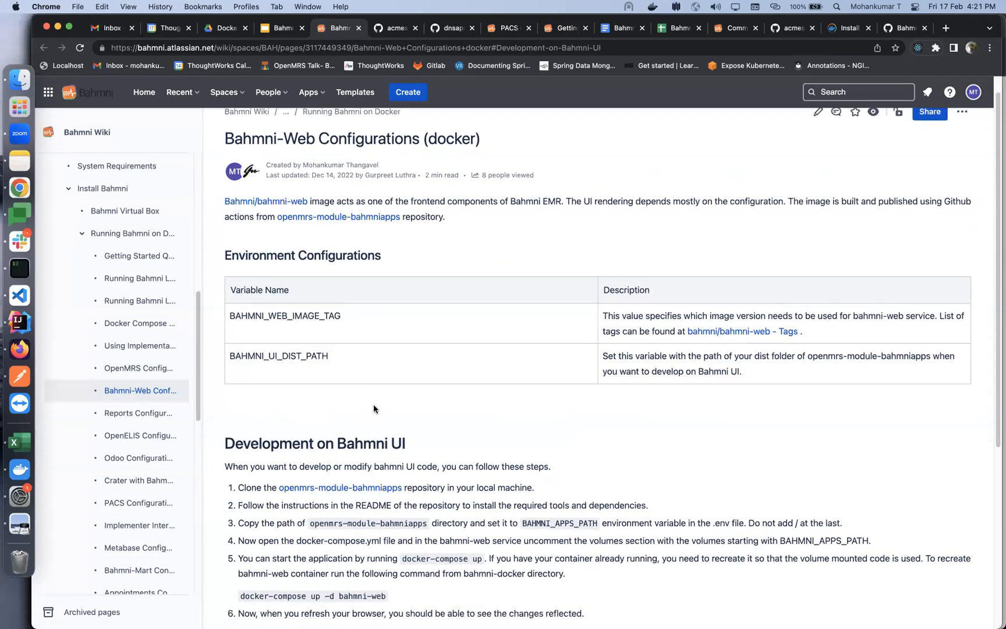
pyautogui.scroll(-3)
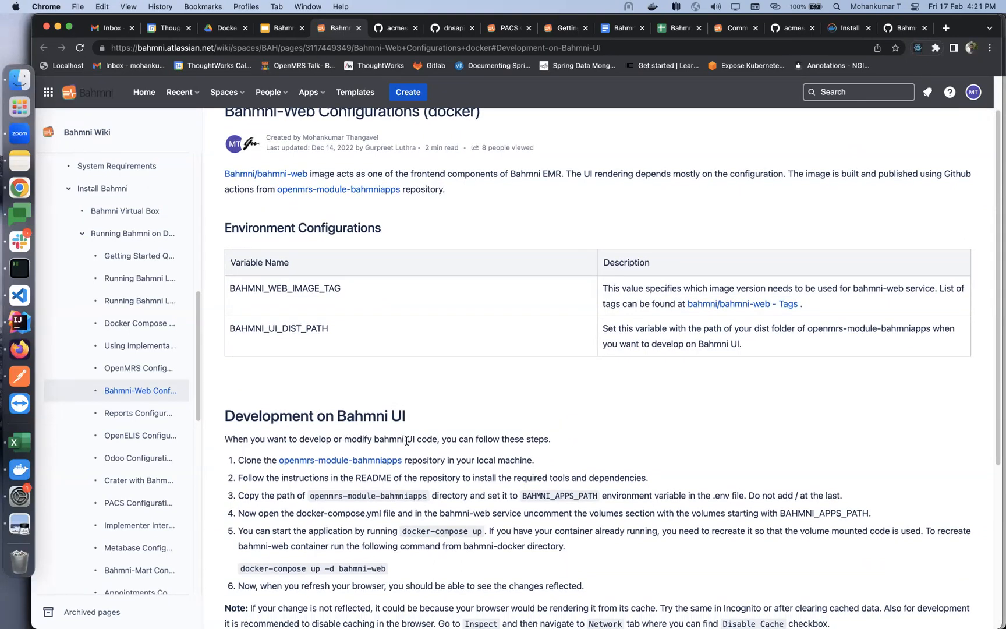
pyautogui.moveTo(520, 358)
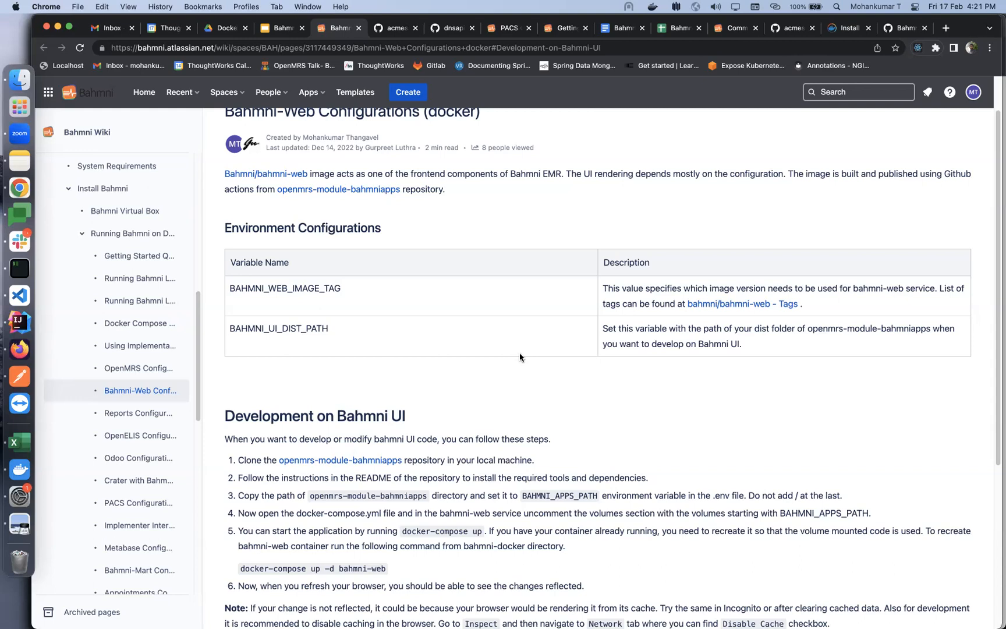
pyautogui.moveTo(514, 360)
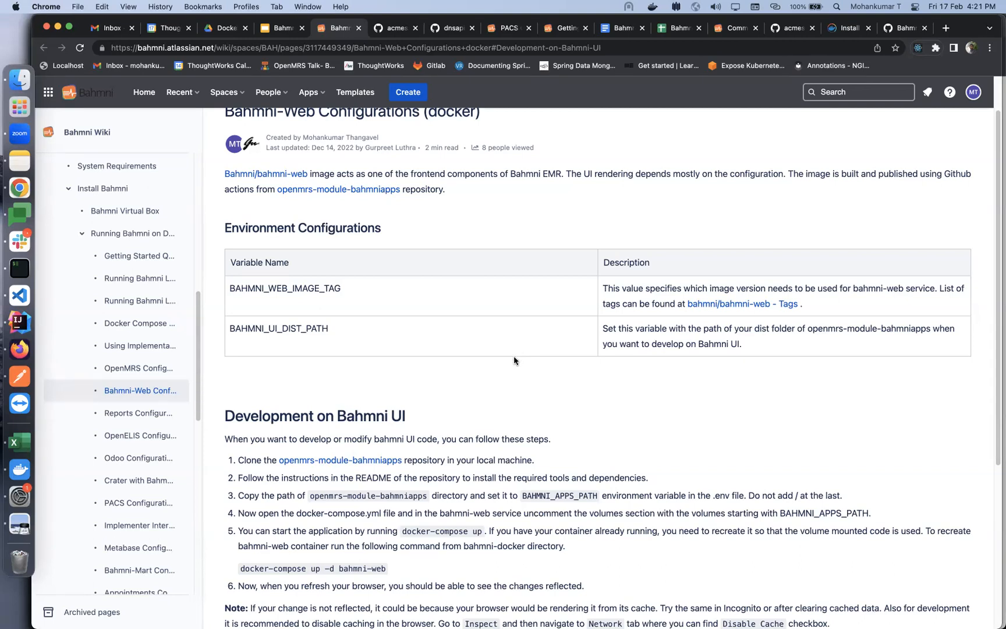
pyautogui.moveTo(512, 352)
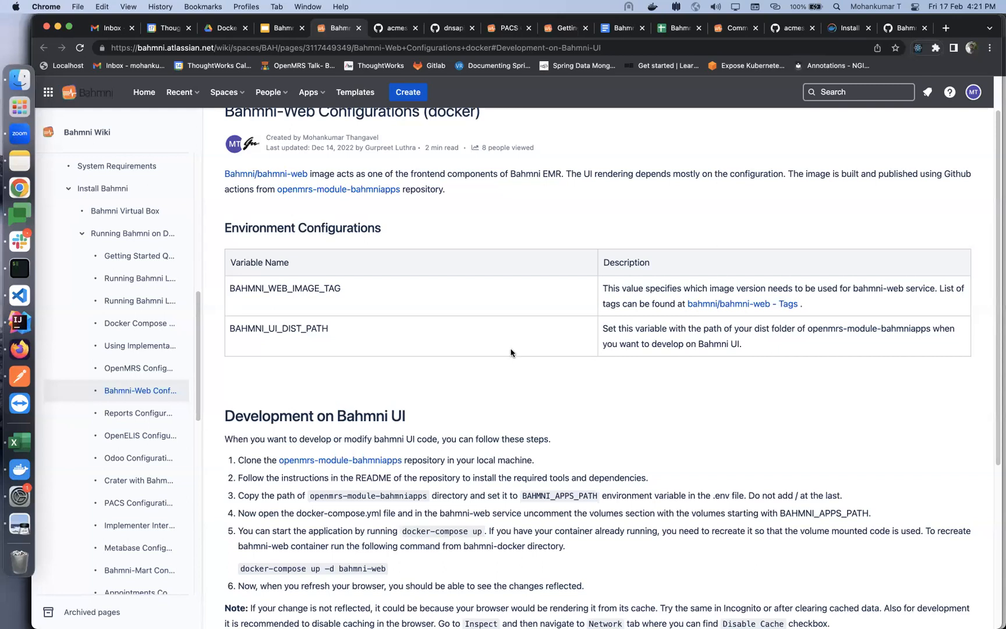
pyautogui.scroll(-3)
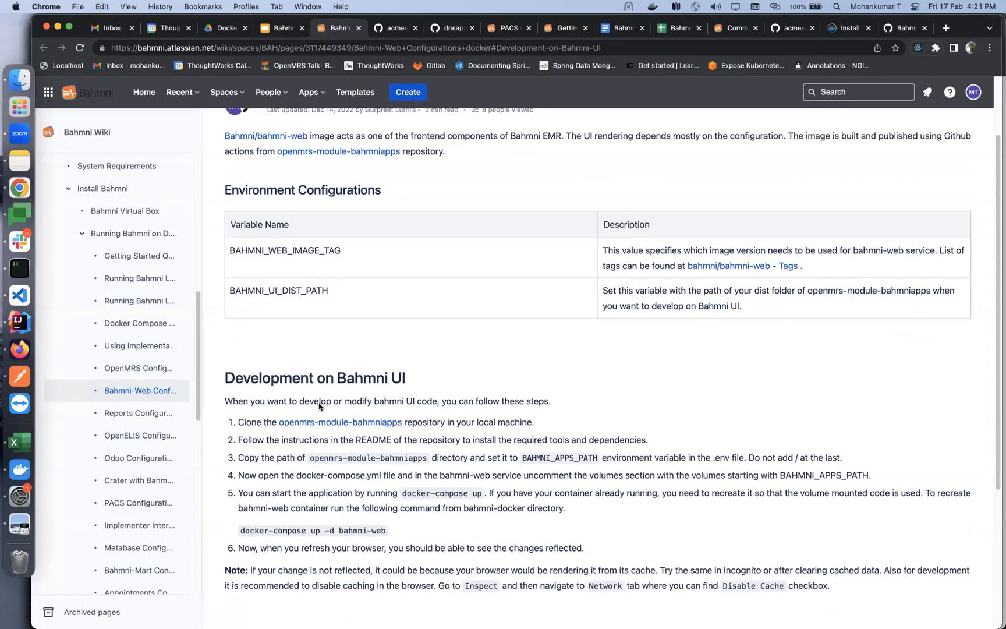
pyautogui.scroll(-3)
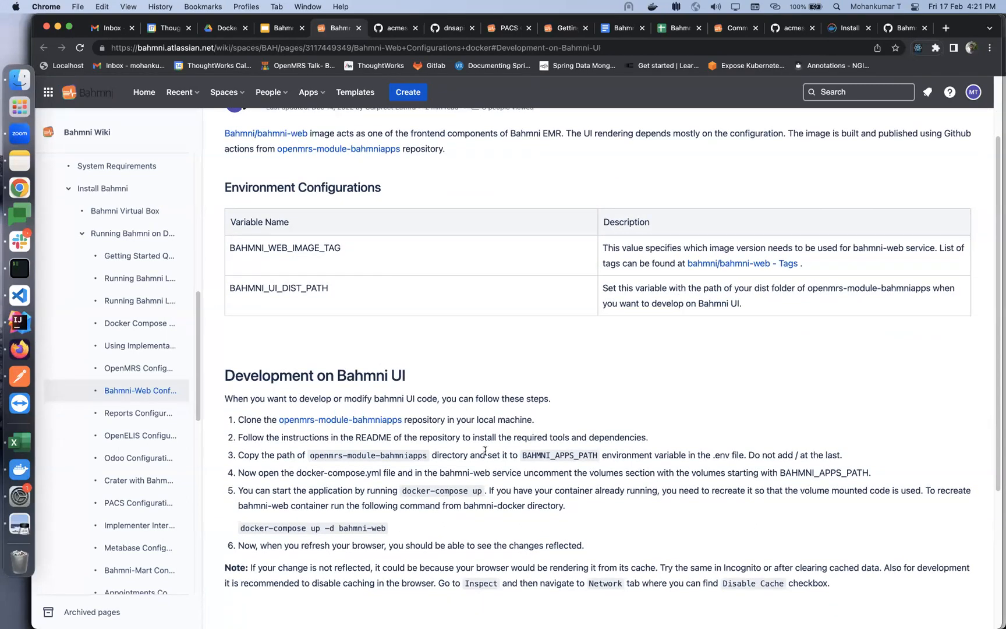
pyautogui.moveTo(313, 391)
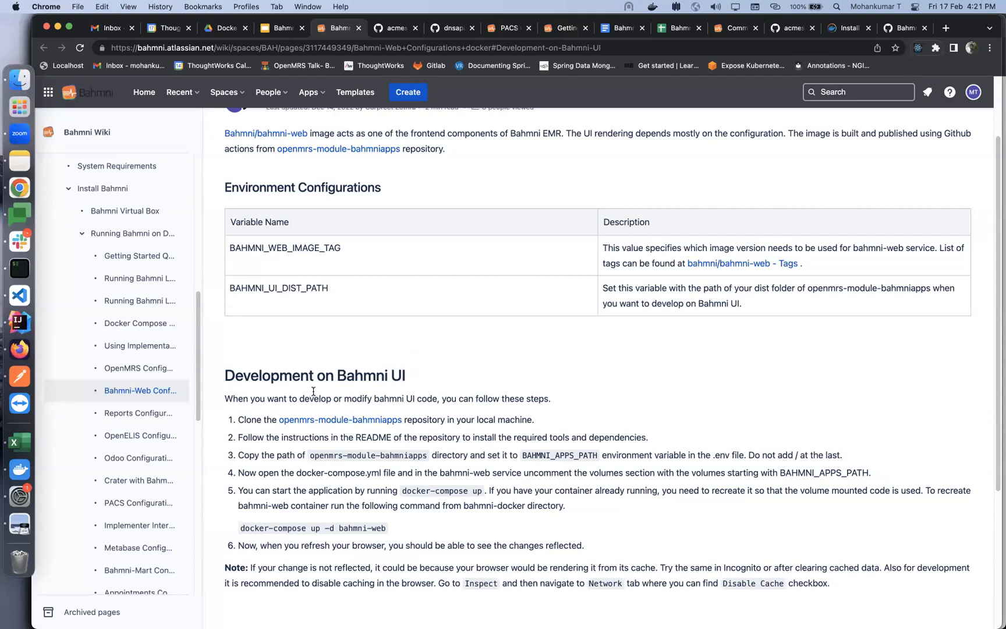
pyautogui.moveTo(594, 352)
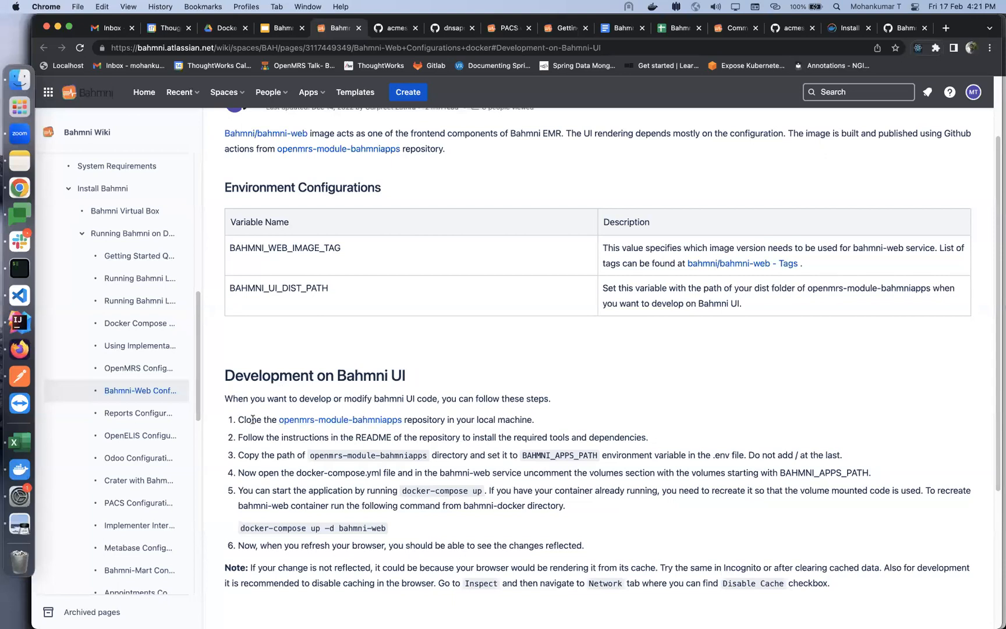
pyautogui.moveTo(341, 420)
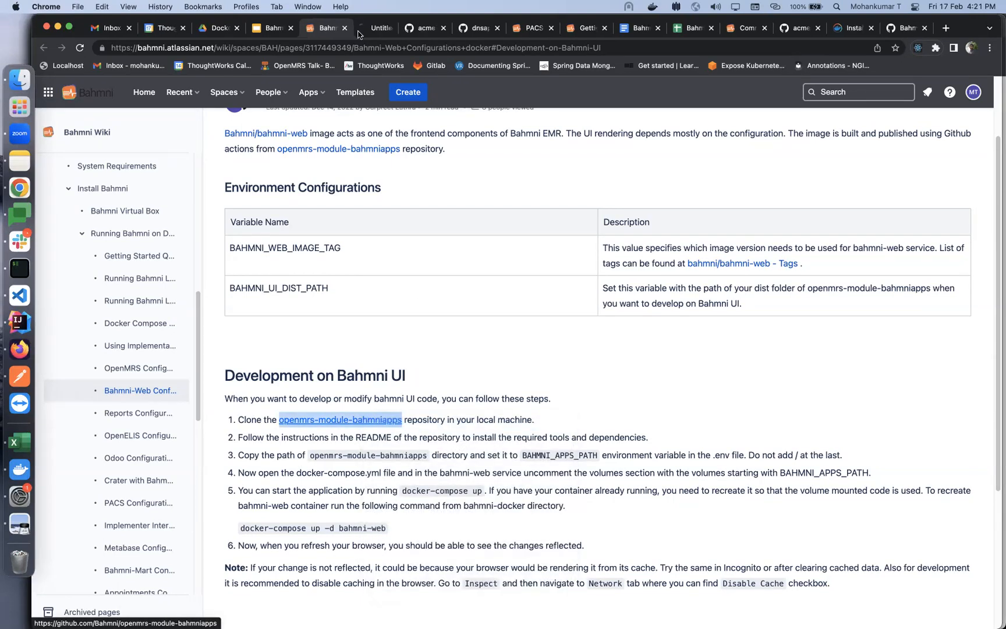
# Open the openmrs-module-bahmniapps repo, exit SSH and cd into bahmni-lite's openmrs-module-bahmniapps
pyautogui.click(340, 420)
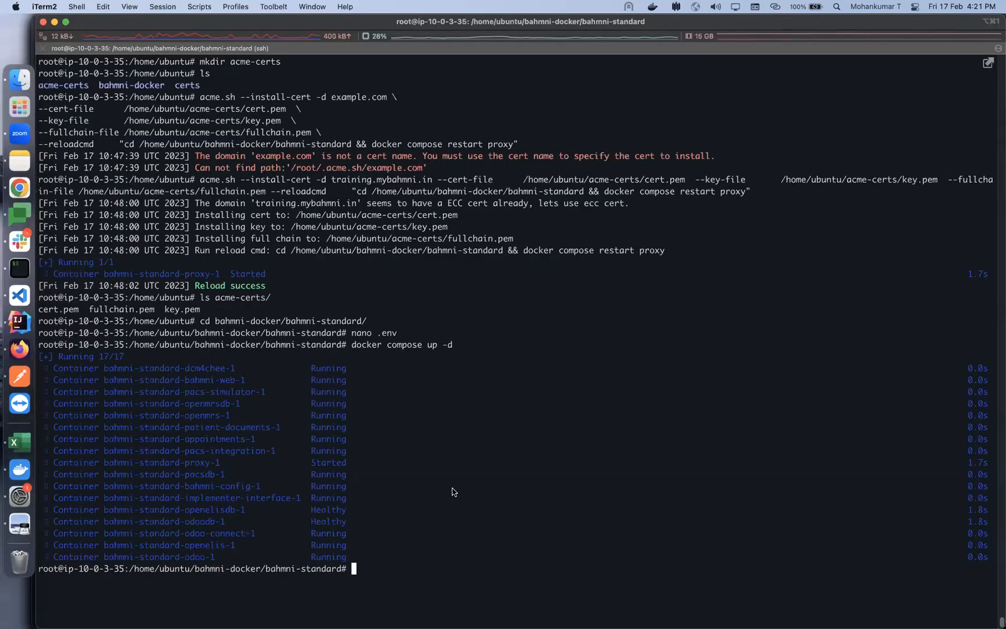
pyautogui.write('exit')
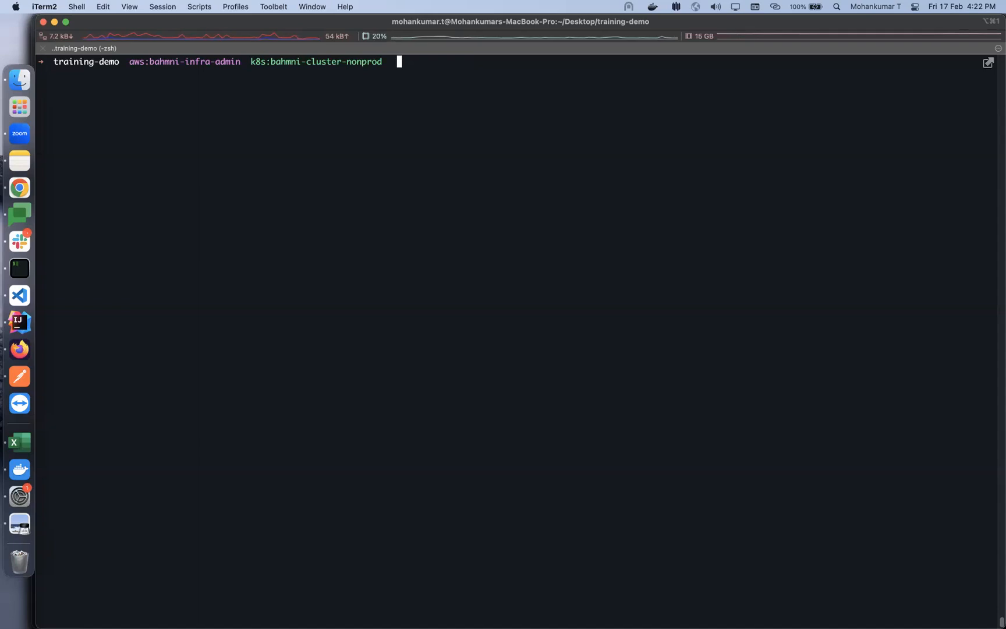
pyautogui.write('cd ../bahmni-lite')
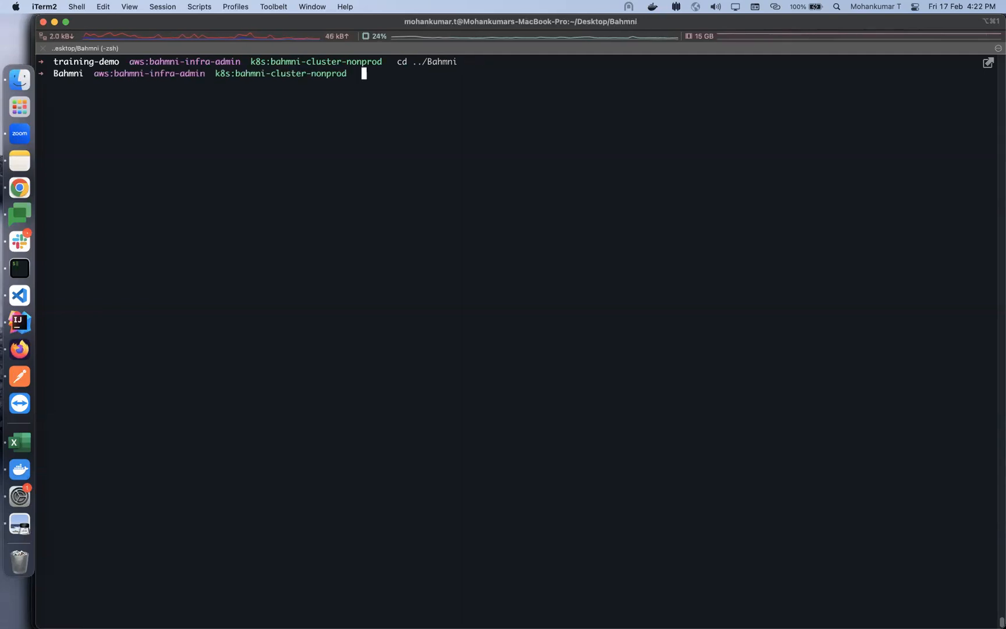
pyautogui.write('cd openmrs-module-bahmniapps')
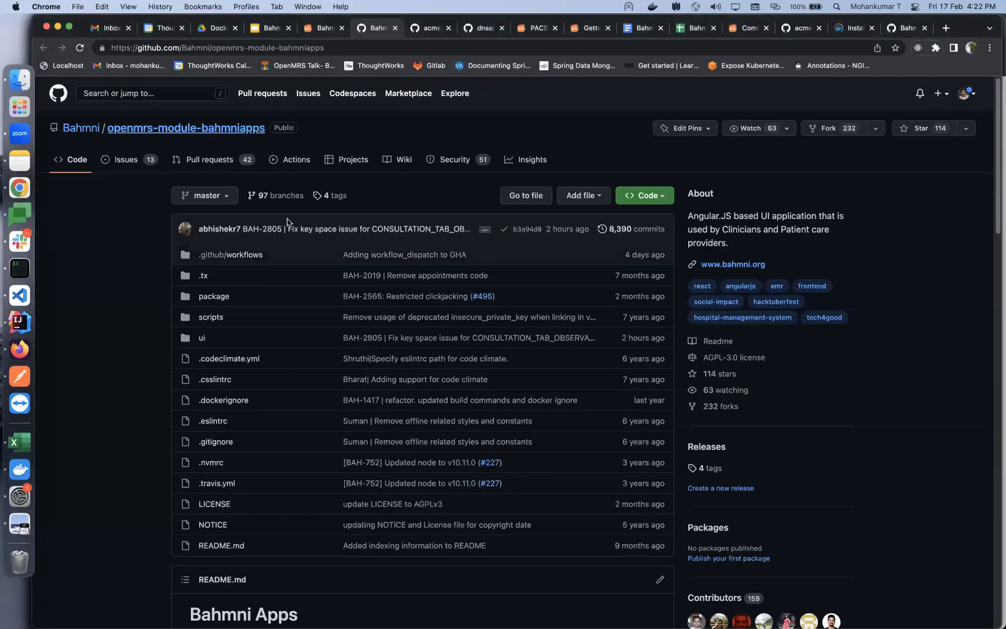
# Scroll the openmrs-module-bahmniapps README down to its Build section
pyautogui.scroll(-3)
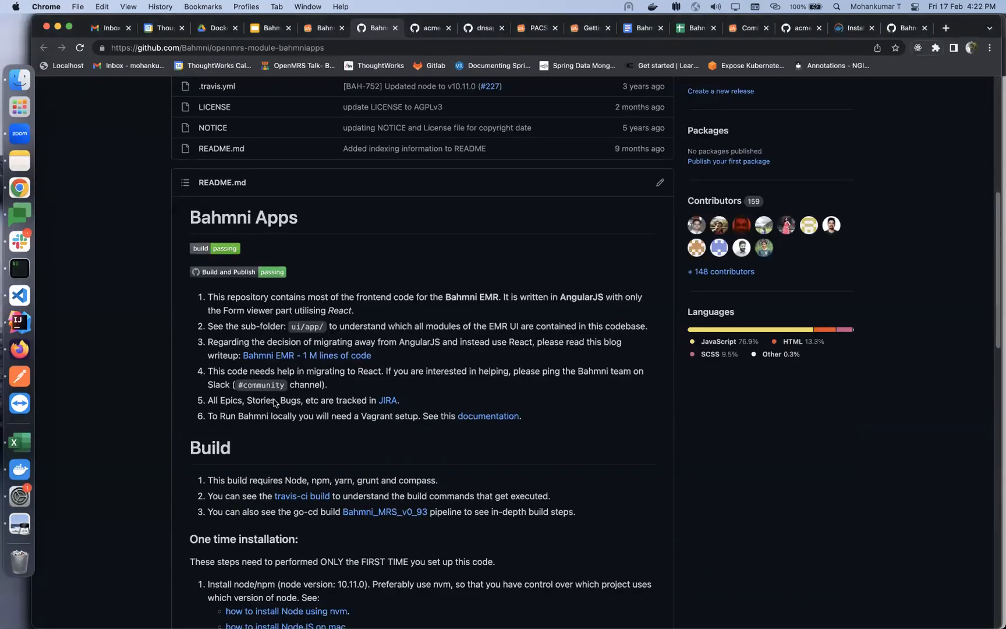
pyautogui.scroll(-3)
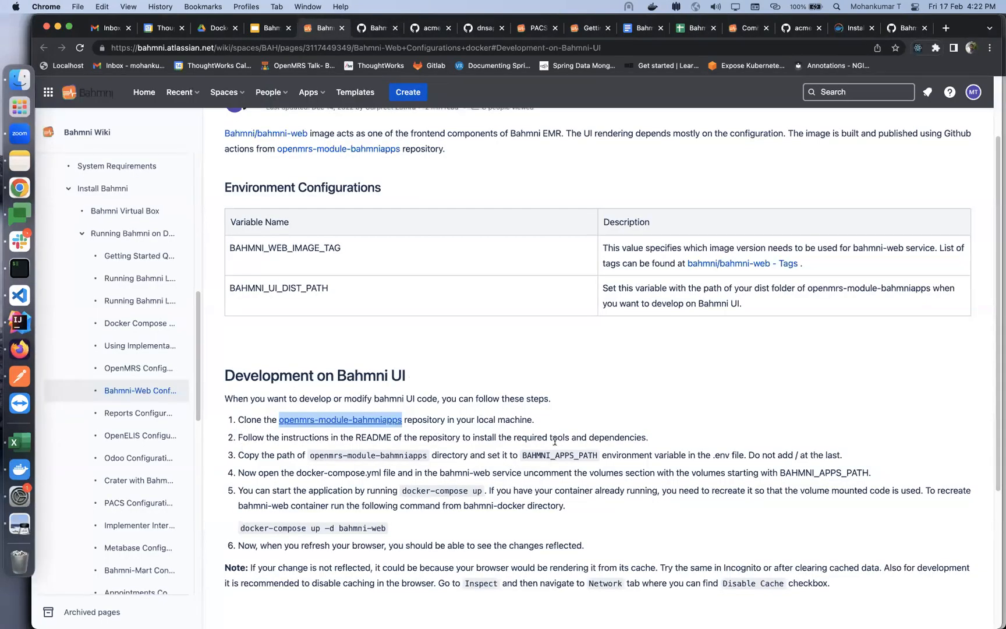
pyautogui.moveTo(623, 430)
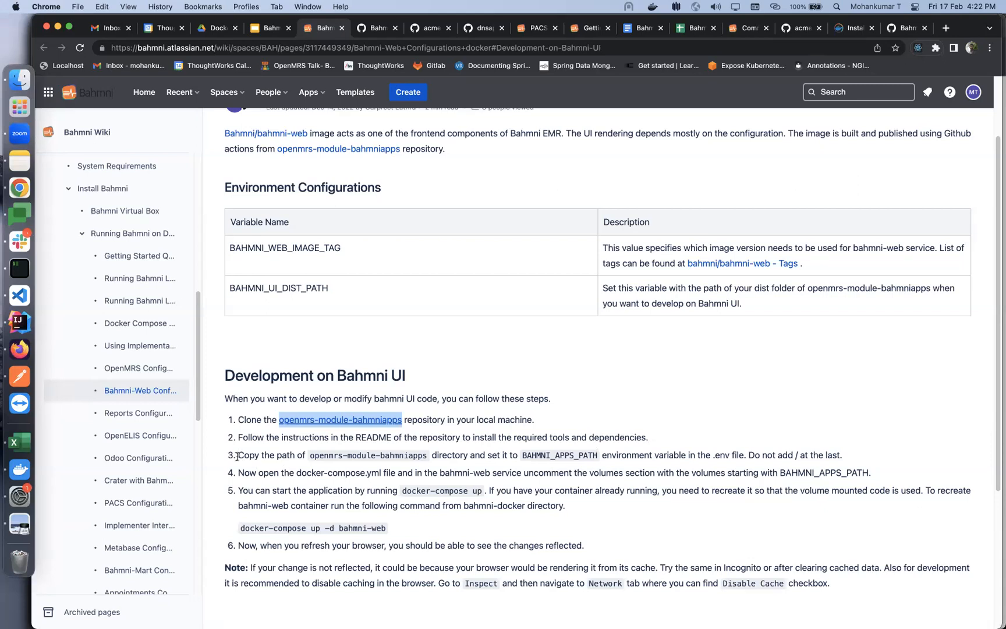
pyautogui.moveTo(468, 467)
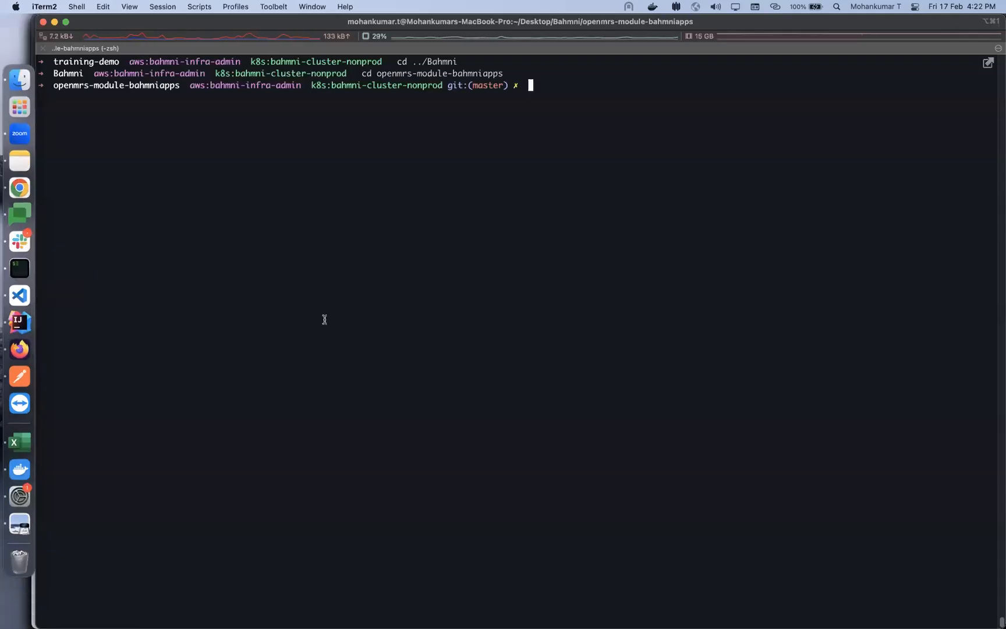
# Print the full path of the openmrs-module-bahmniapps folder with pwd
pyautogui.write('pwd')
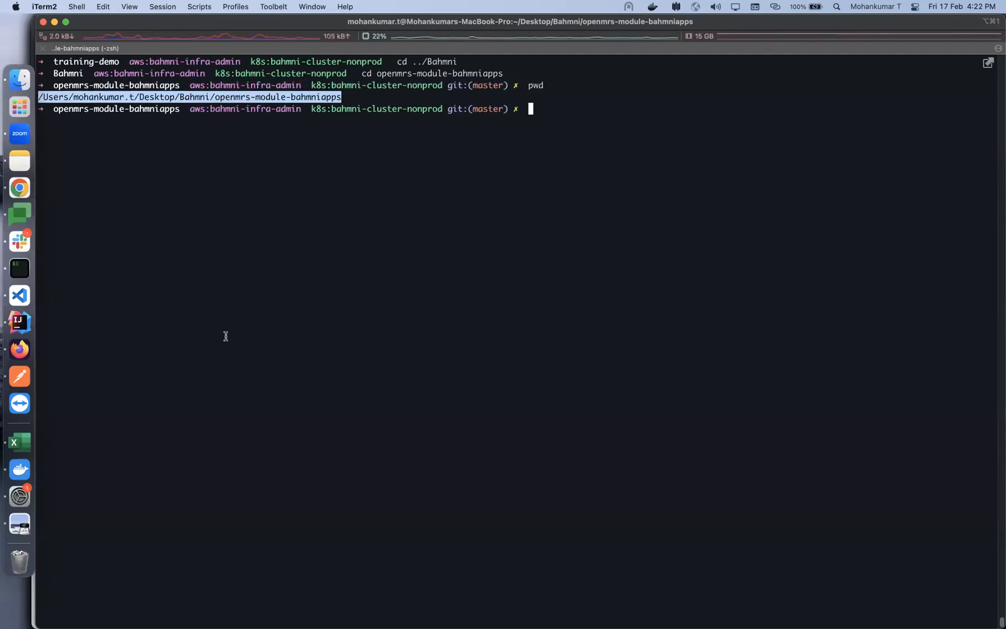
pyautogui.moveTo(19, 186)
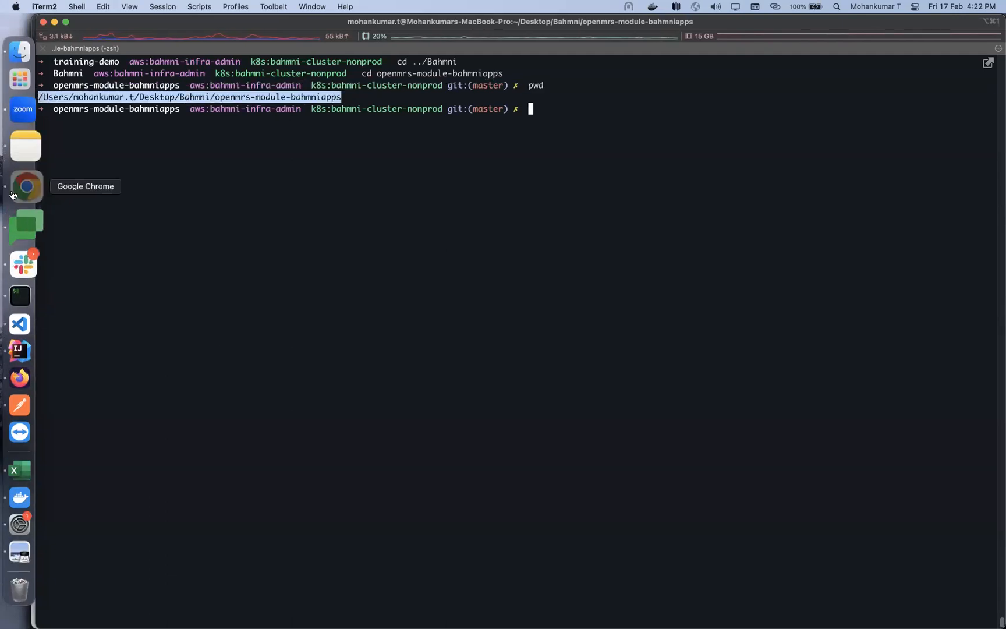
# Review the wiki's Development on Bahmni UI steps, then bring up VS Code's bahmni-lite .env
pyautogui.click(25, 187)
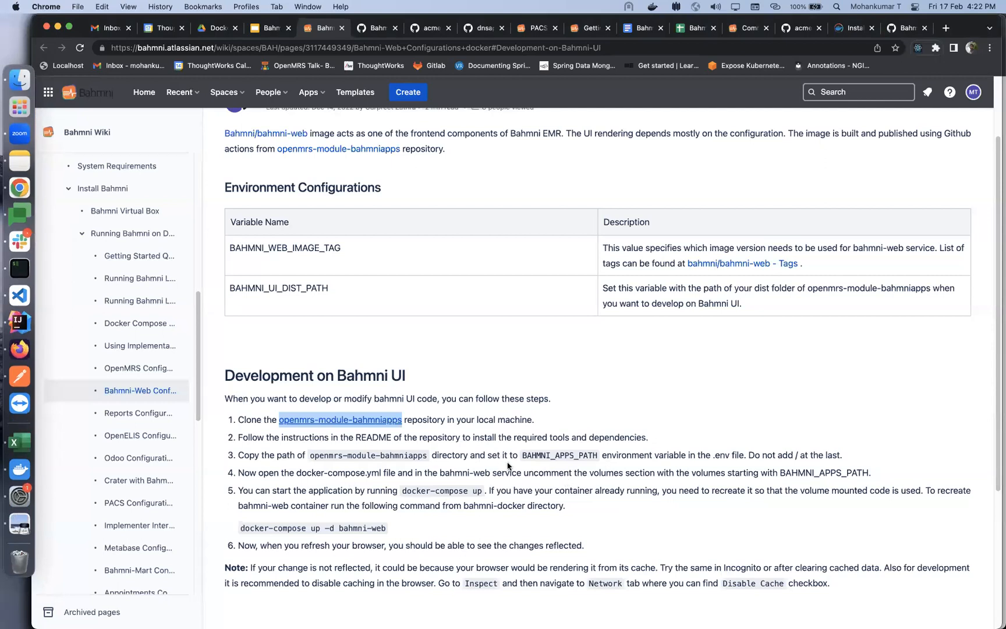
pyautogui.moveTo(748, 452)
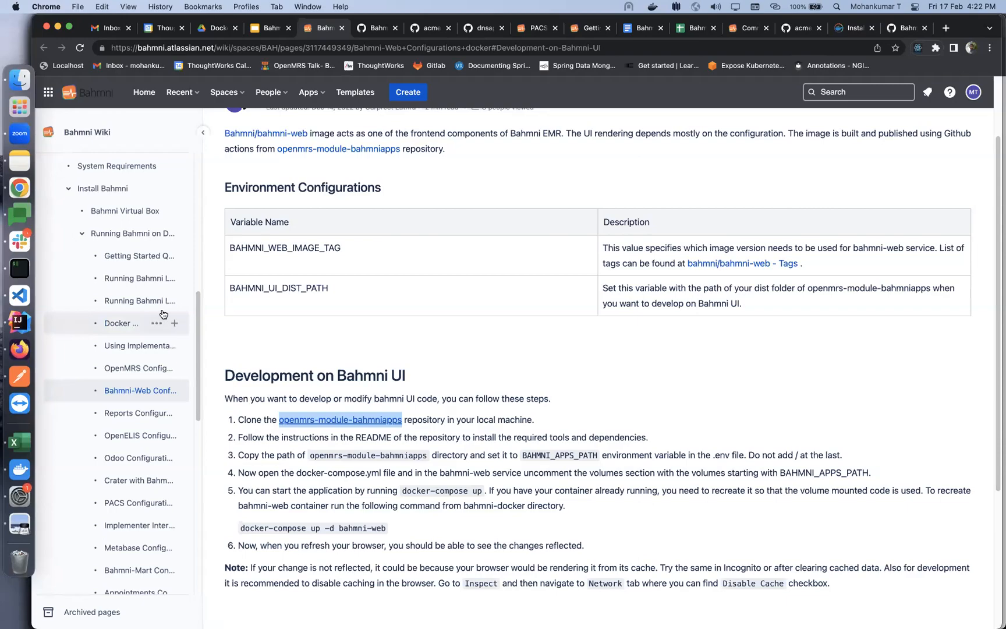
pyautogui.click(19, 294)
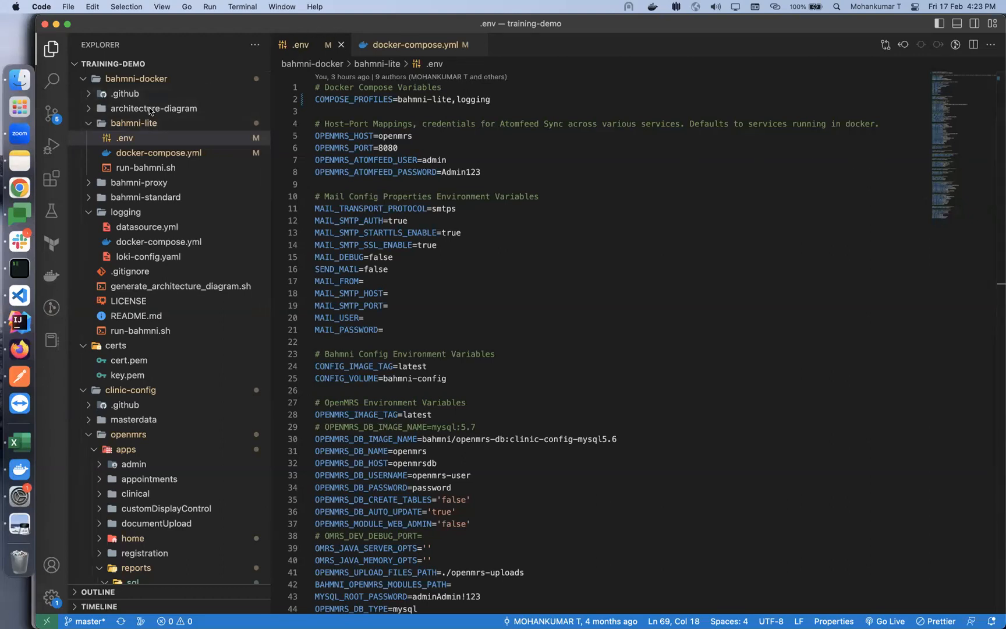
# Search the .env file for BAHMNI_A to reach the BAHMNI_APPS_PATH entry
pyautogui.click(365, 281)
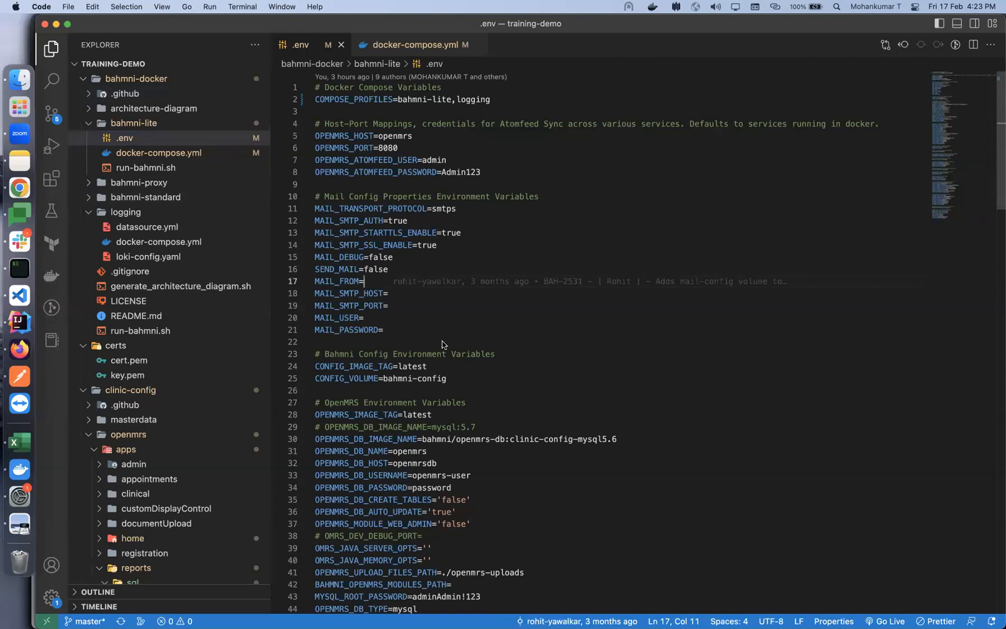
pyautogui.scroll(-3)
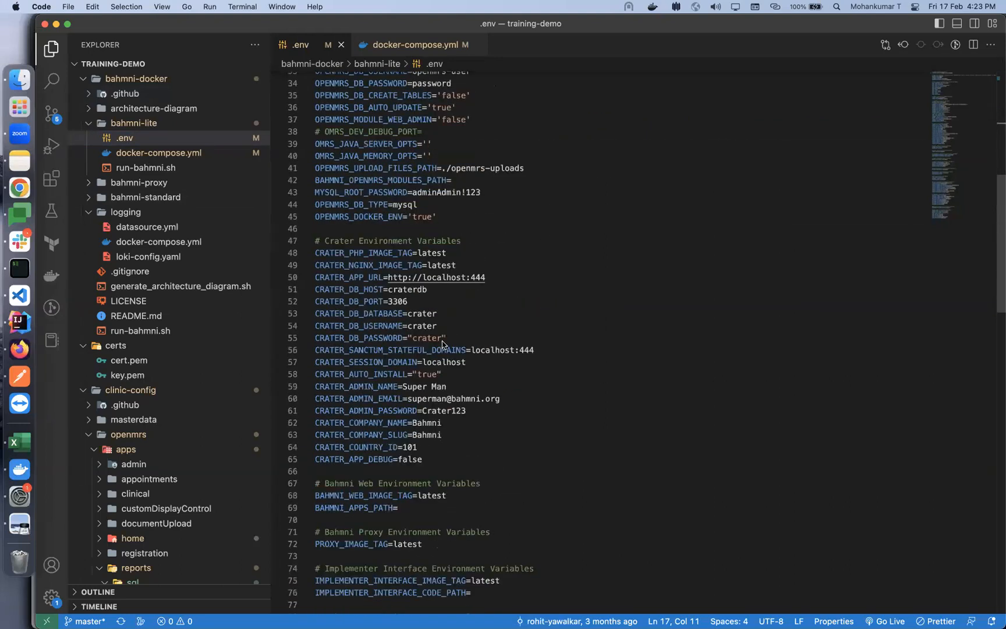
pyautogui.write('BAH')
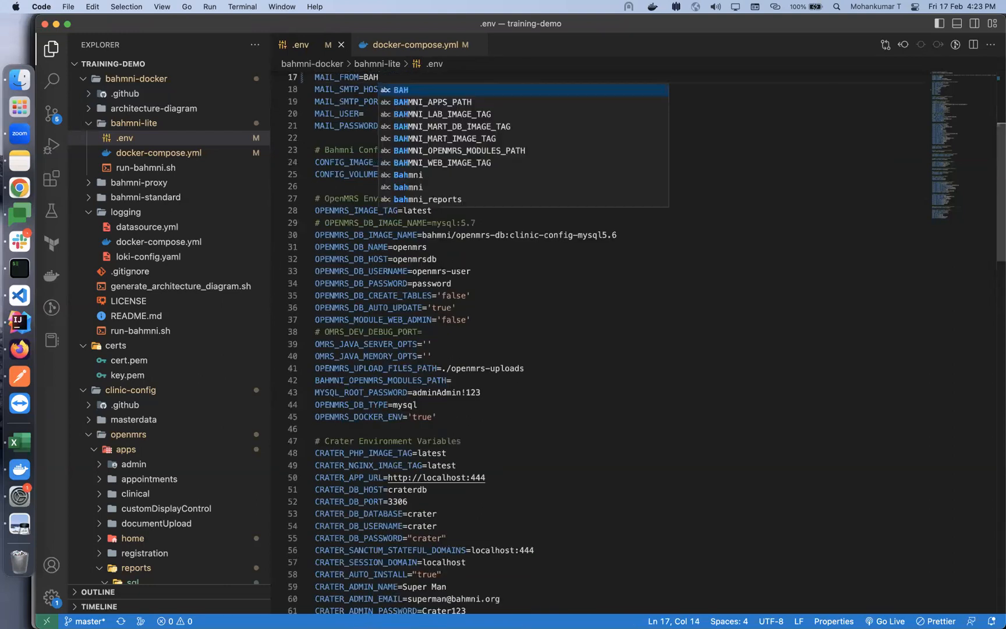
pyautogui.press('backspace')
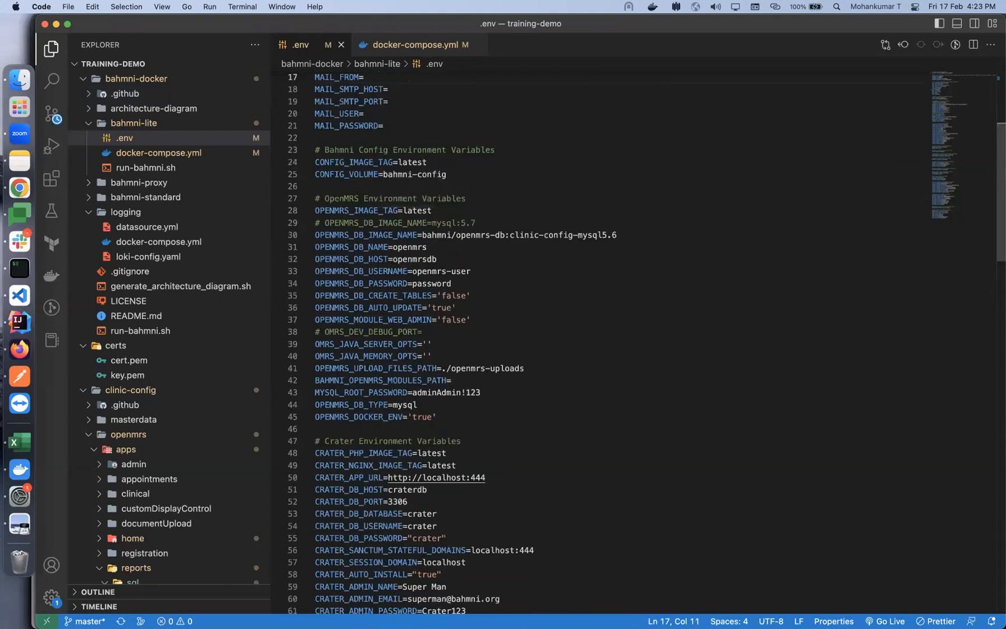
pyautogui.write('B')
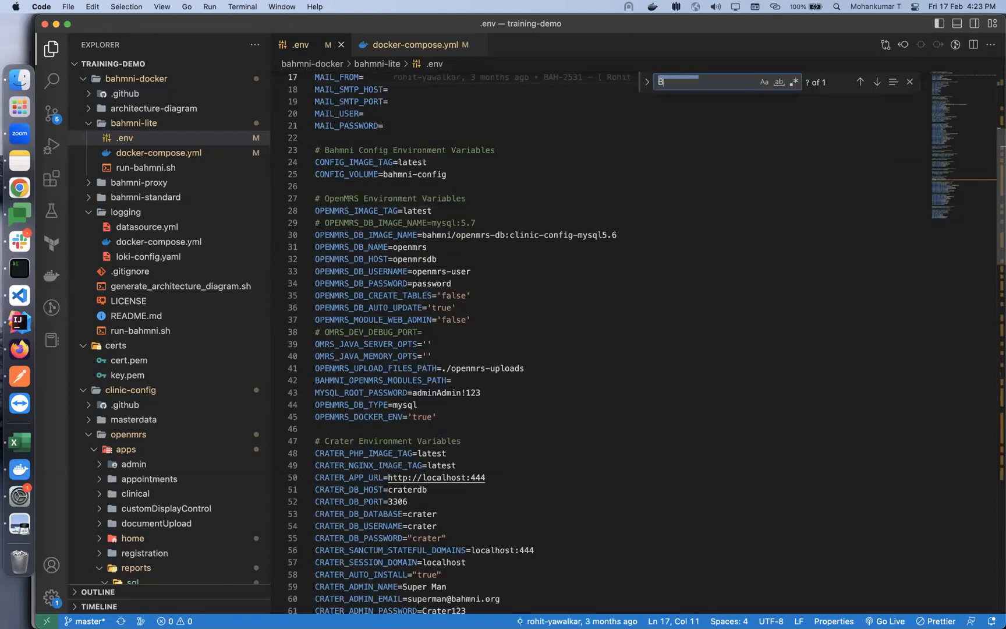
pyautogui.write('BAHMNI_APP')
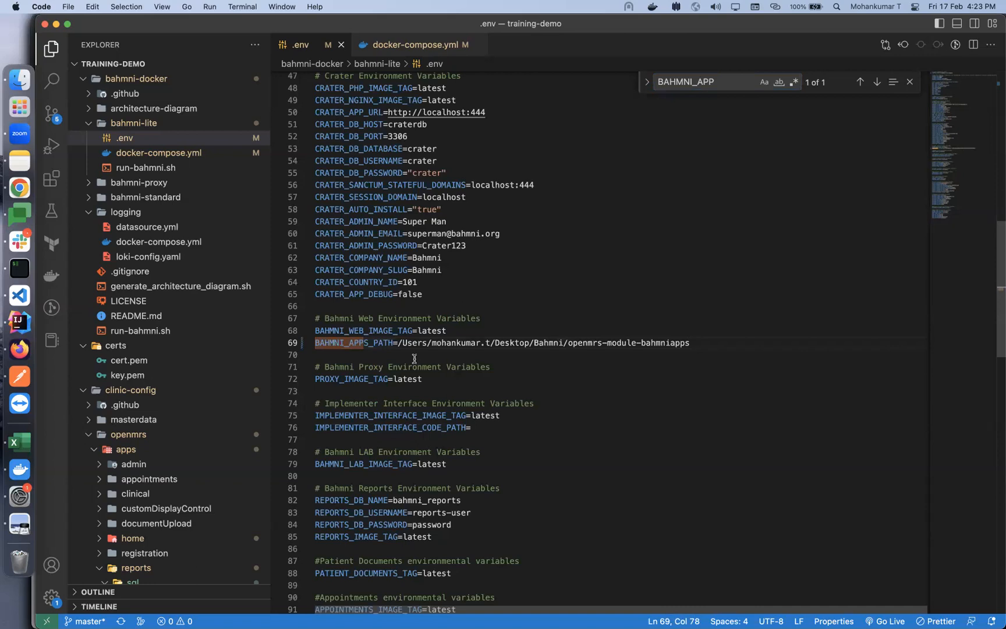
pyautogui.click(25, 188)
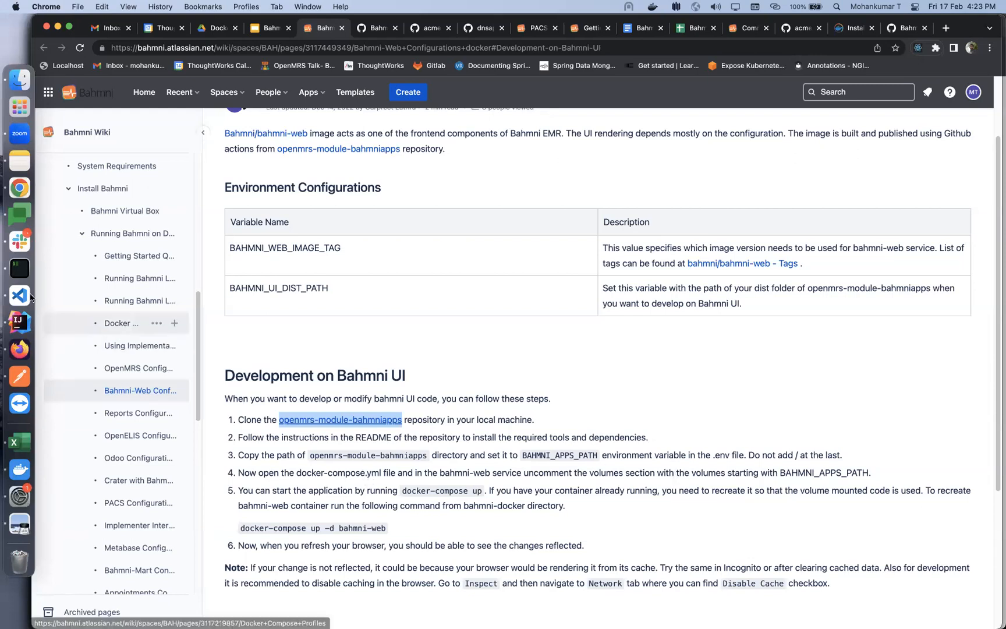
# Find 'bah' in docker-compose.yml and select bahmni-web's commented BAHMNI_APPS_PATH volume lines
pyautogui.click(19, 297)
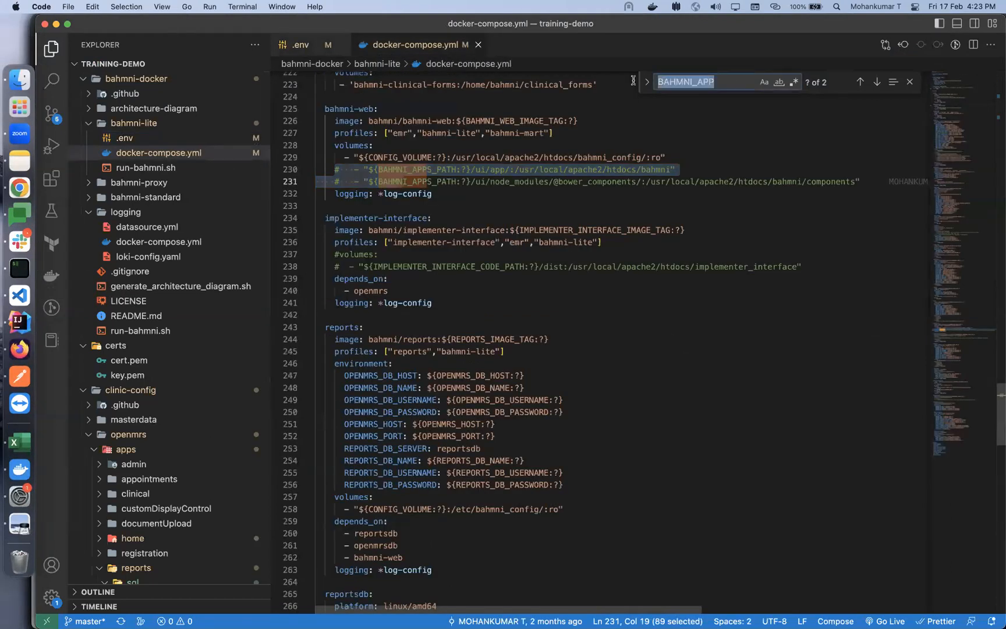
pyautogui.write('bahmni-web')
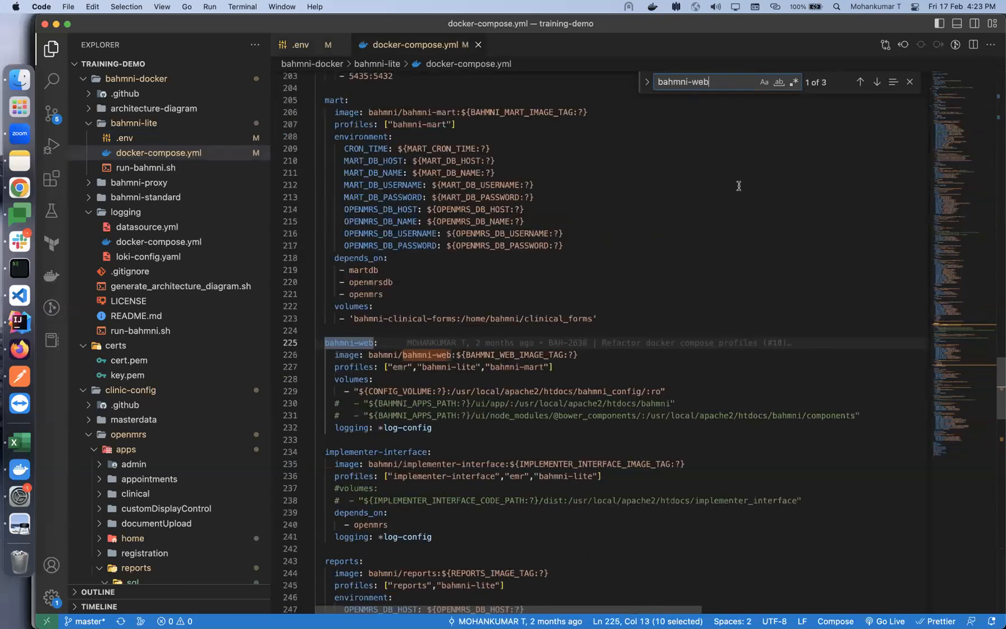
pyautogui.moveTo(338, 405)
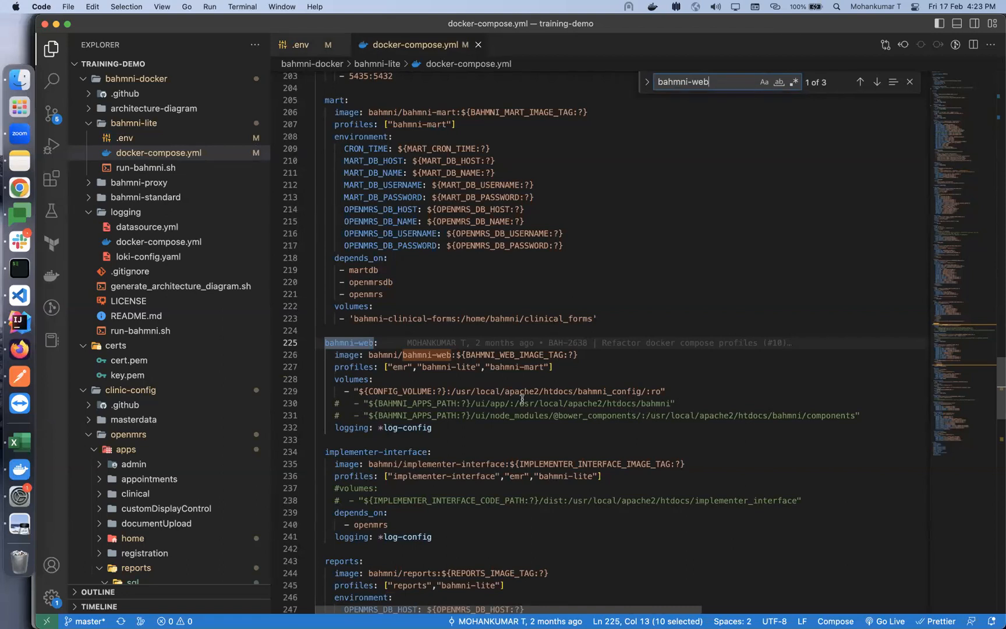
pyautogui.moveTo(350, 342); pyautogui.dragTo(507, 415)
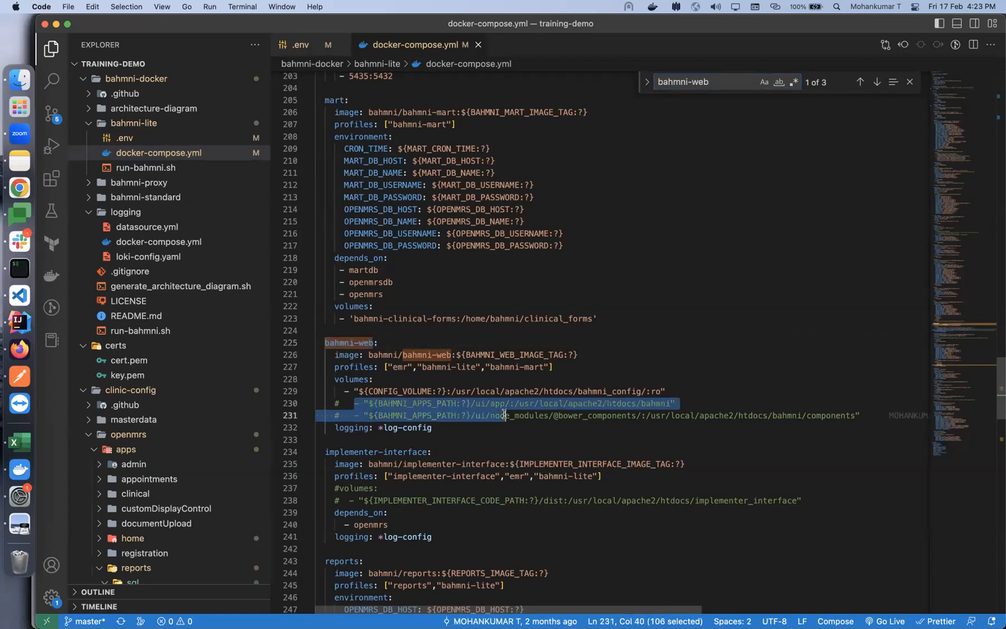
pyautogui.click(875, 82)
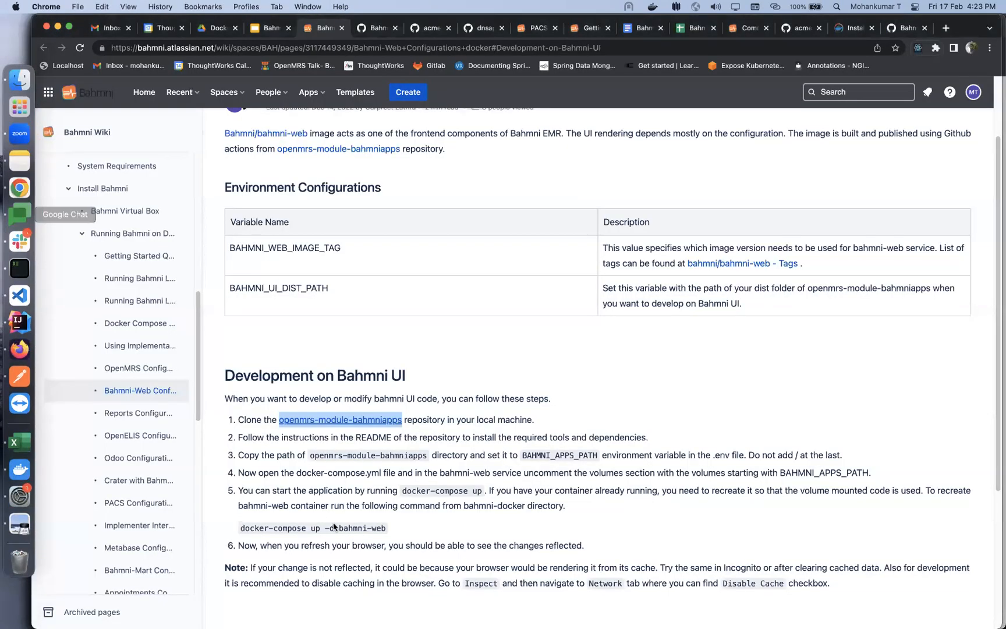
pyautogui.moveTo(420, 500)
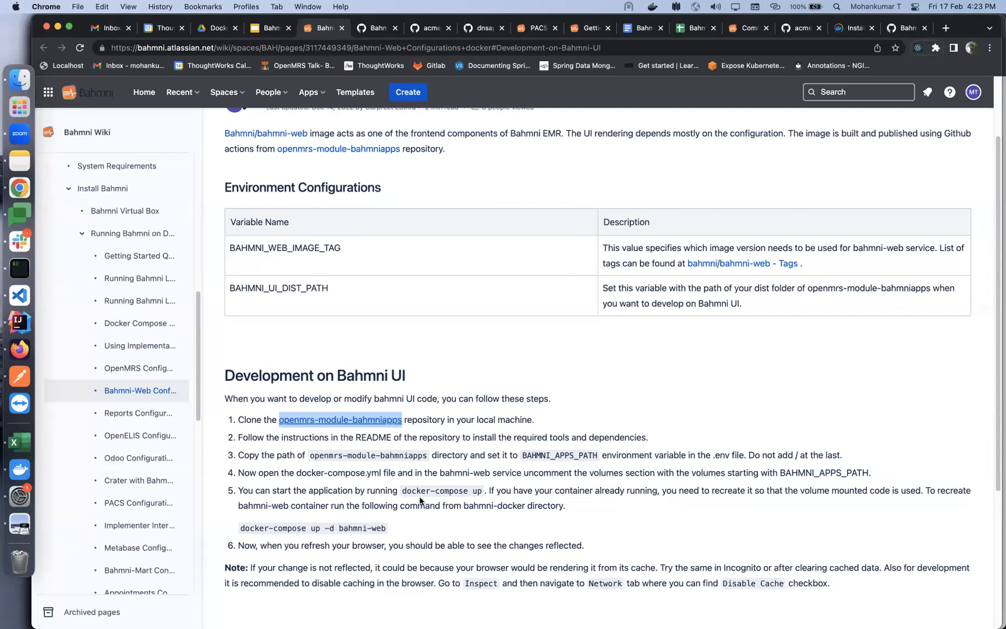
pyautogui.click(19, 269)
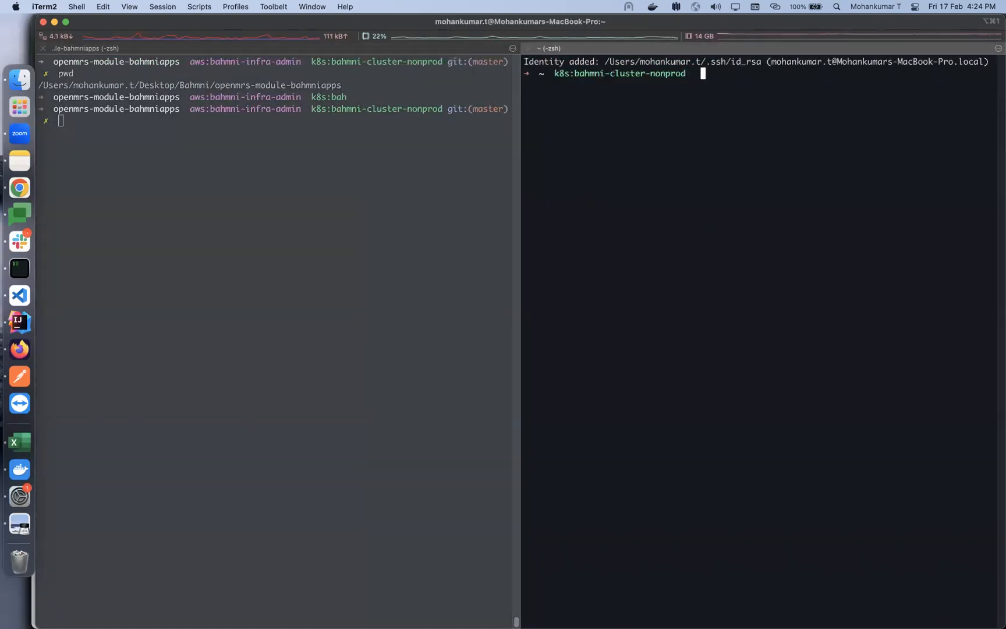
# Jump to training-demo's bahmni-docker/bahmni-lite and follow the bahmni-web compose logs
pyautogui.write('j training-demo')
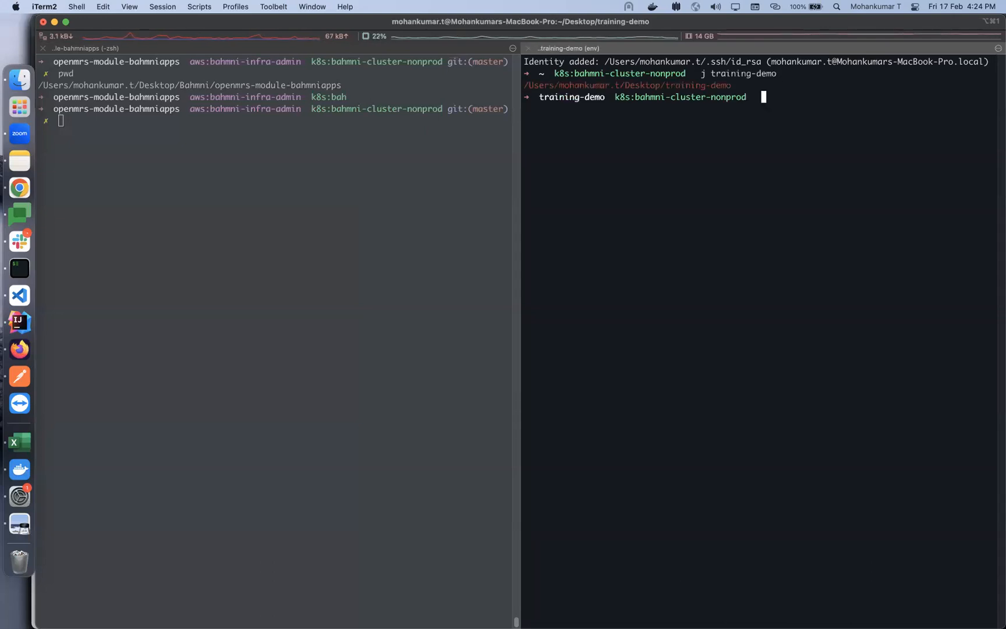
pyautogui.write('cd bahmni-docker/bahmni-lite')
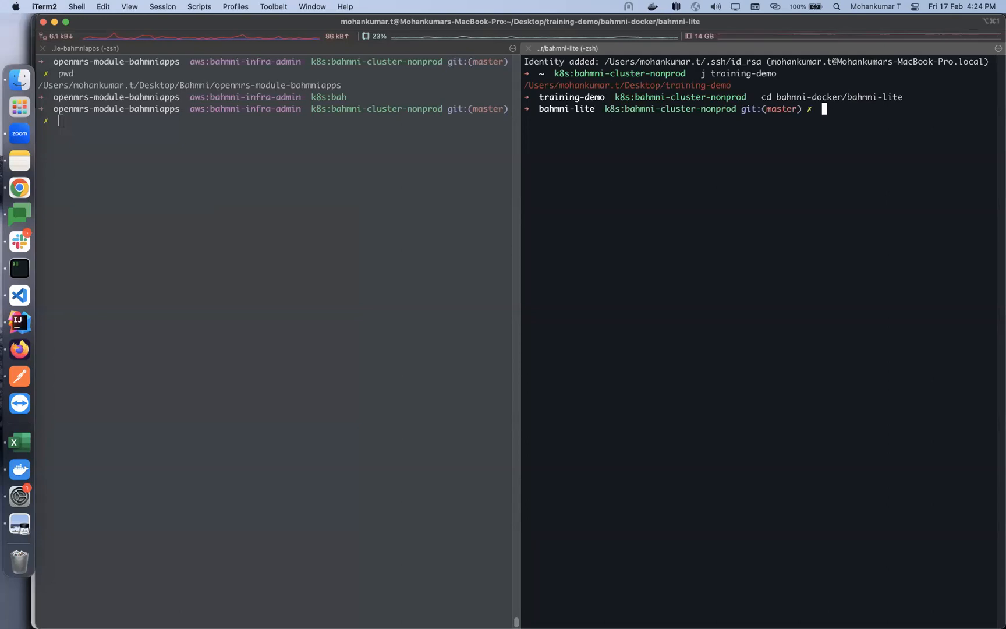
pyautogui.write('docker compose logs -f bahmni-web')
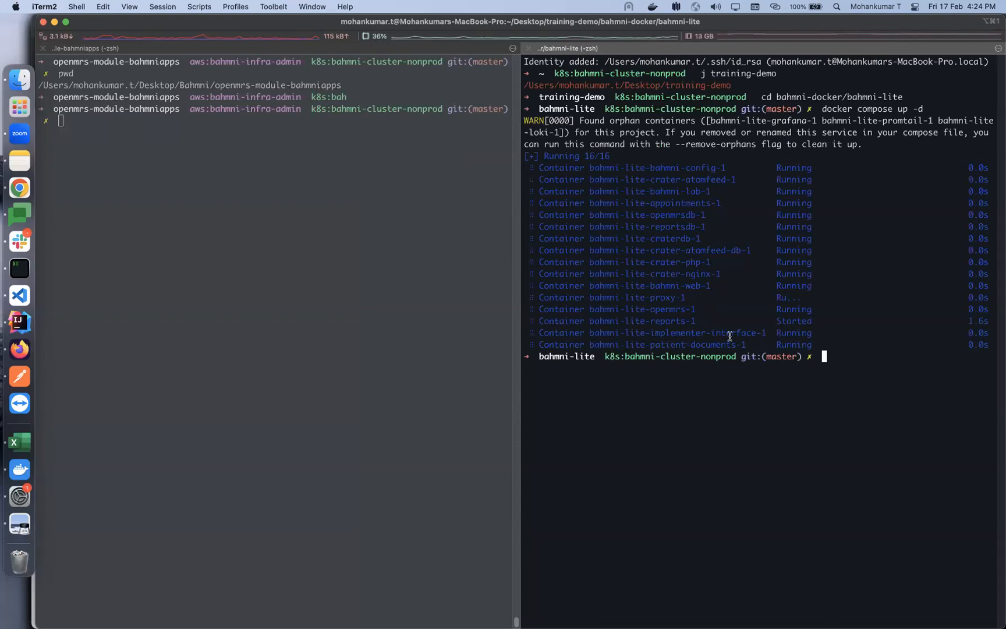
pyautogui.moveTo(19, 183)
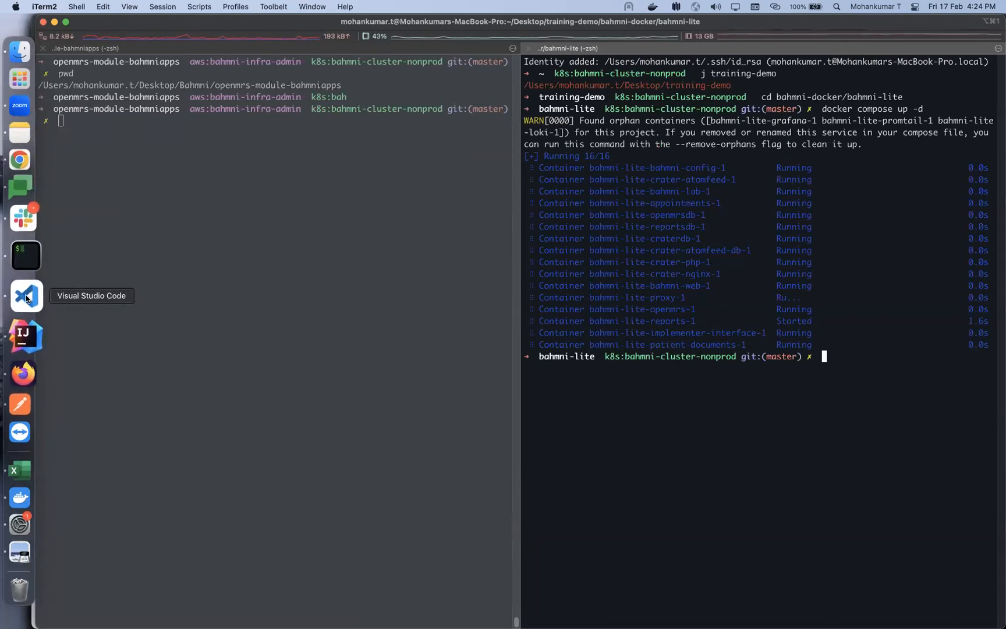
pyautogui.click(26, 296)
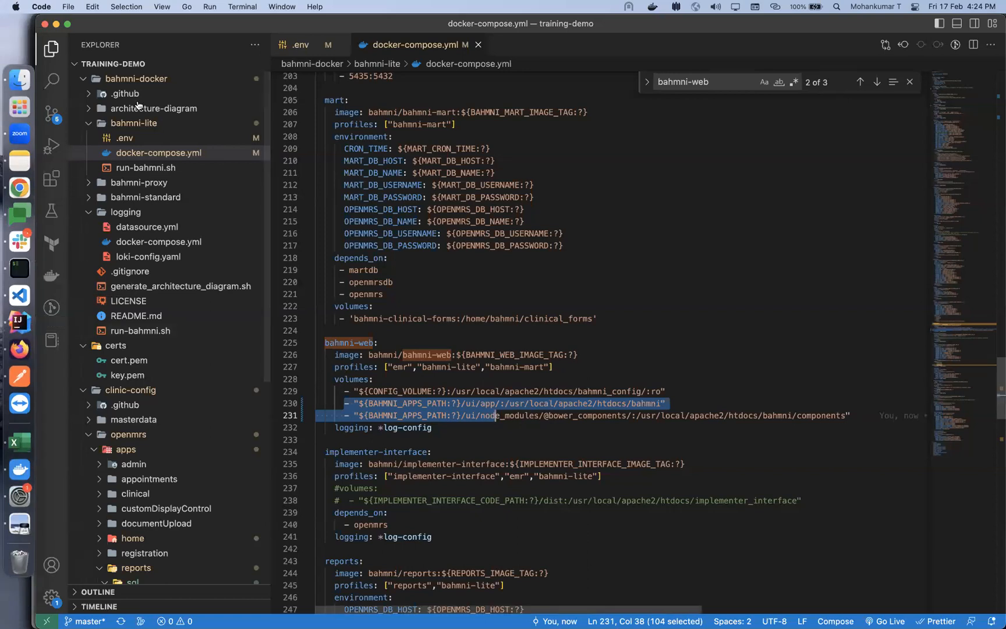
pyautogui.moveTo(25, 301)
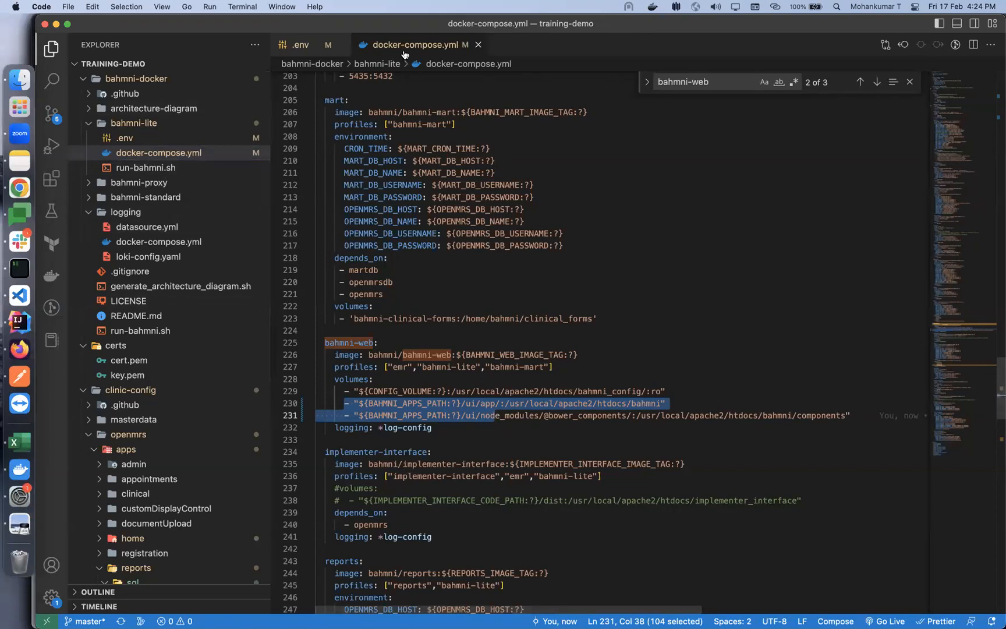
pyautogui.moveTo(415, 44)
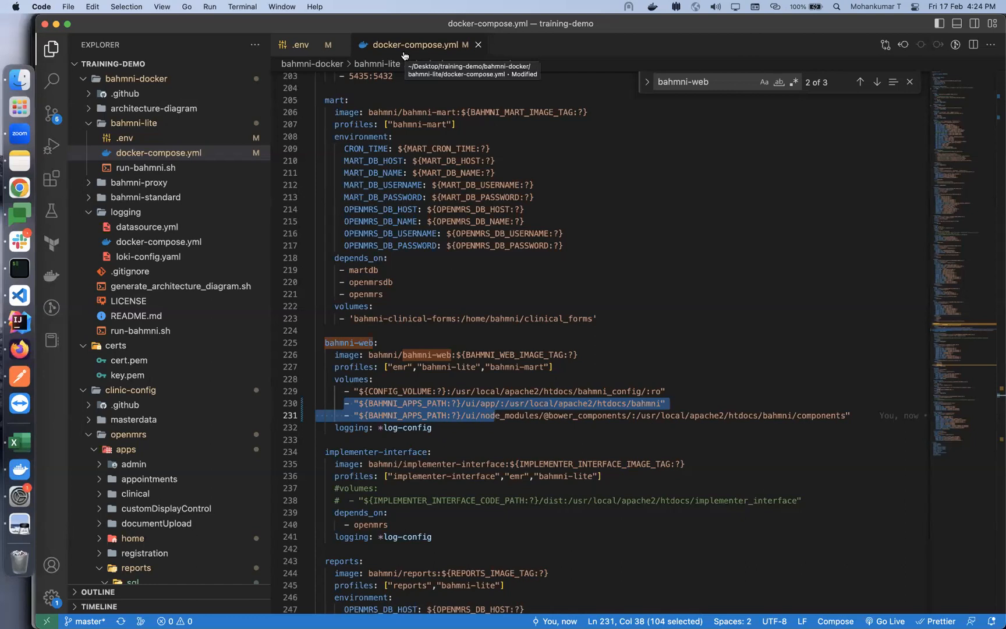
pyautogui.moveTo(454, 408)
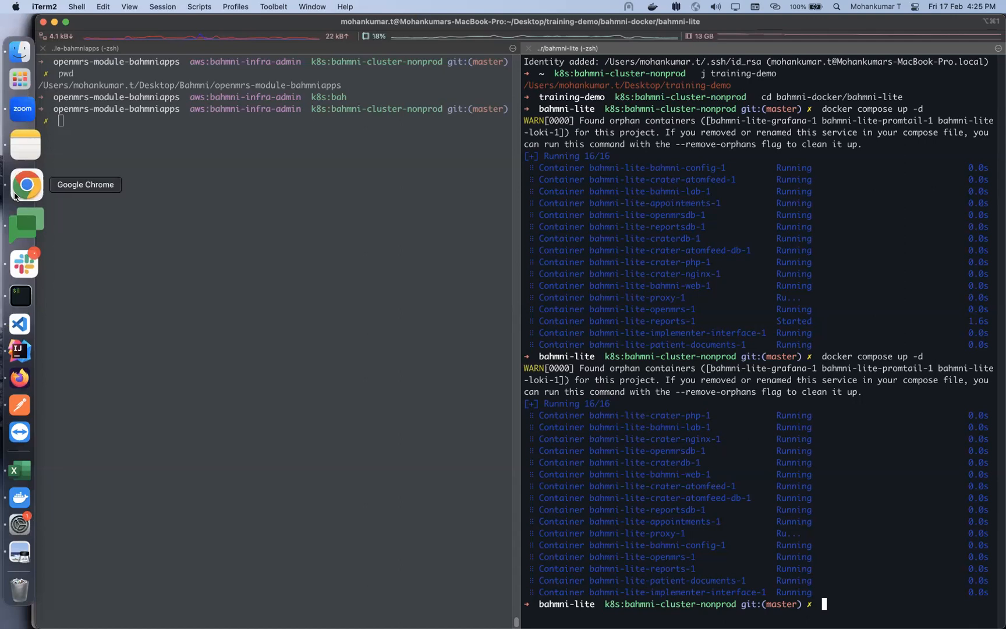
# Switch back to Chrome showing the Bahmni wiki's UI development steps
pyautogui.click(27, 185)
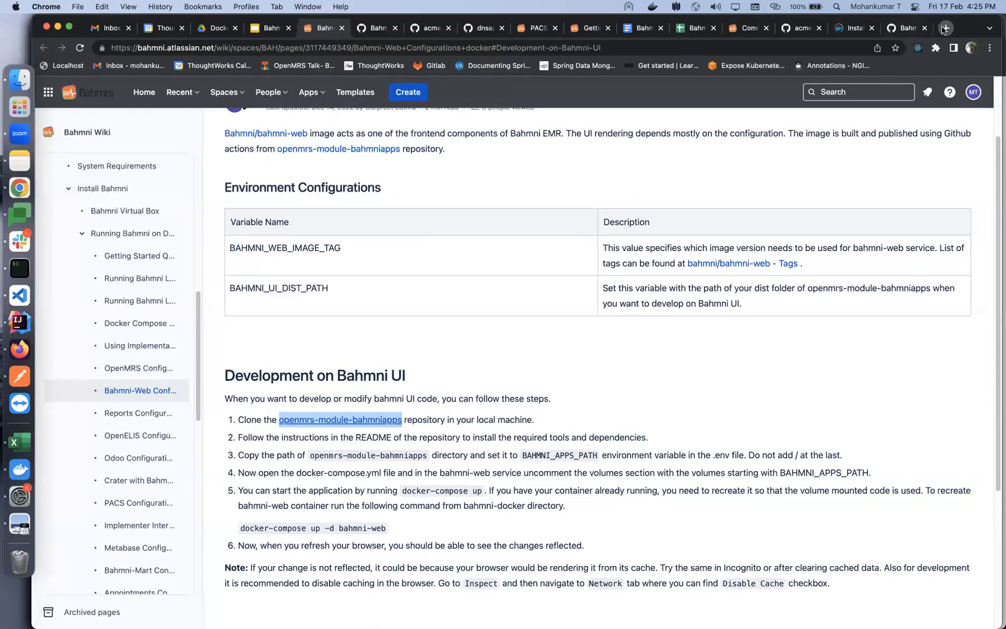
# Sign in to the local Bahmni EMR at localhost as superman
pyautogui.click(944, 28)
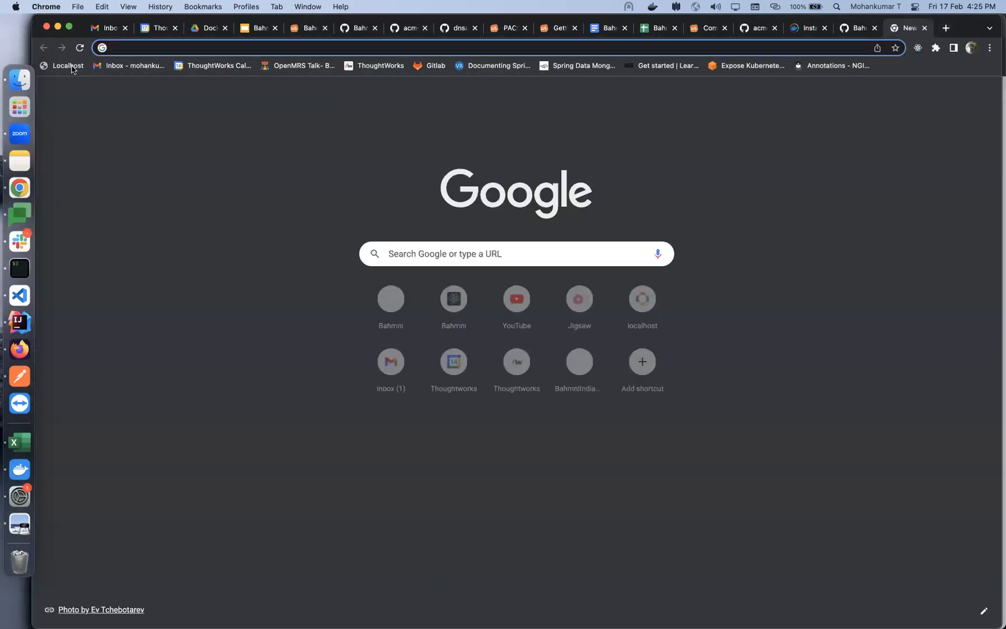
pyautogui.click(62, 65)
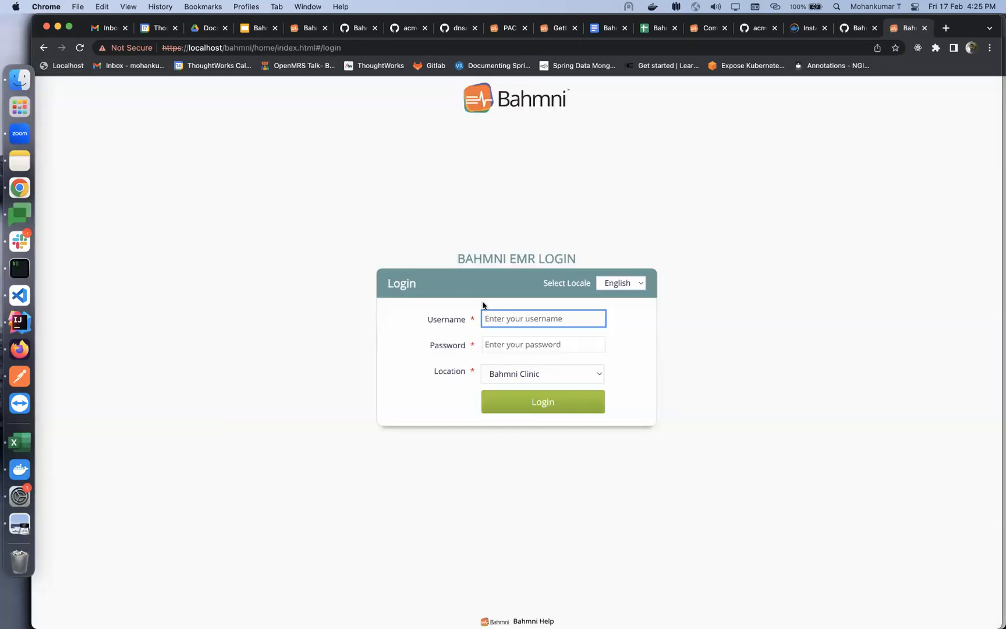
pyautogui.write('sup')
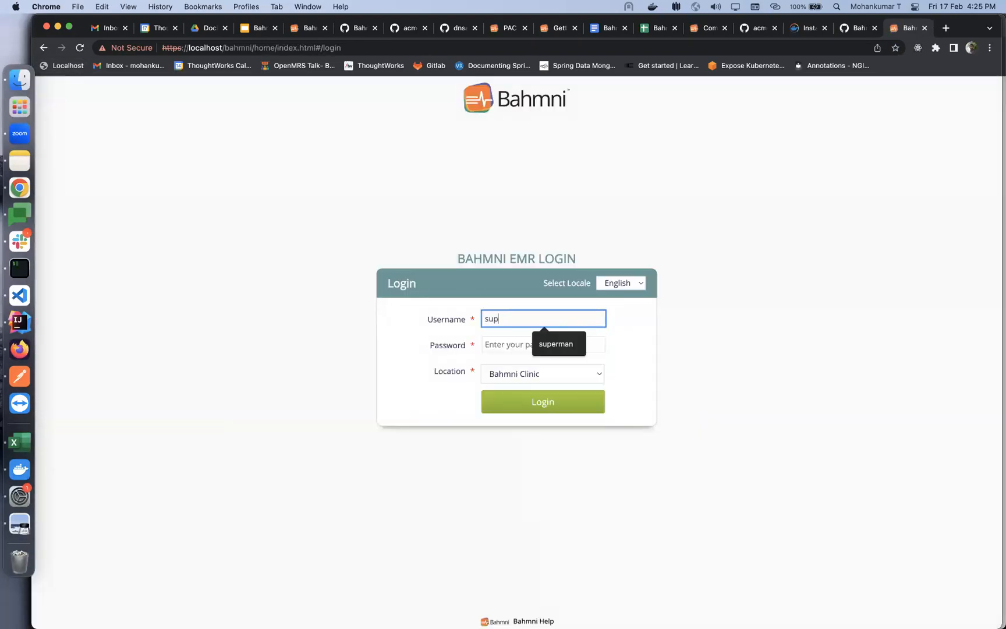
pyautogui.write('••••')
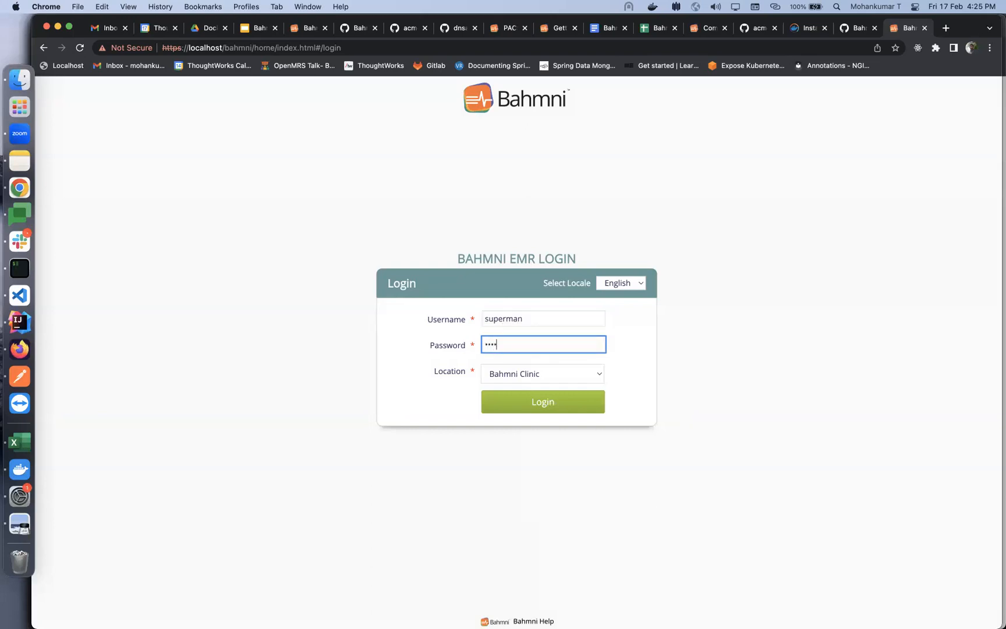
pyautogui.click(543, 401)
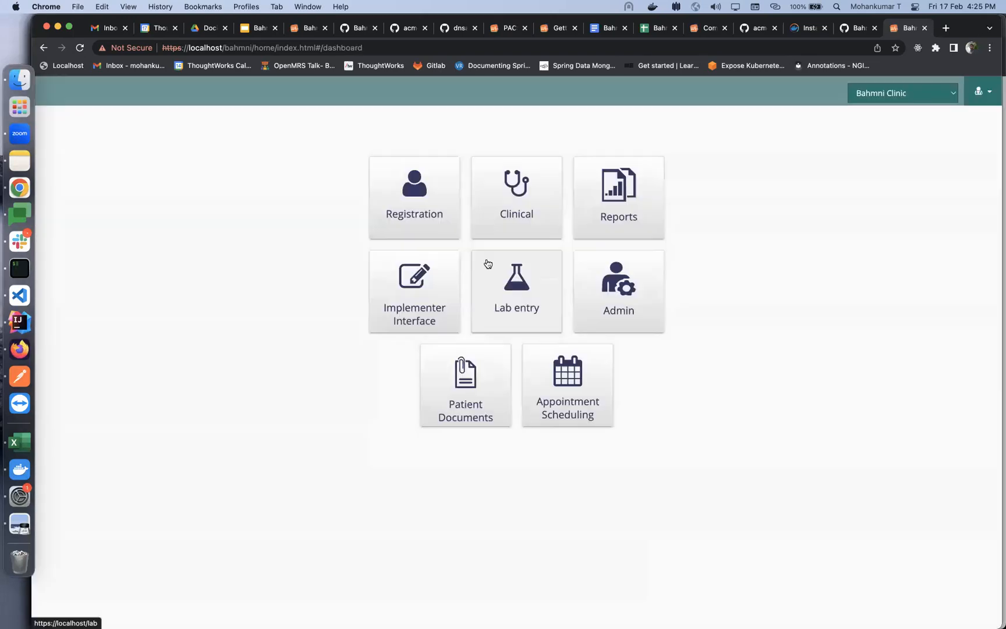
pyautogui.moveTo(179, 224)
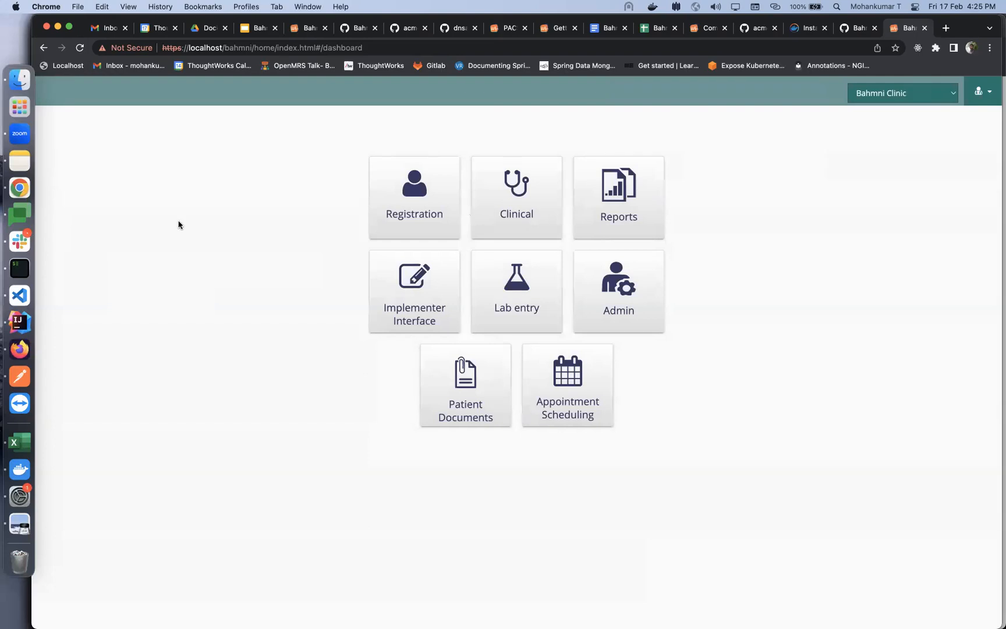
# Start a blank New Patient form from the Registration module via Create New
pyautogui.click(414, 197)
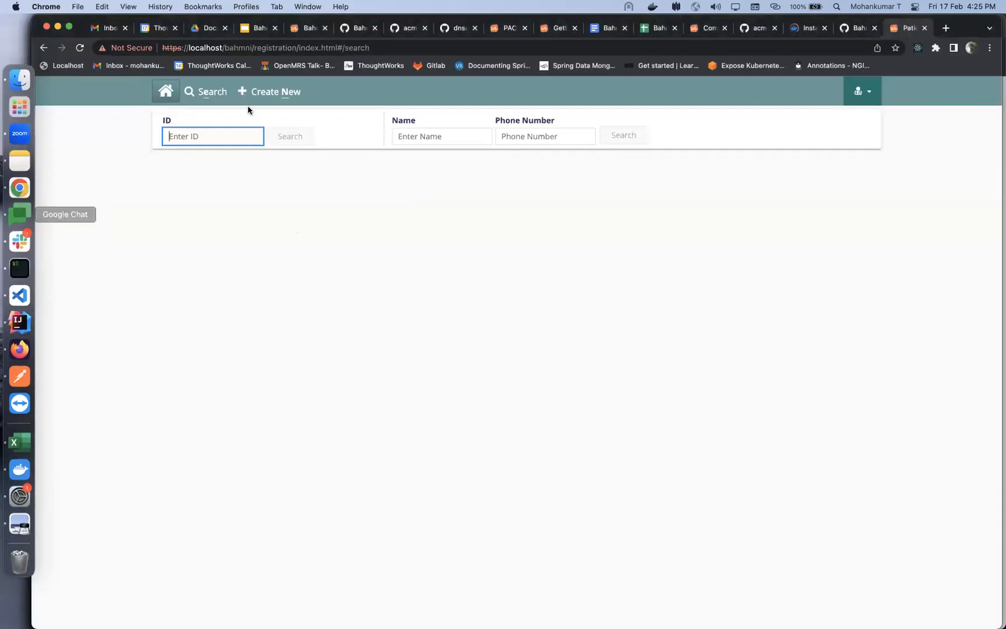
pyautogui.moveTo(257, 95)
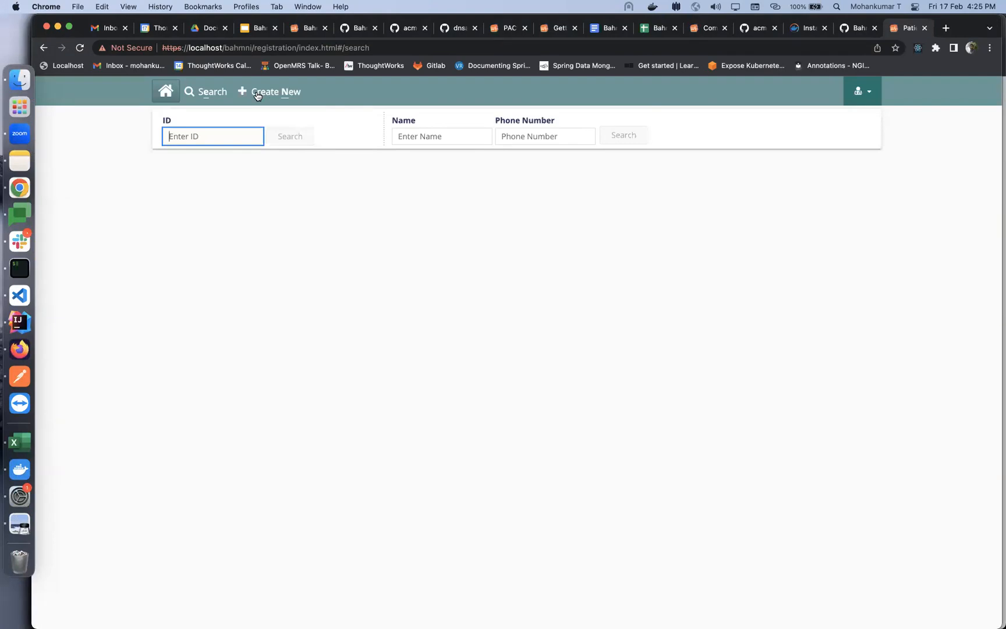
pyautogui.click(275, 90)
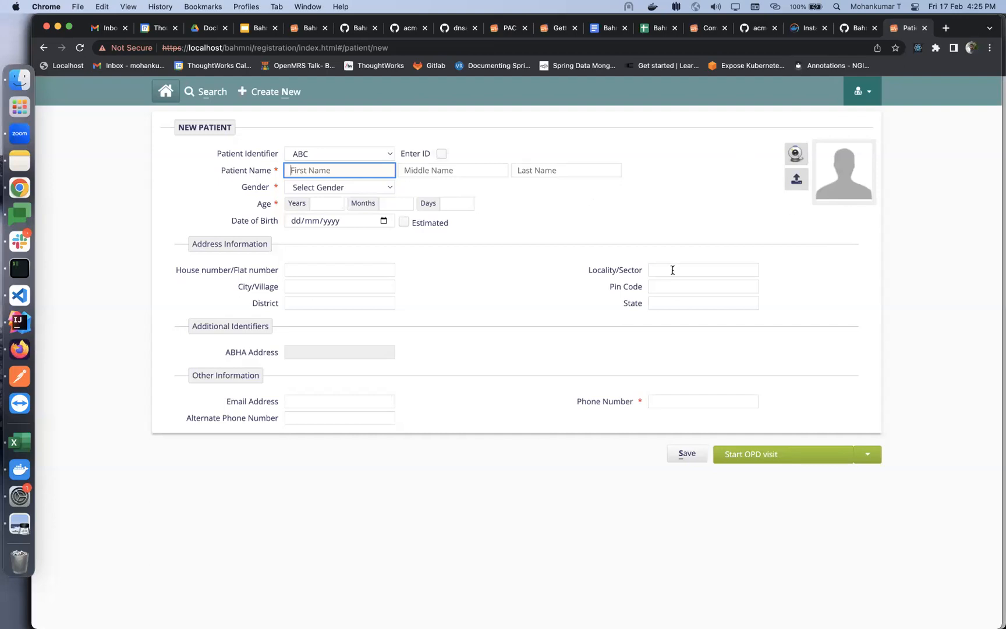
# Locate newpatient.html under app > registration > views in the ui project and load it in the editor
pyautogui.click(18, 297)
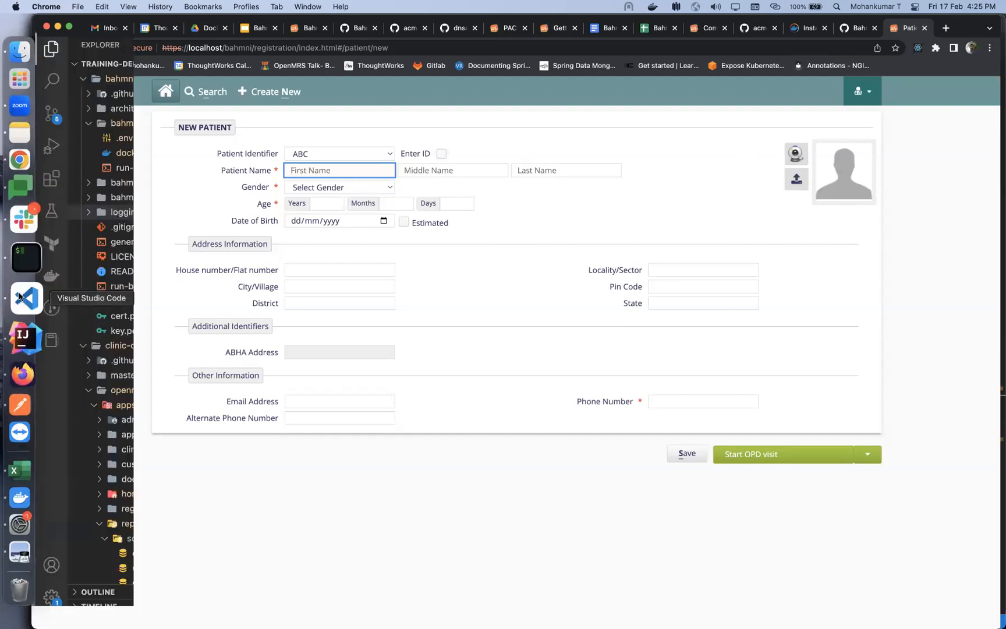
pyautogui.click(26, 297)
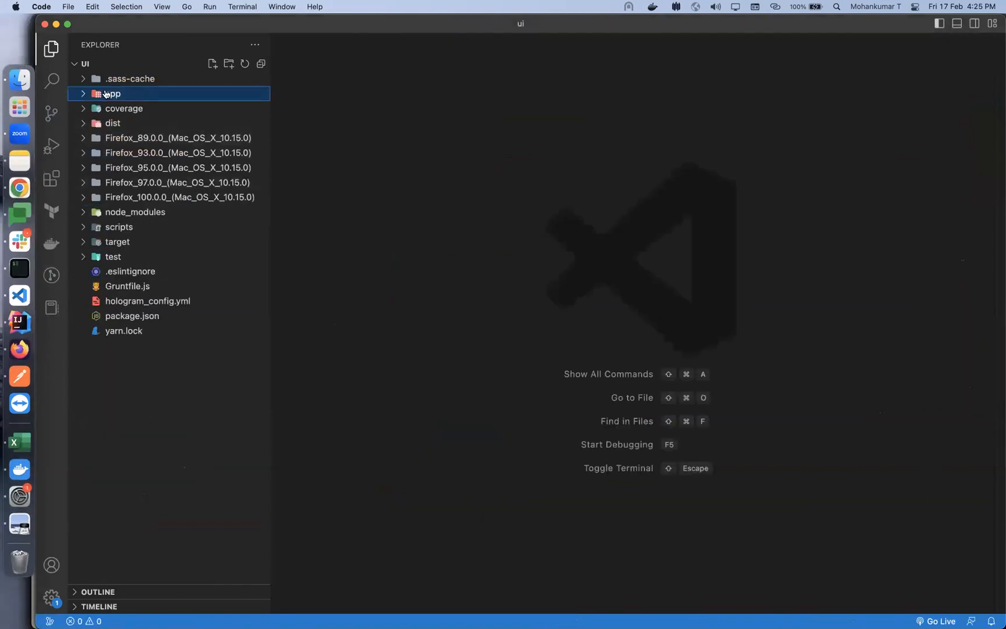
pyautogui.click(111, 93)
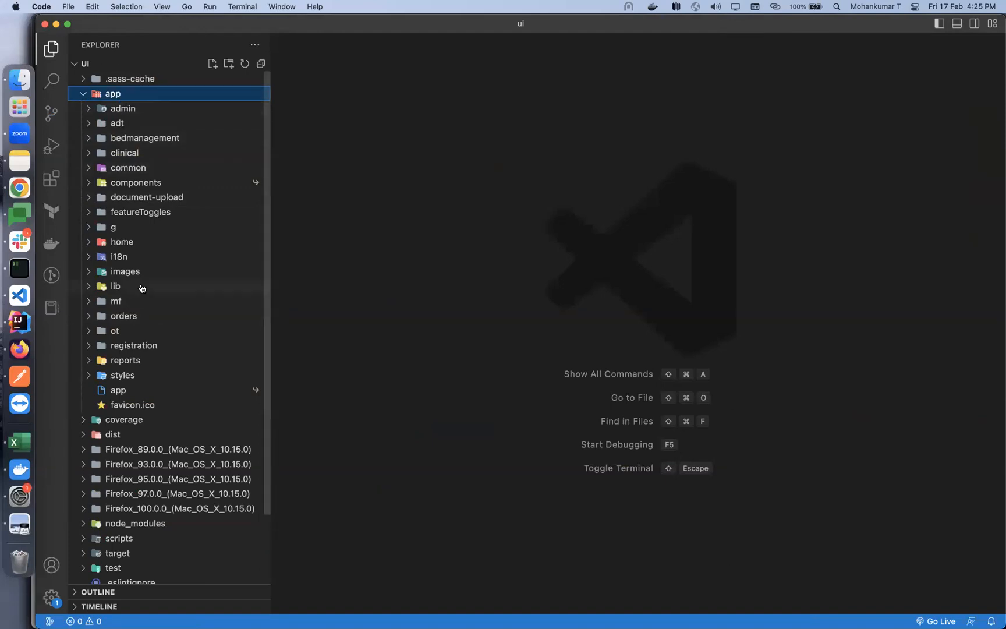
pyautogui.click(134, 345)
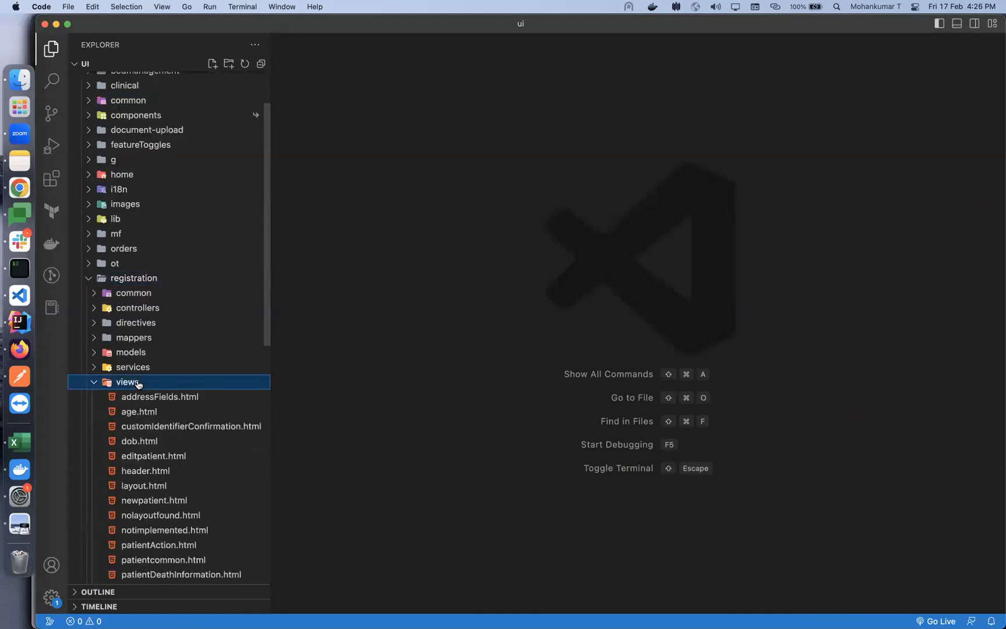
pyautogui.scroll(-3)
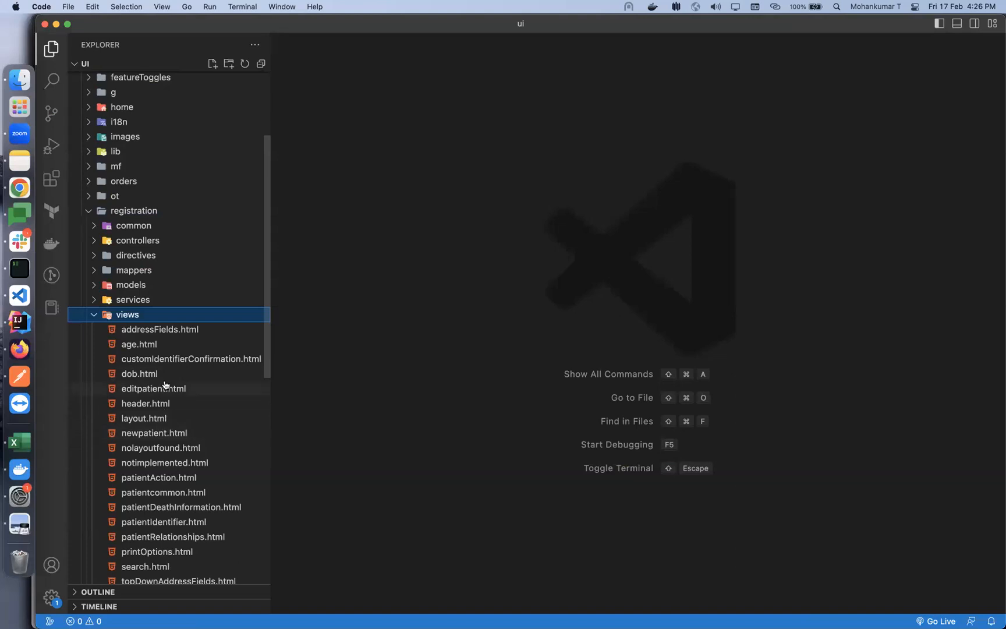
pyautogui.click(154, 433)
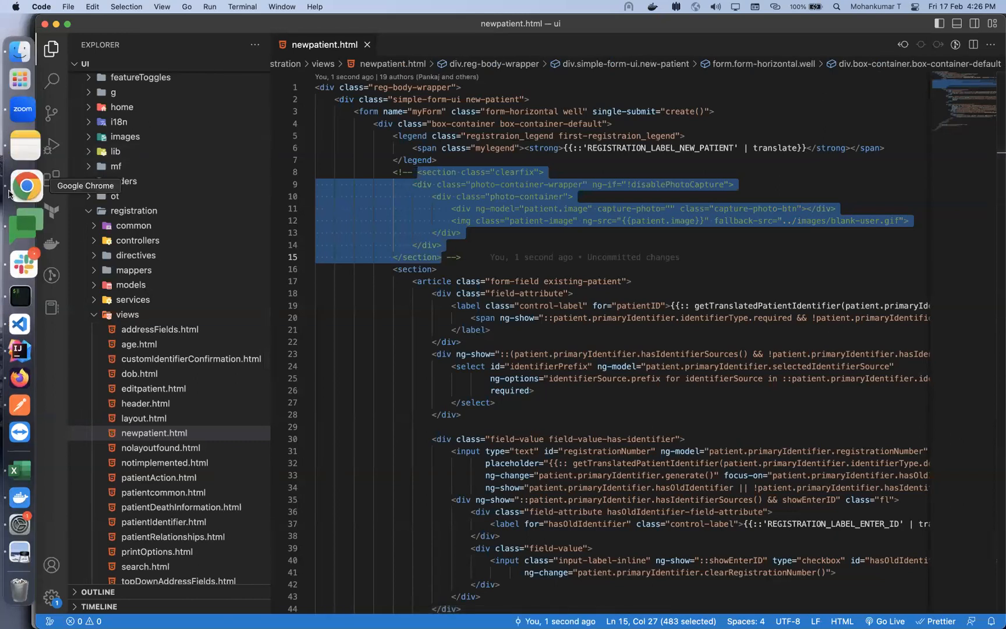
# Return to Chrome showing the New Patient form with its photo capture section
pyautogui.click(26, 186)
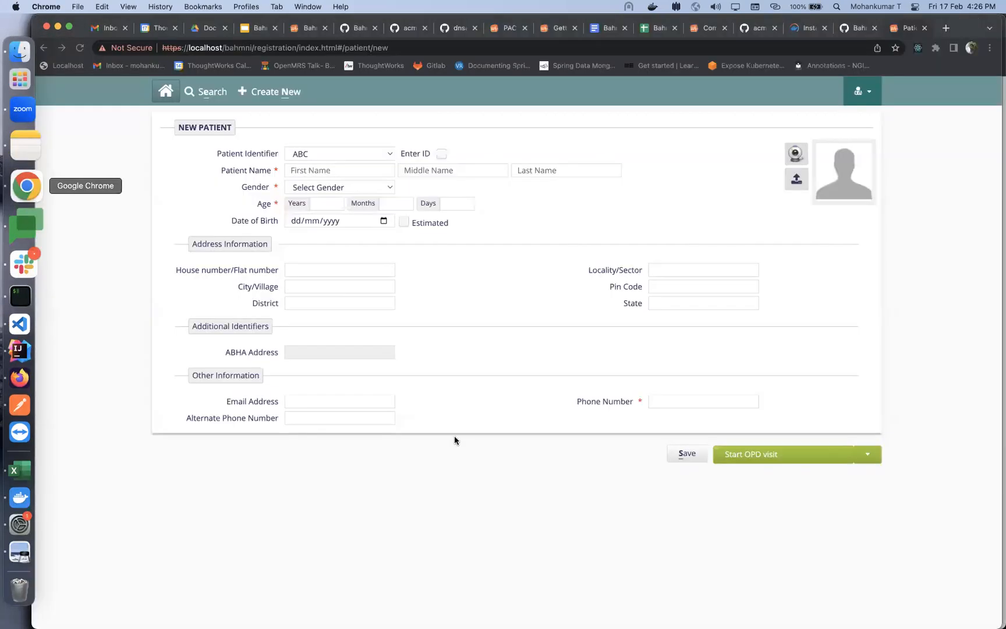
pyautogui.click(339, 170)
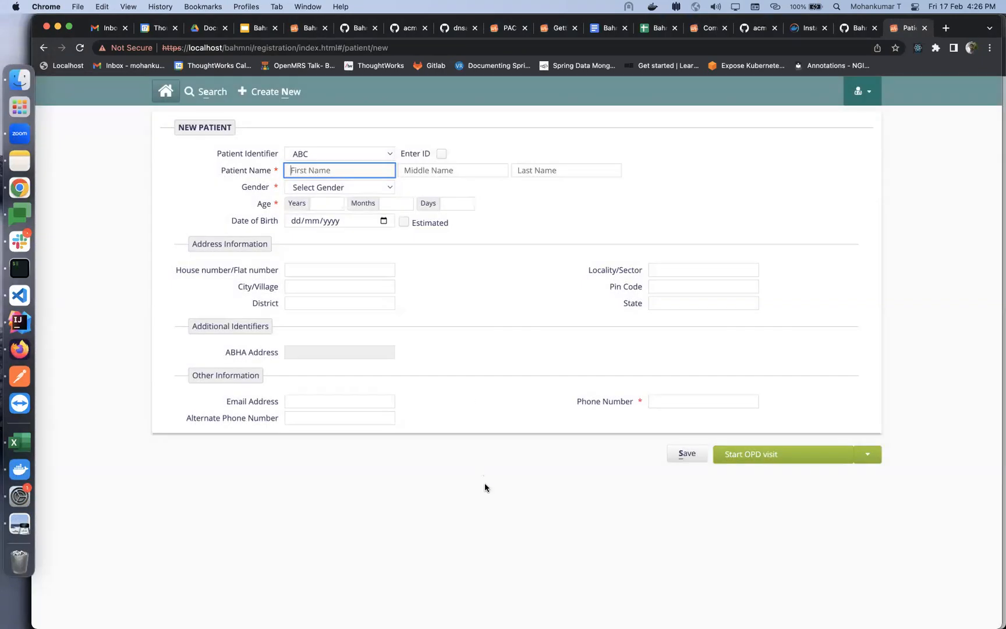
pyautogui.moveTo(837, 153)
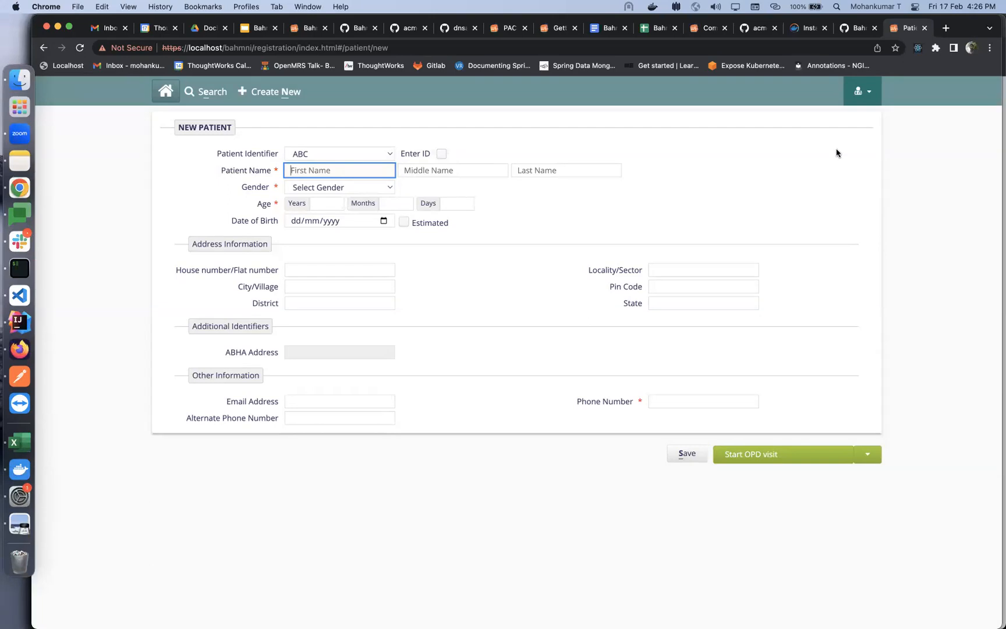
pyautogui.moveTo(26, 295)
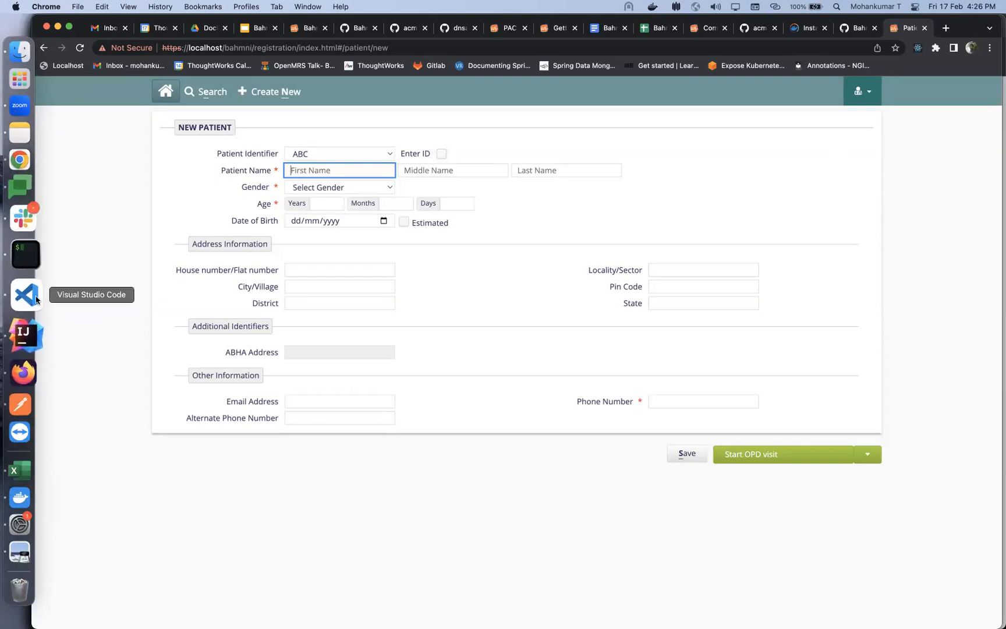
# Check newpatient.html in the editor, then view the registration form now missing the photo section
pyautogui.click(25, 295)
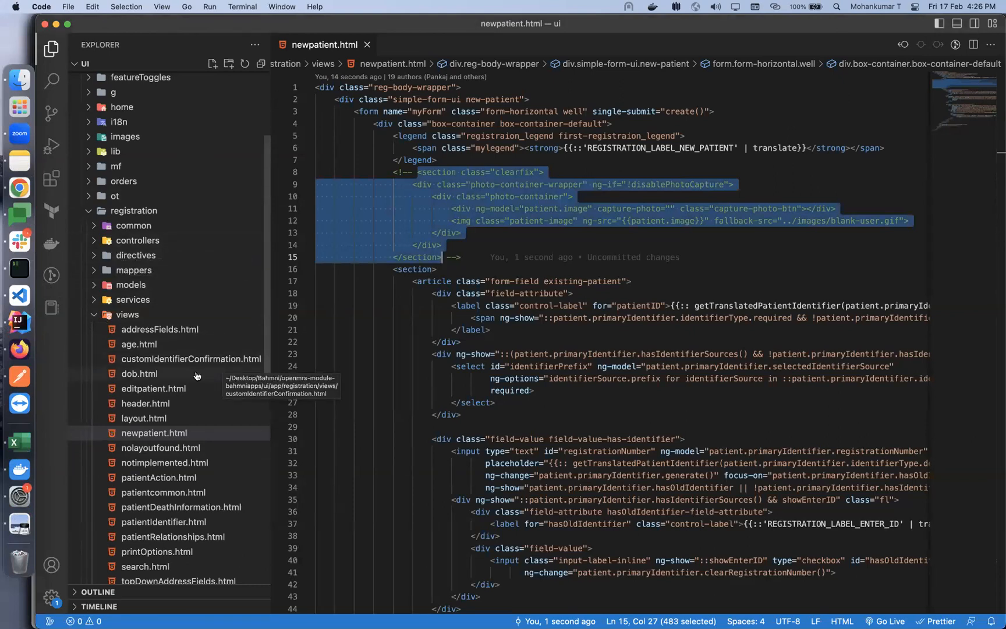
pyautogui.moveTo(145, 403)
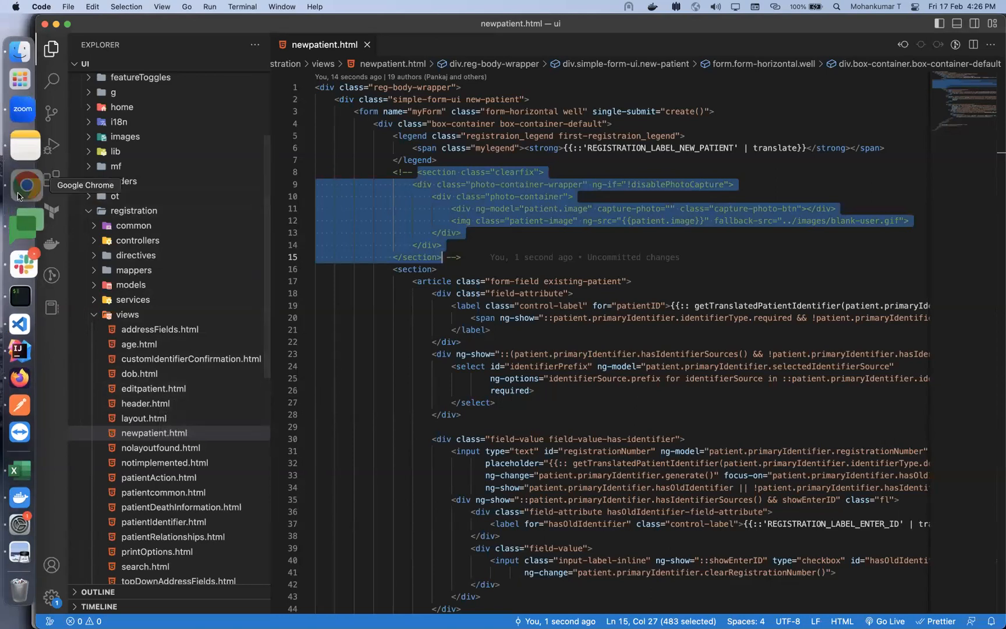
pyautogui.click(19, 188)
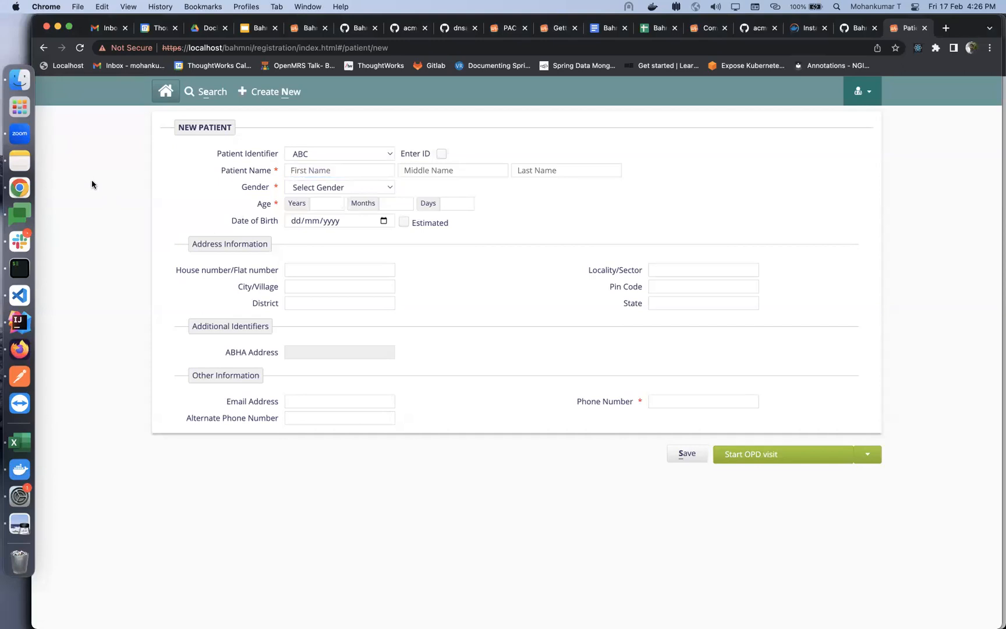
pyautogui.rightClick(92, 185)
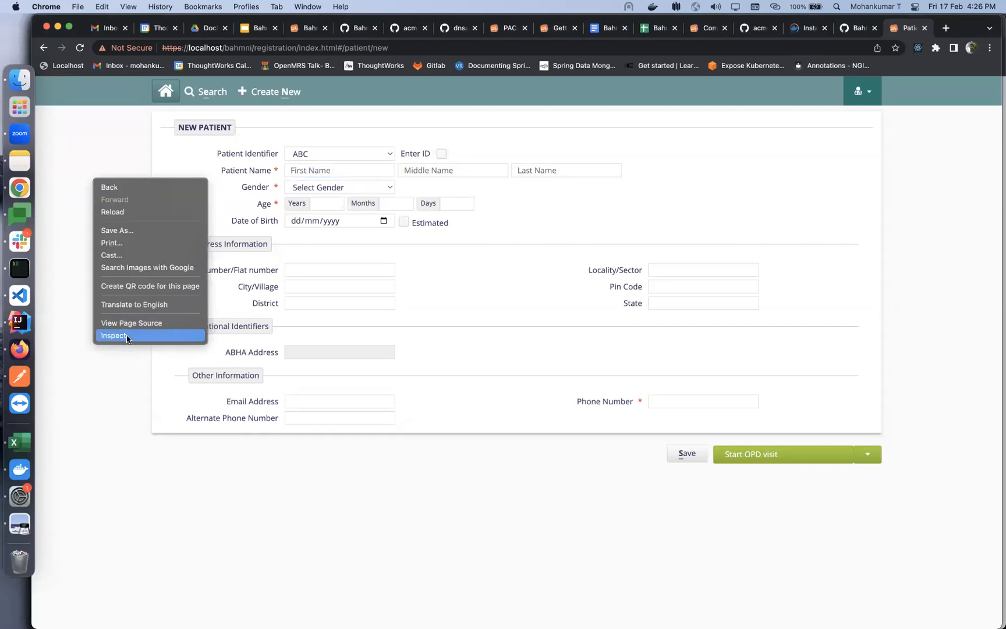
pyautogui.click(114, 335)
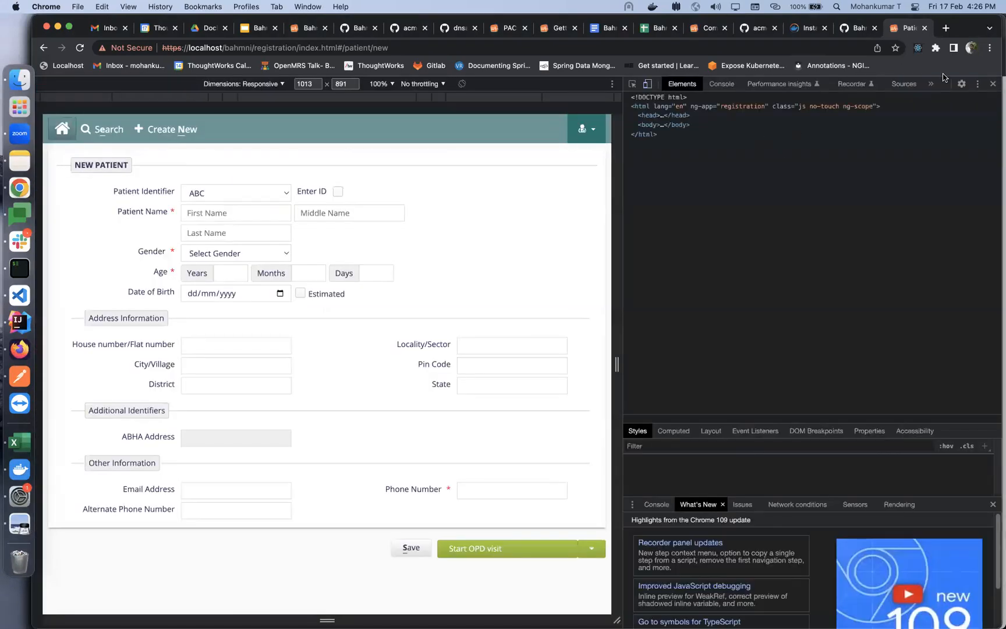
pyautogui.click(893, 83)
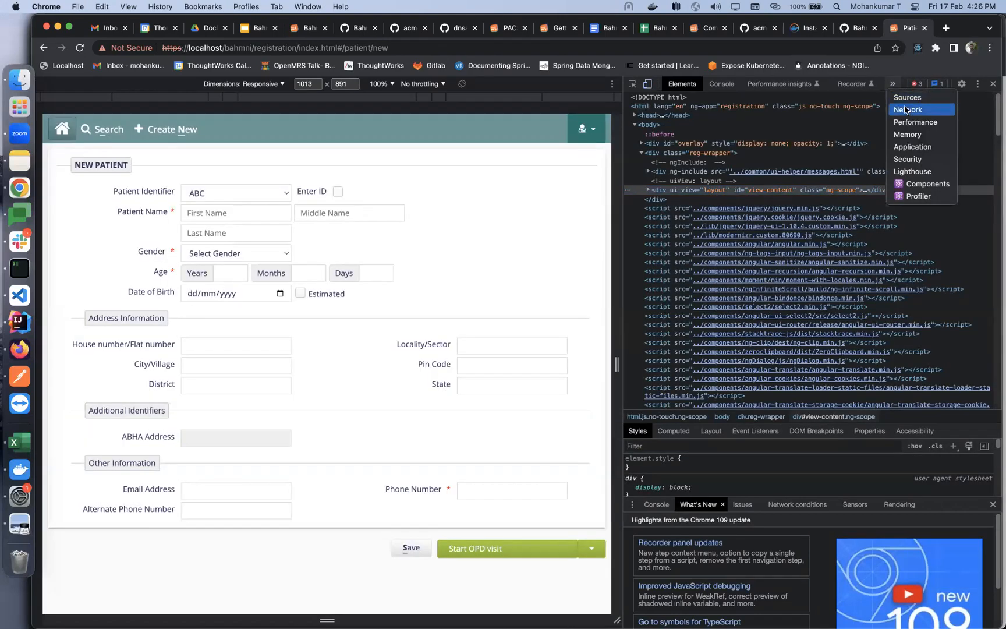
pyautogui.click(909, 109)
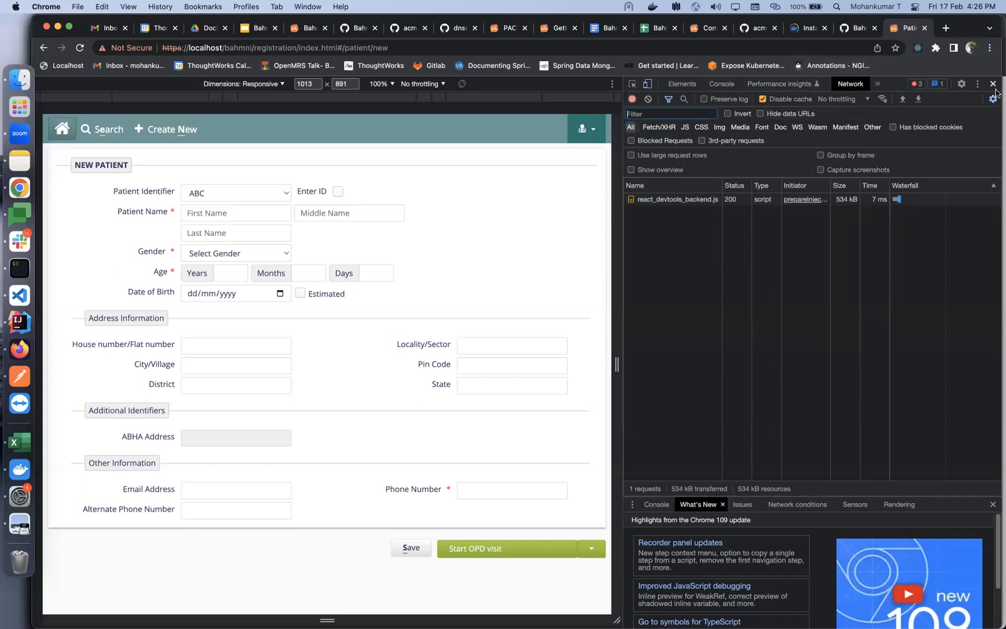
pyautogui.click(994, 84)
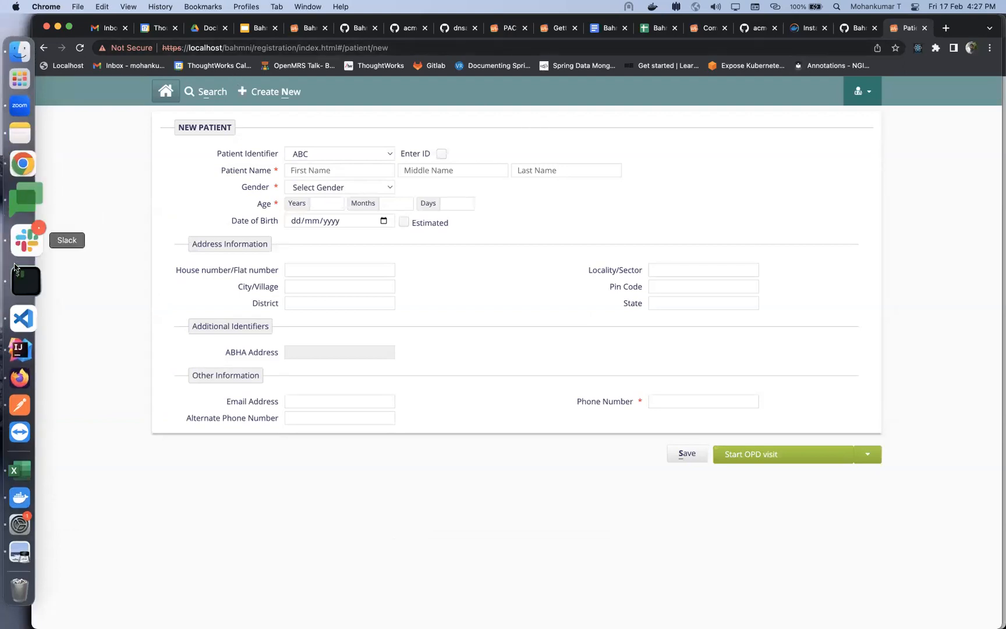
pyautogui.moveTo(157, 28)
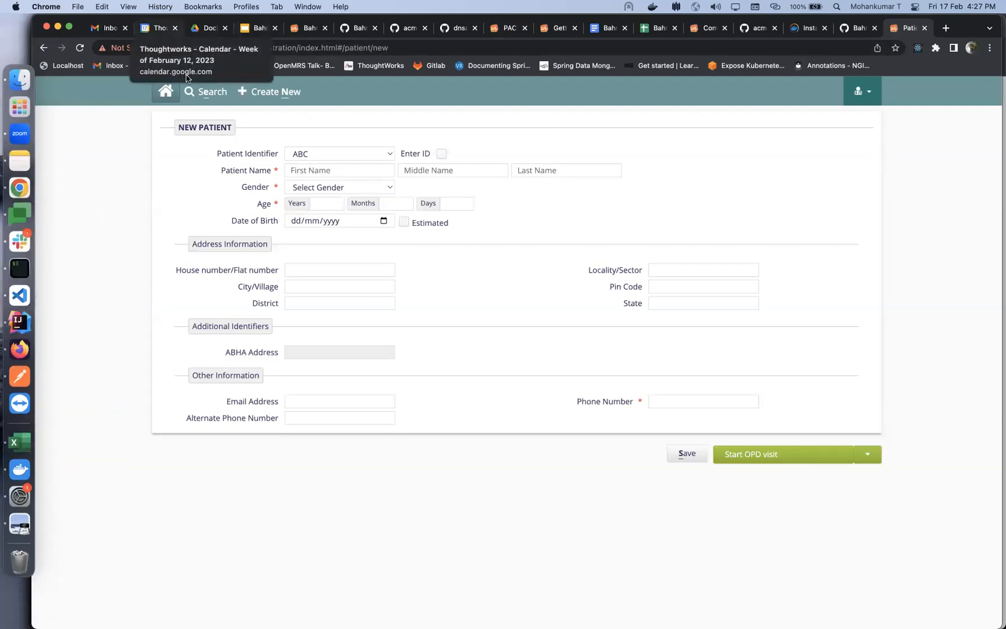
pyautogui.moveTo(101, 356)
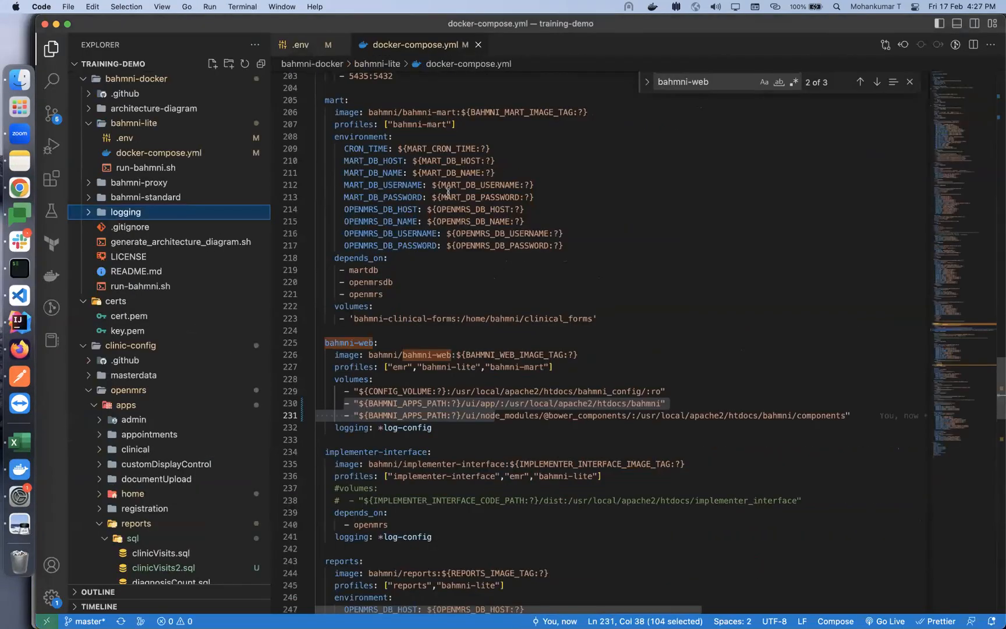
pyautogui.moveTo(449, 193)
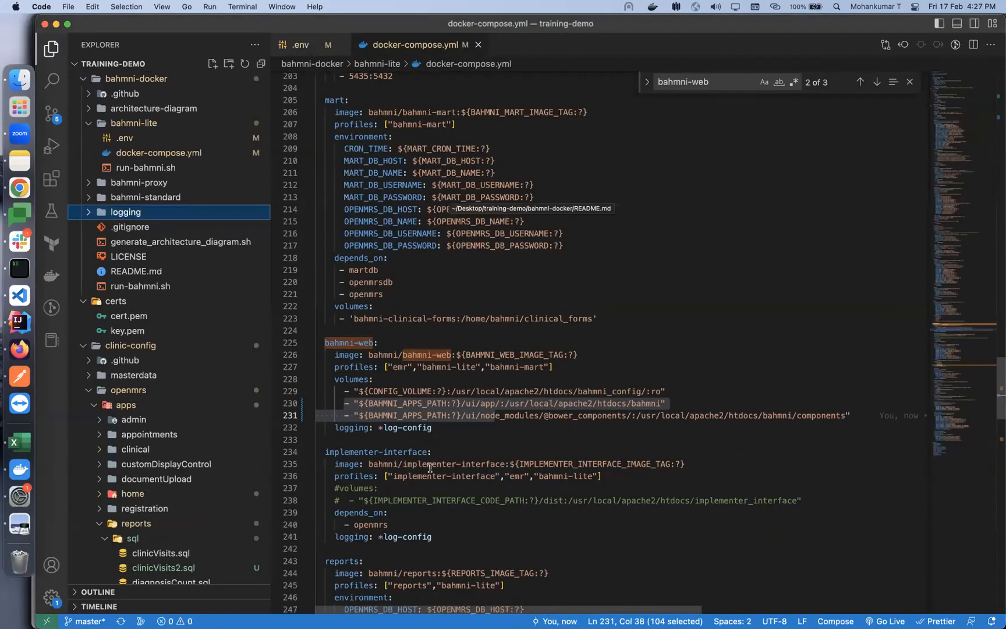
# Scroll the bahmni-web block in docker-compose.yml to reveal its BAHMNI_APPS_PATH volume mounts
pyautogui.scroll(-3)
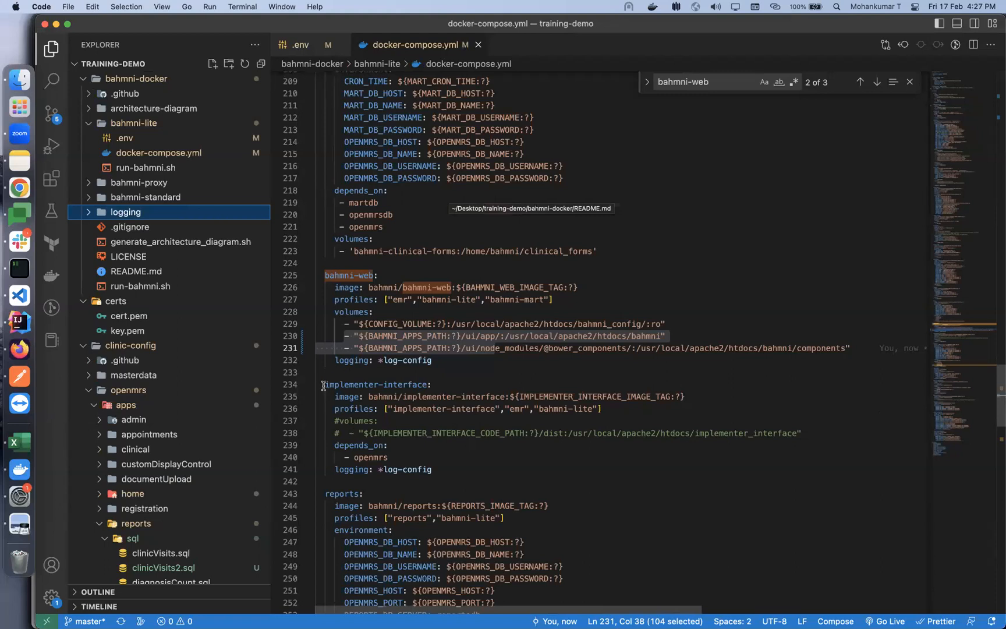
pyautogui.moveTo(698, 435)
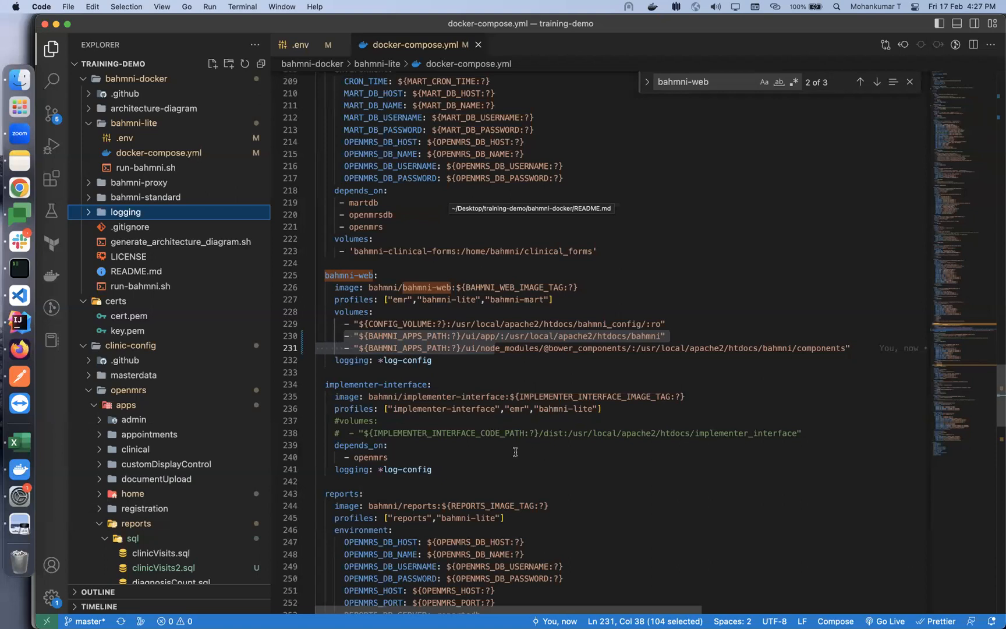
pyautogui.moveTo(519, 454)
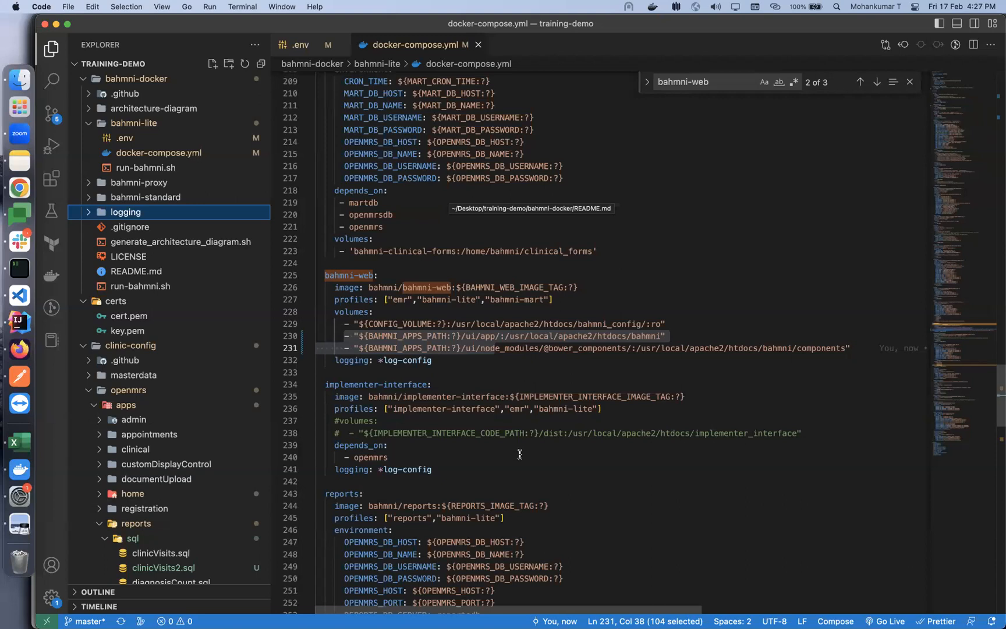
pyautogui.moveTo(462, 224)
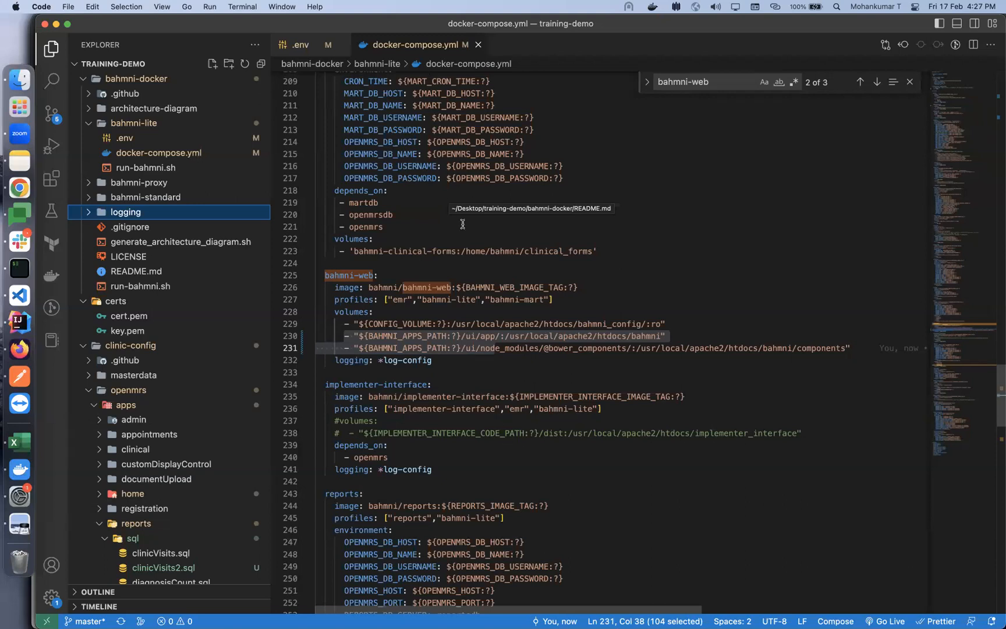
pyautogui.moveTo(525, 22)
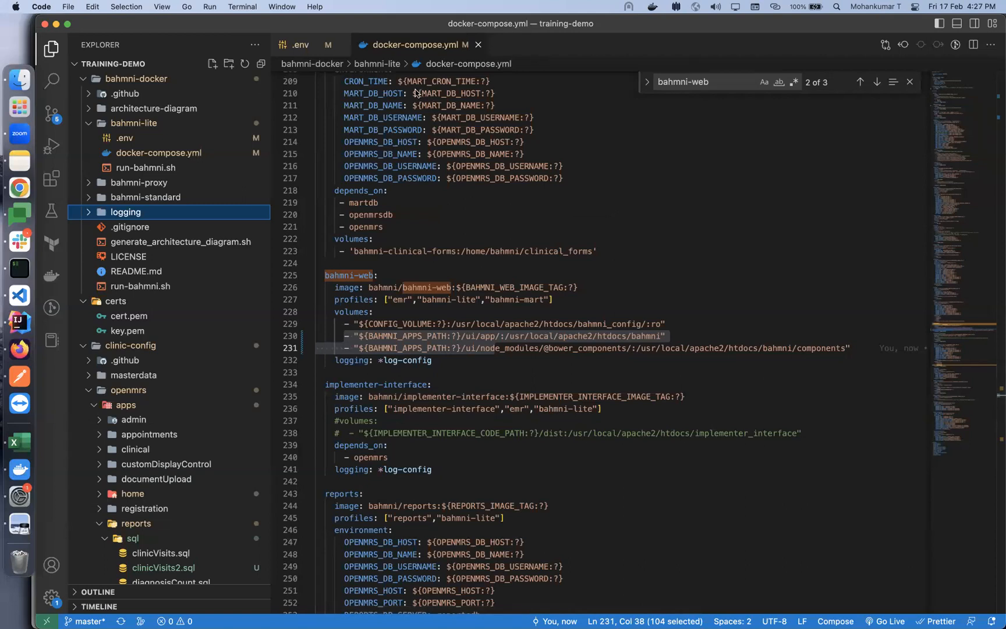
pyautogui.moveTo(418, 93)
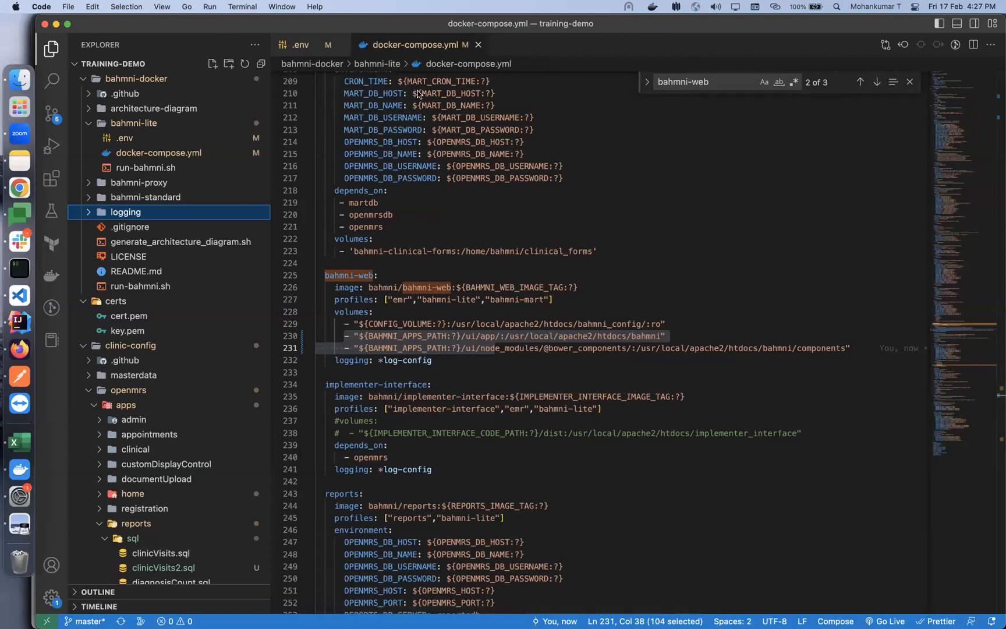
pyautogui.moveTo(530, 109)
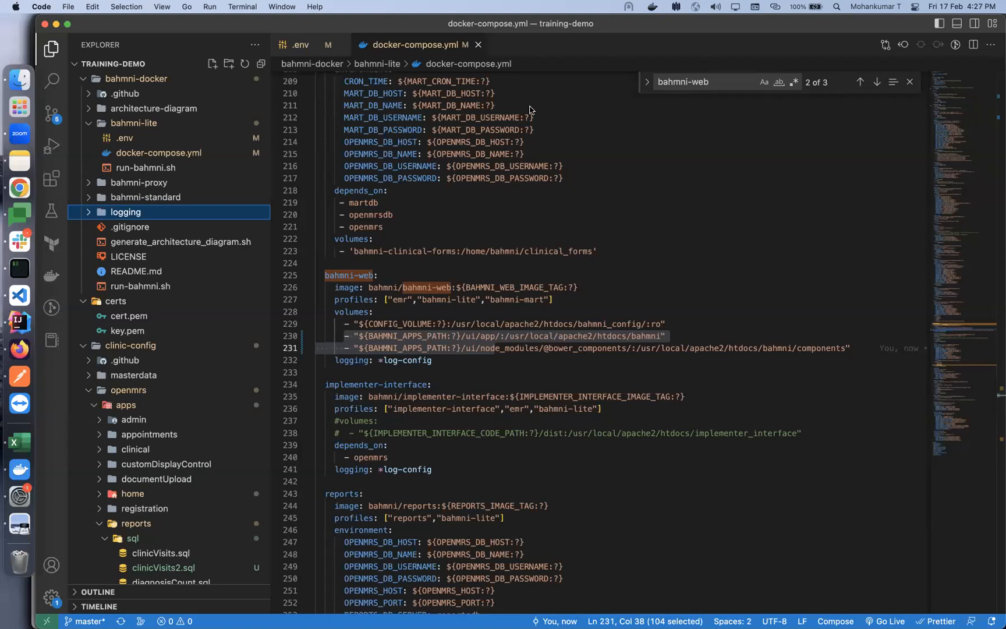
pyautogui.moveTo(421, 95)
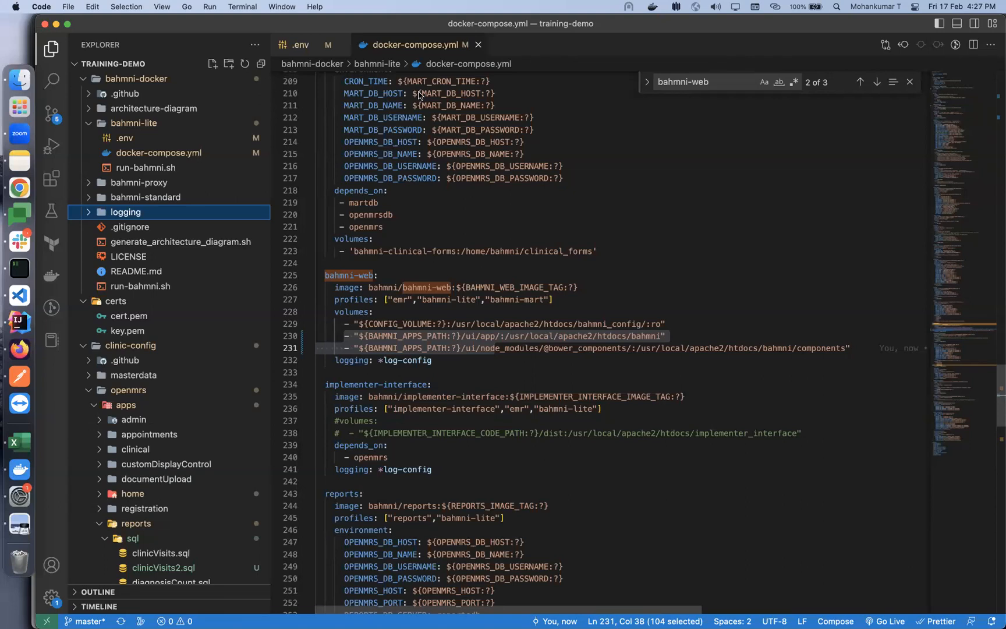
pyautogui.moveTo(420, 98)
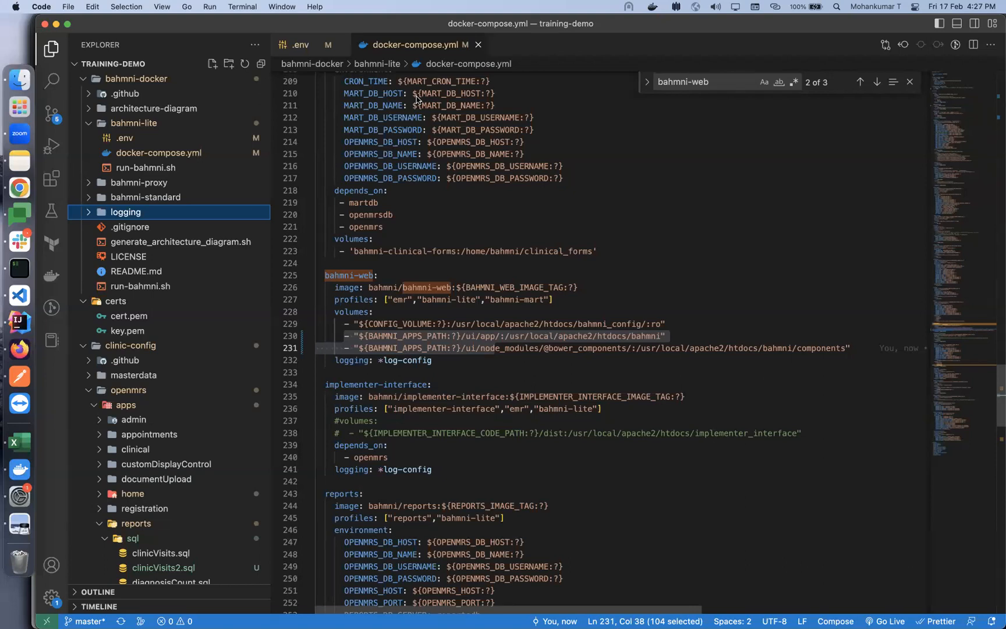
pyautogui.moveTo(438, 146)
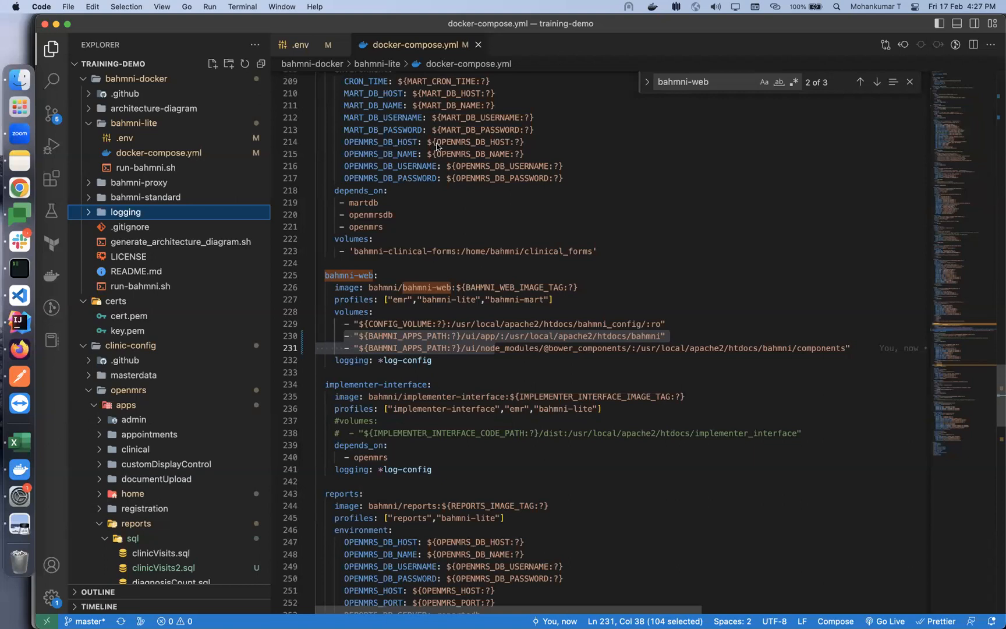
pyautogui.moveTo(18, 188)
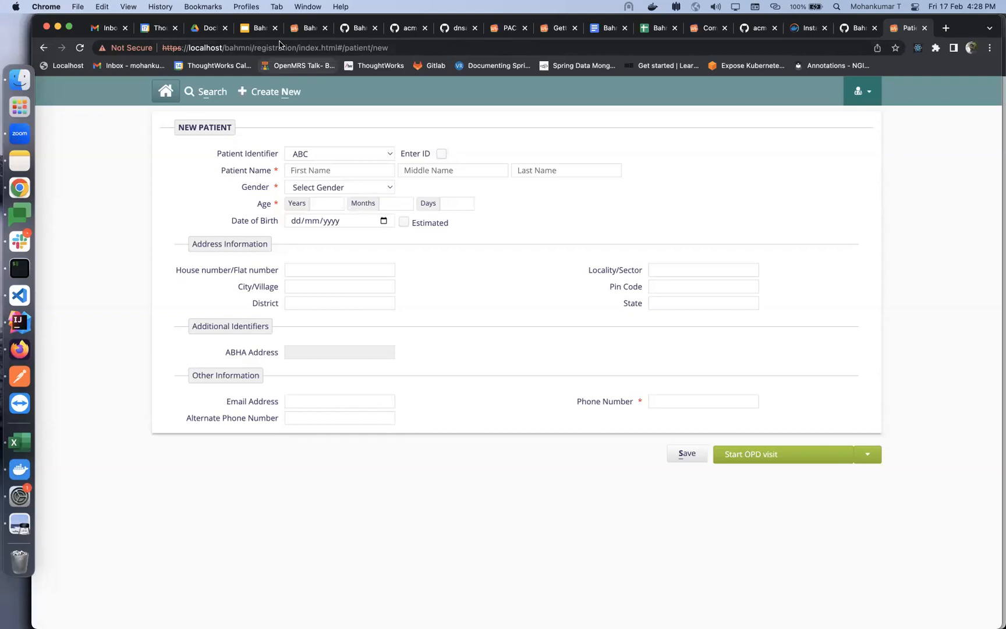
pyautogui.moveTo(259, 28)
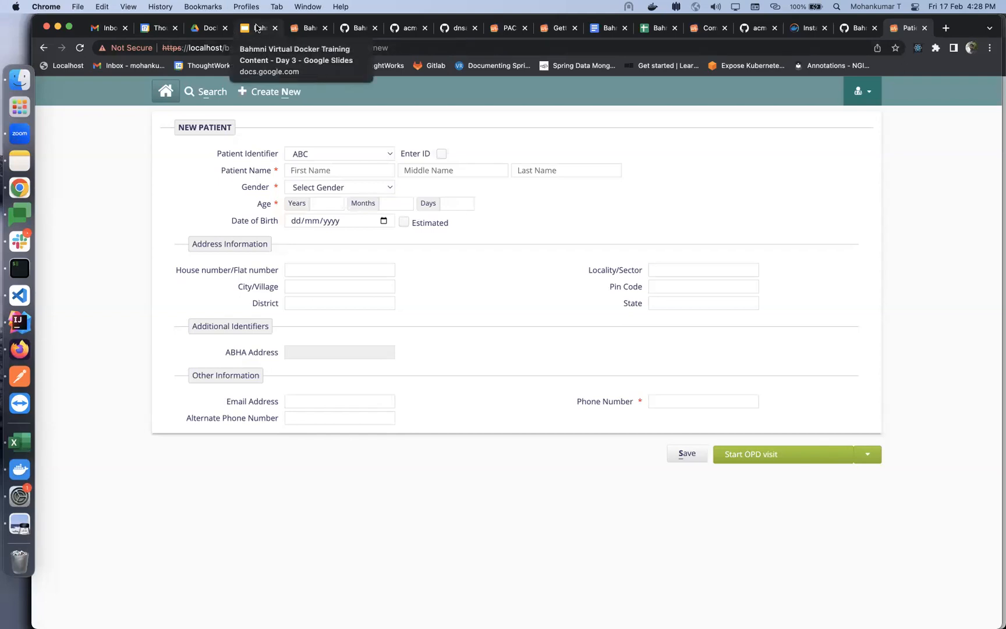
# Bring the Day 3 training deck forward and show slide 9, Q&A
pyautogui.click(257, 28)
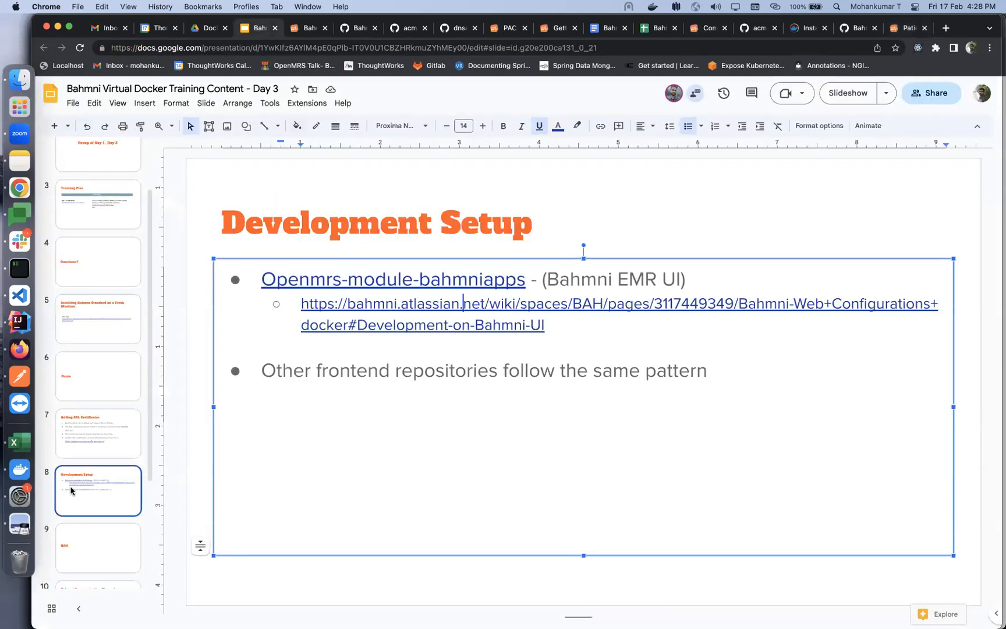
pyautogui.click(98, 547)
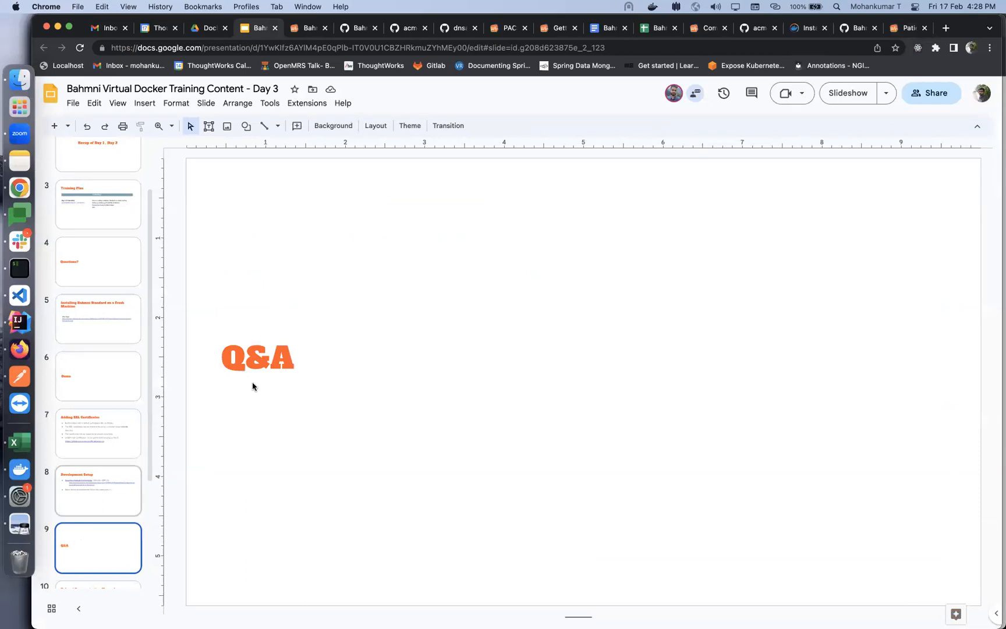
pyautogui.moveTo(496, 174)
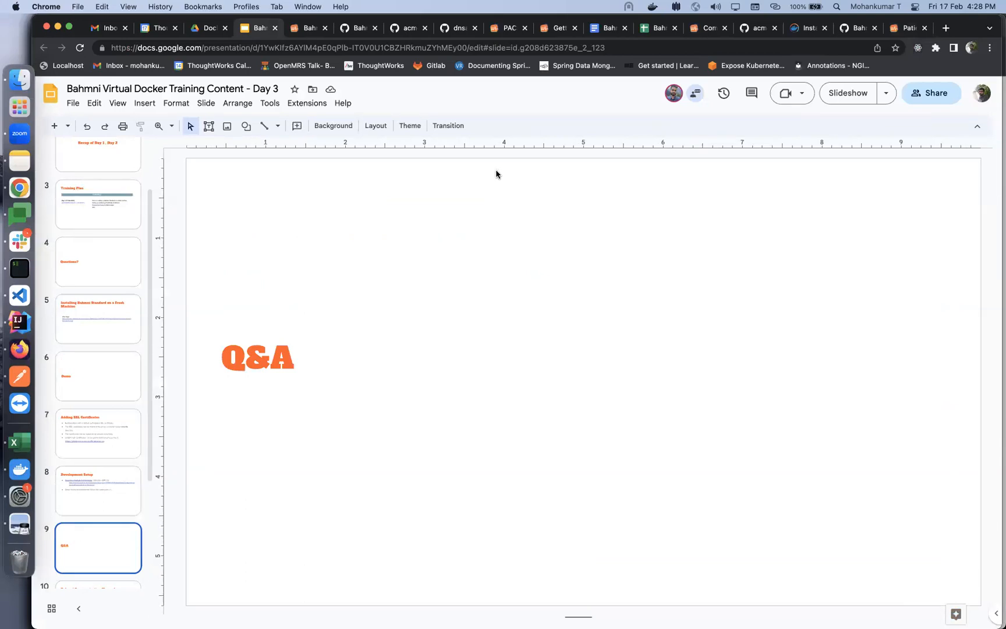
pyautogui.moveTo(411, 91)
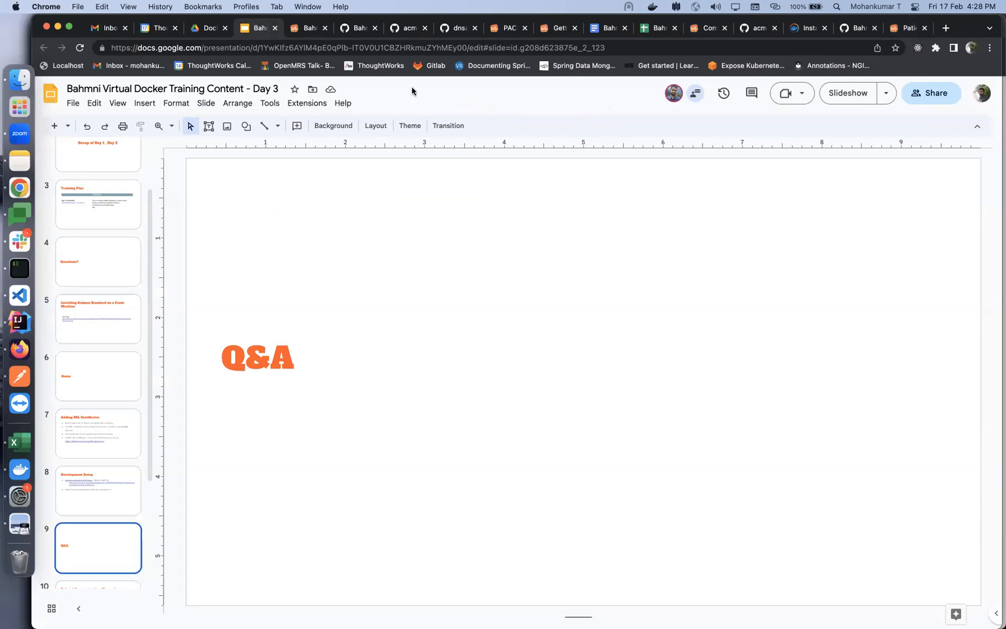
pyautogui.moveTo(422, 95)
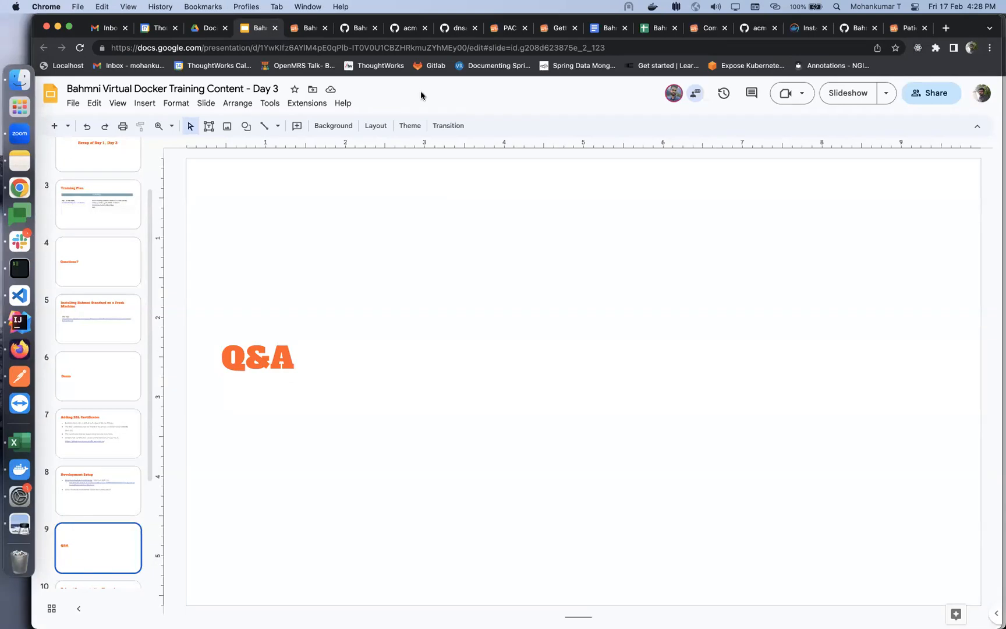
pyautogui.scroll(-3)
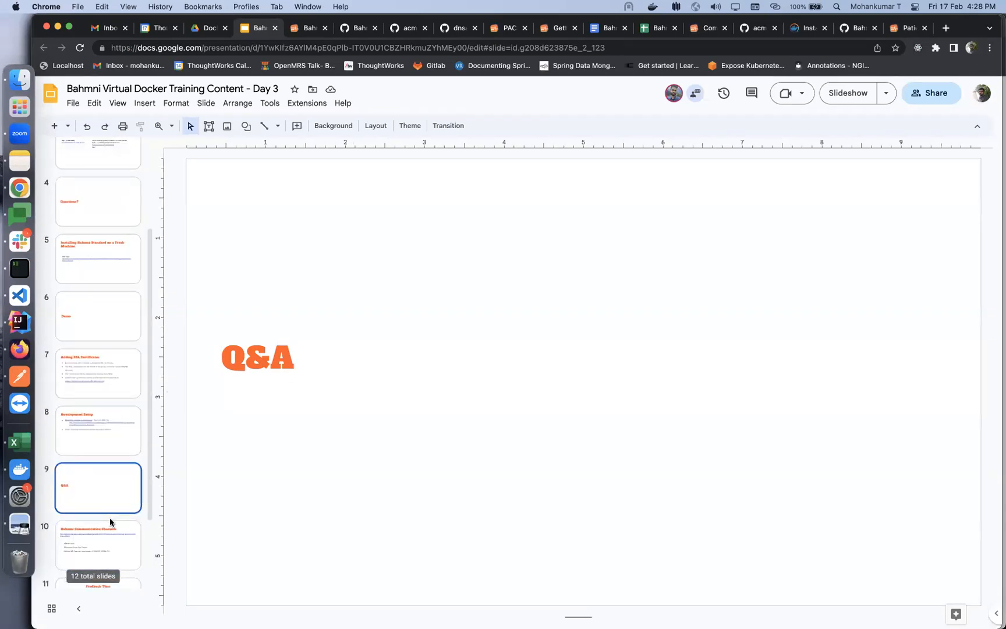
# Present slide 10, Bahmni Communication Channels, then move to slide 11, Feedback Time
pyautogui.click(99, 546)
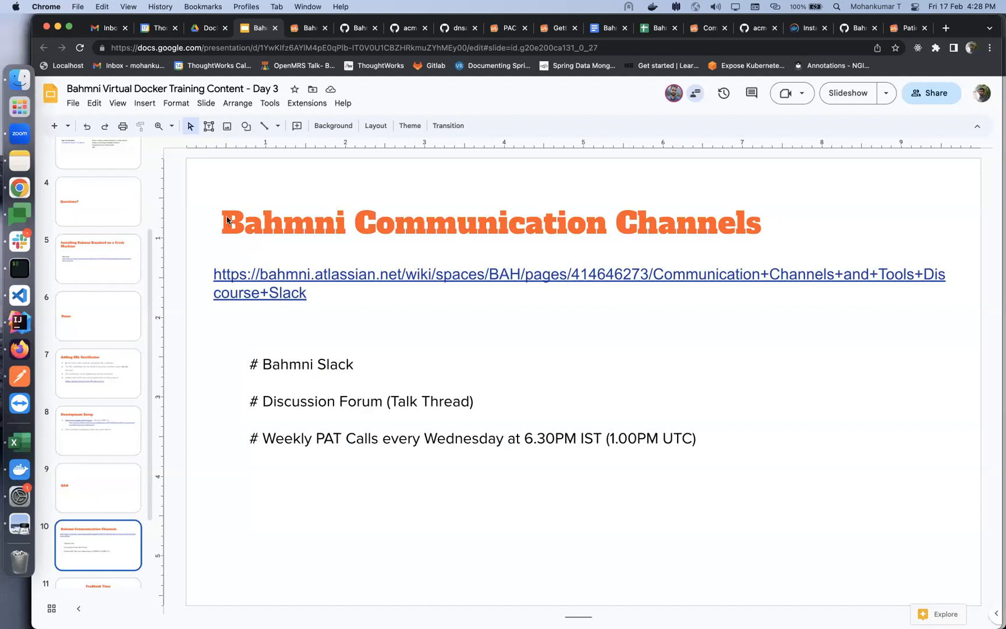
pyautogui.moveTo(348, 367)
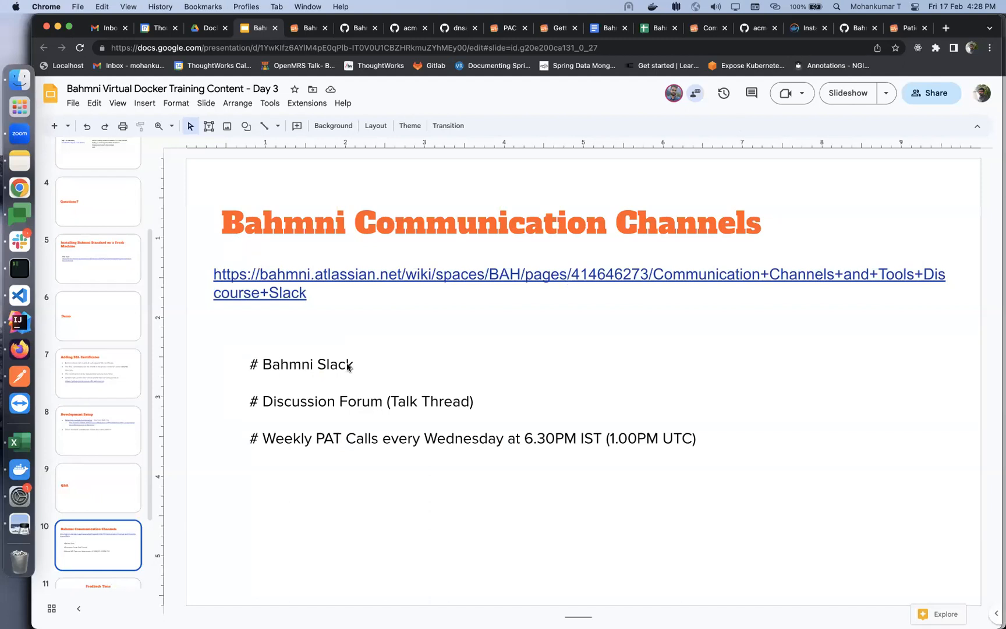
pyautogui.moveTo(331, 366)
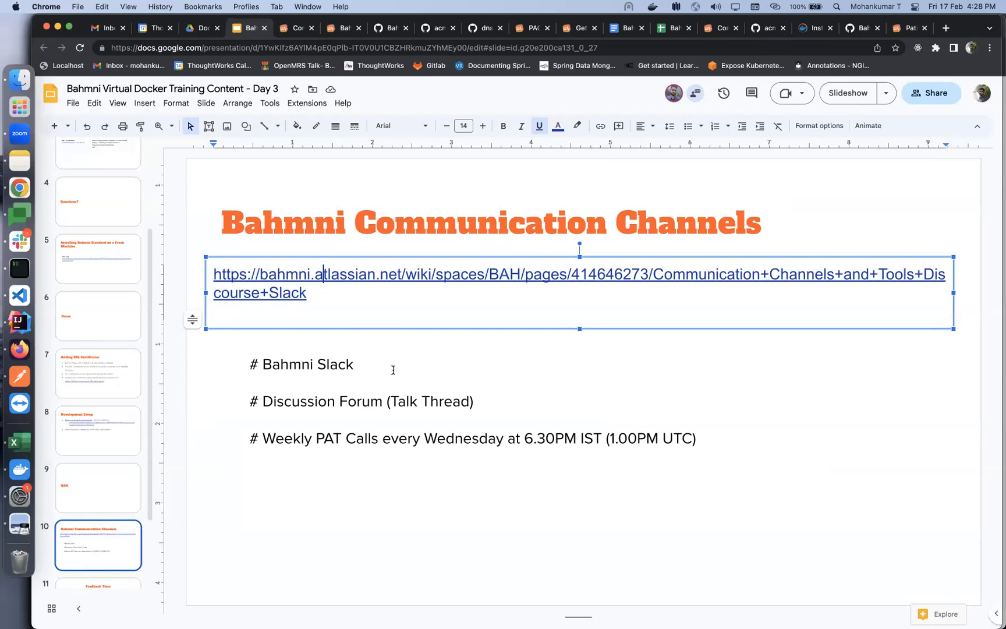
pyautogui.moveTo(265, 407)
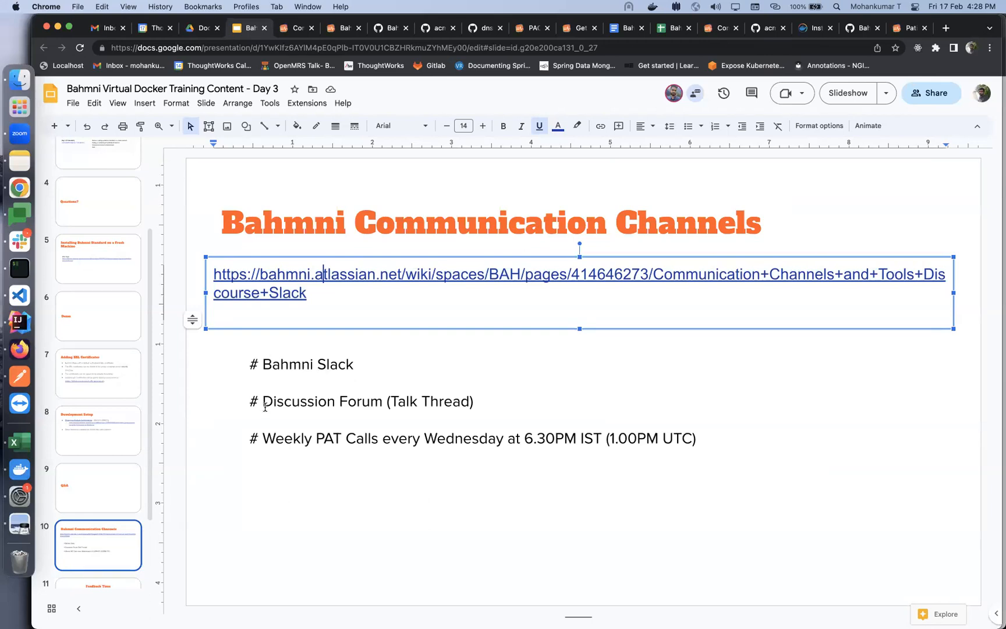
pyautogui.moveTo(427, 389)
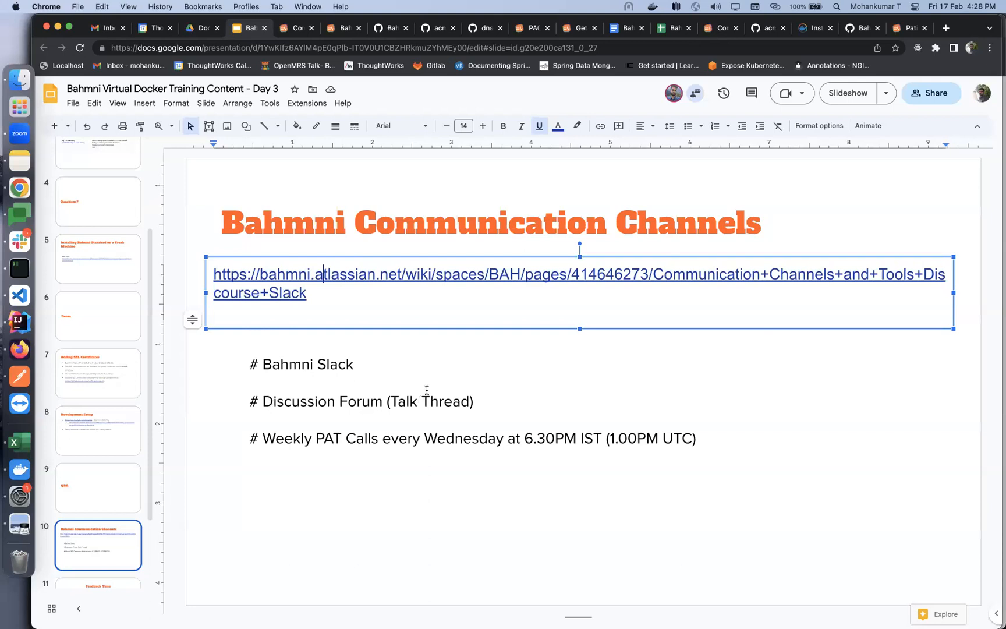
pyautogui.moveTo(423, 389)
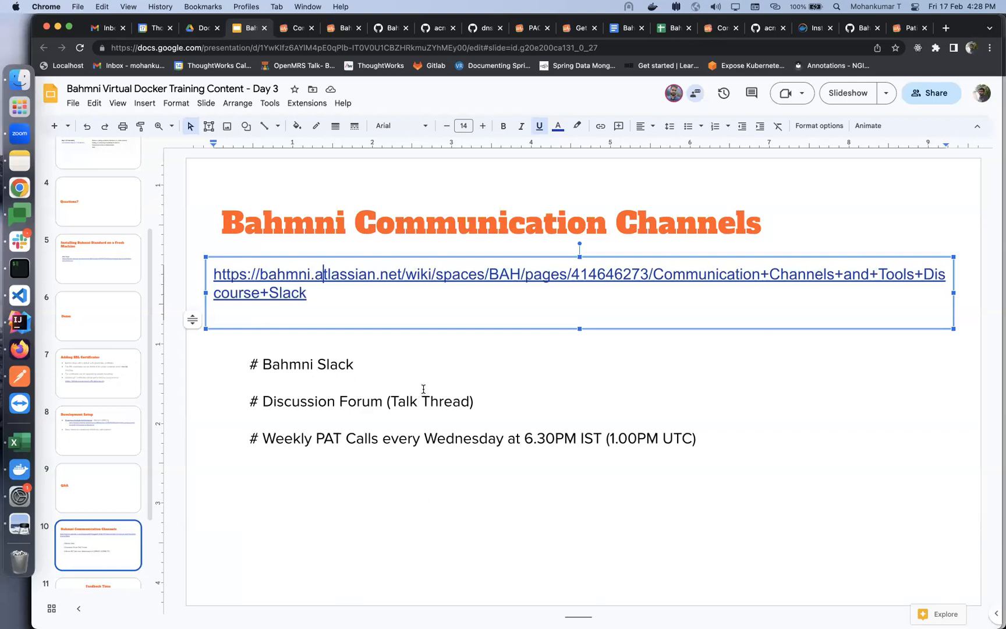
pyautogui.moveTo(423, 391)
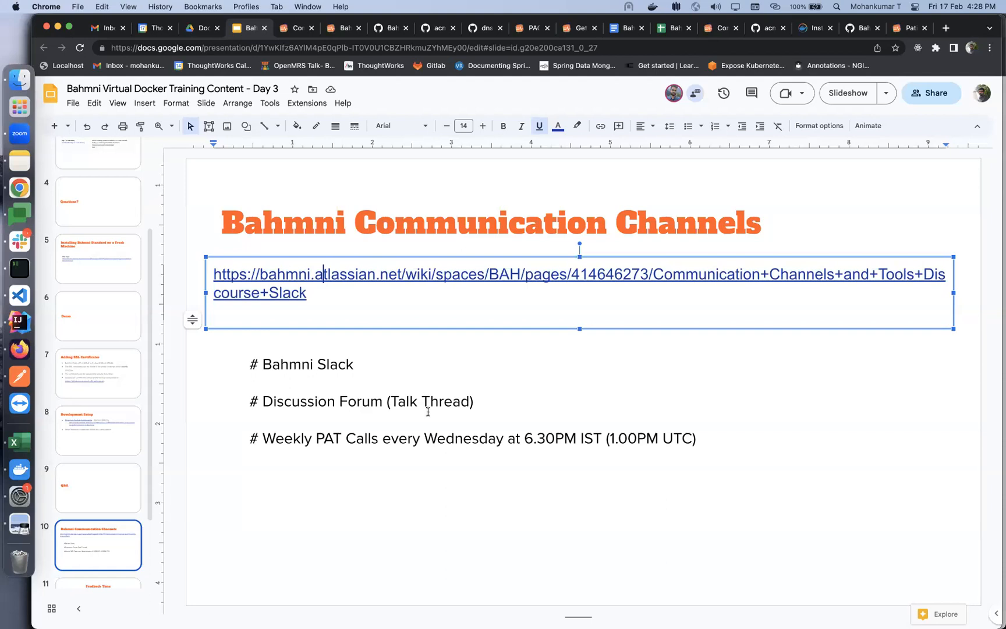
pyautogui.moveTo(265, 441)
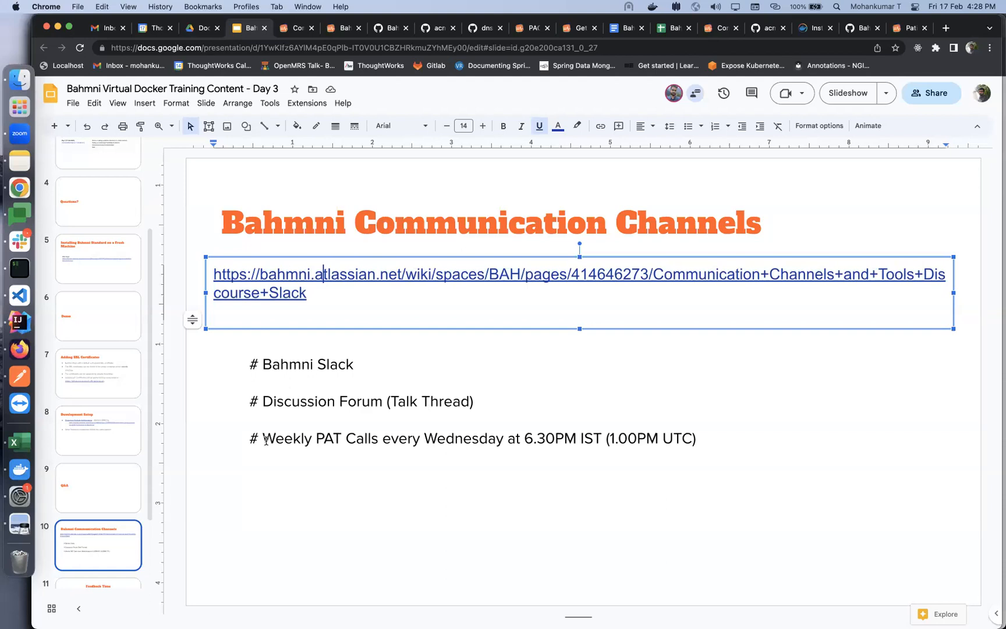
pyautogui.moveTo(375, 475)
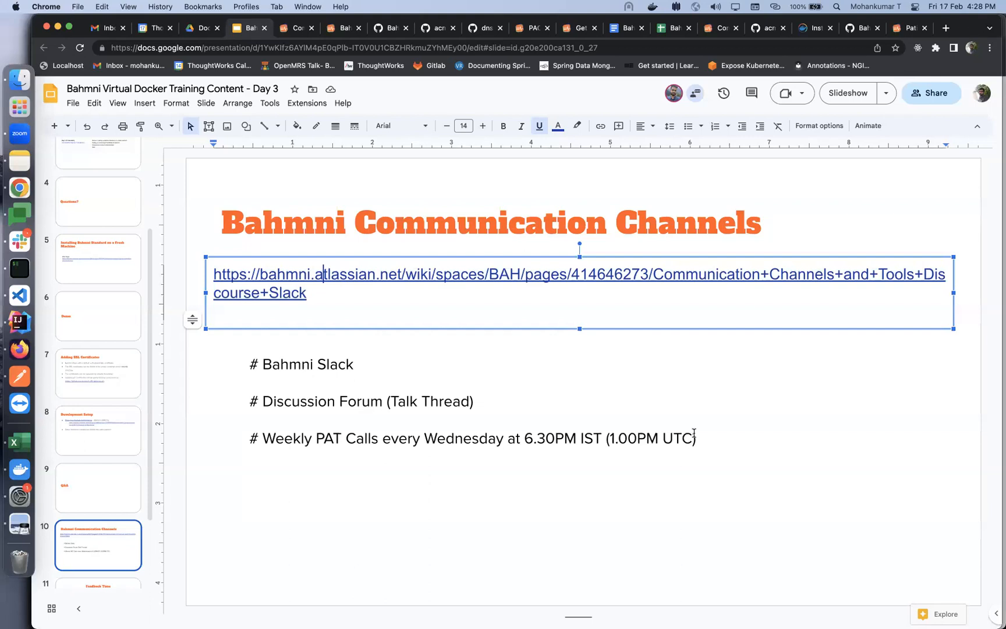
pyautogui.moveTo(690, 433)
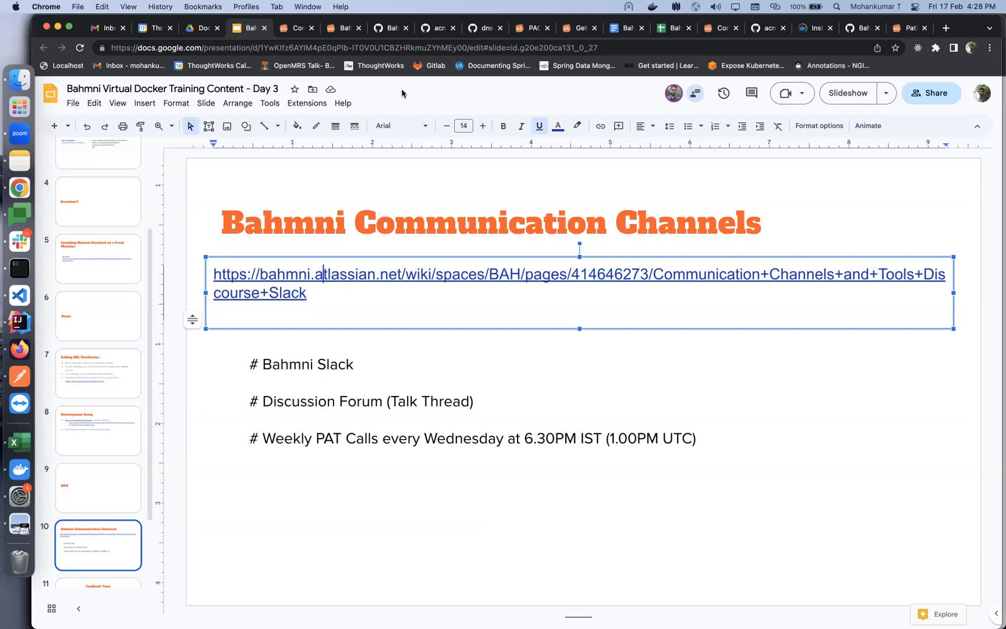
pyautogui.moveTo(341, 430)
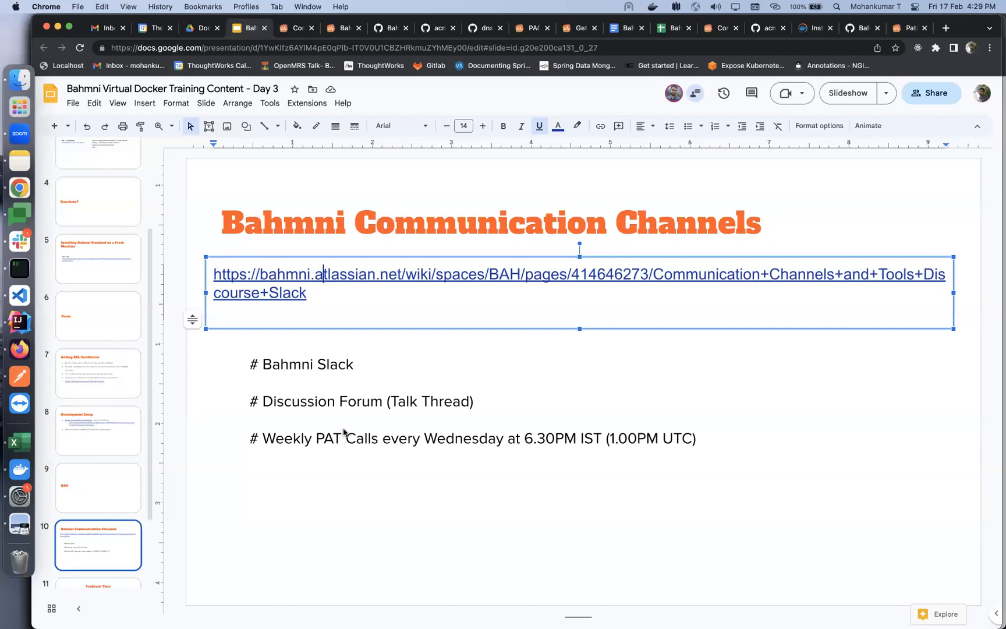
pyautogui.moveTo(400, 55)
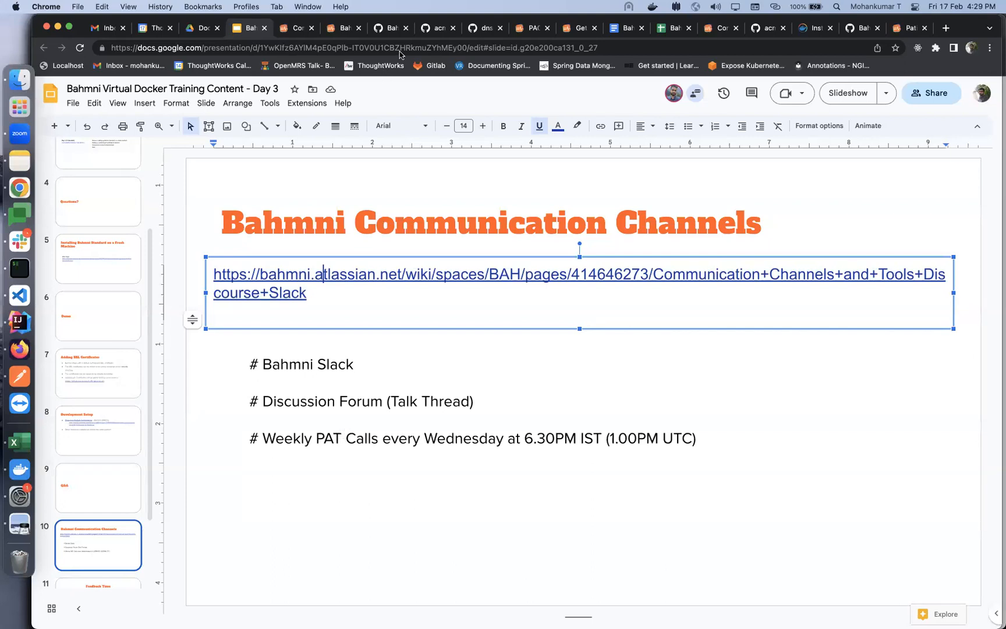
pyautogui.moveTo(457, 247)
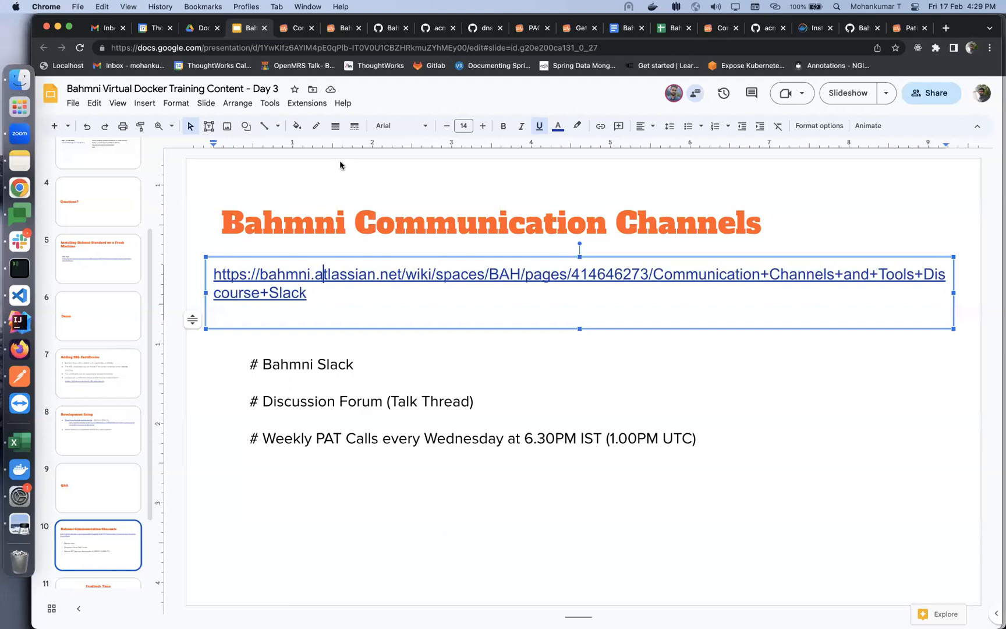
pyautogui.moveTo(424, 118)
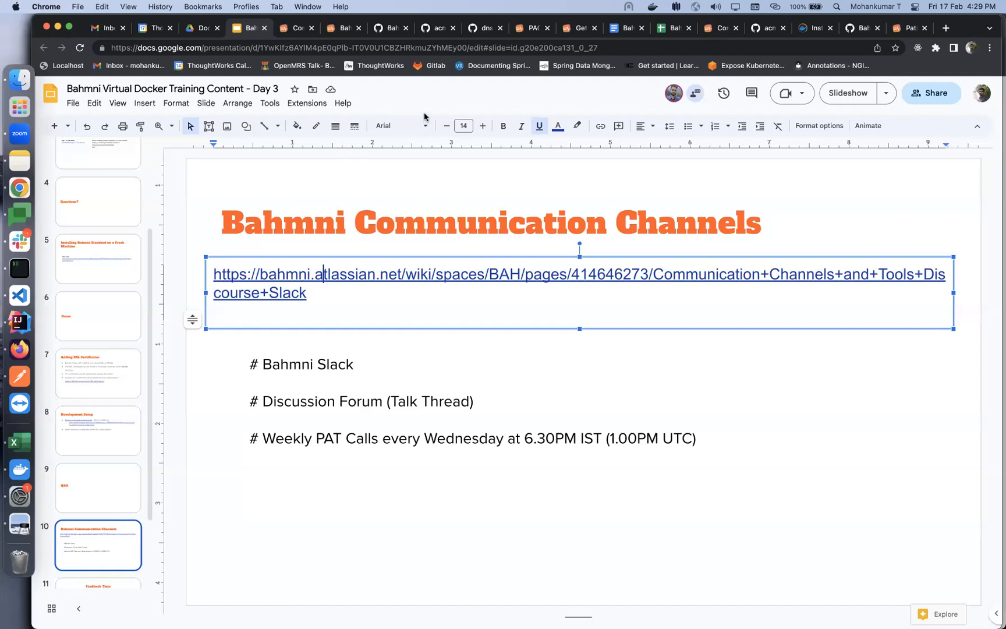
pyautogui.scroll(-3)
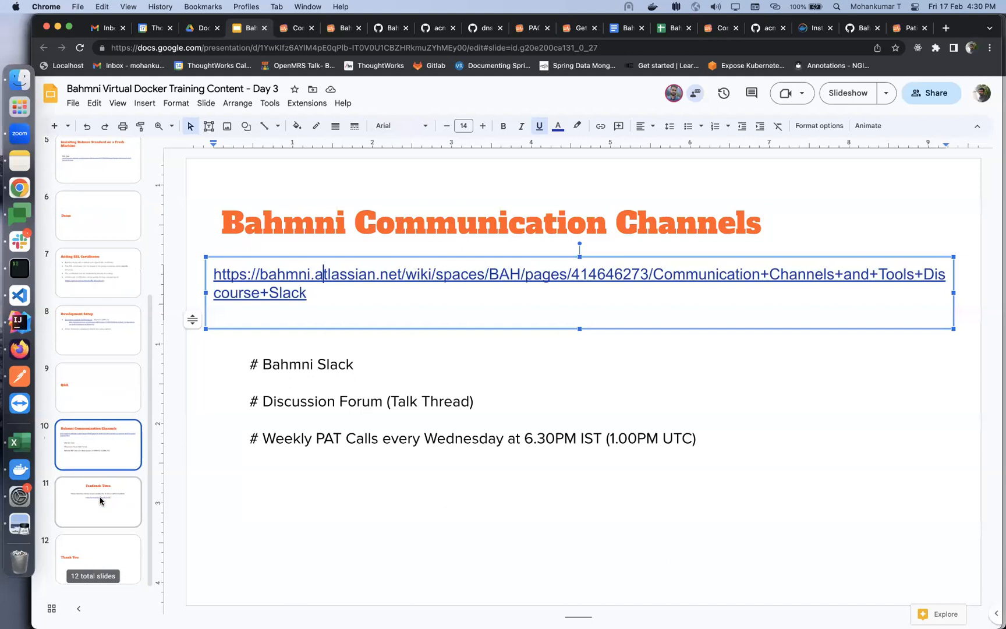
pyautogui.click(99, 502)
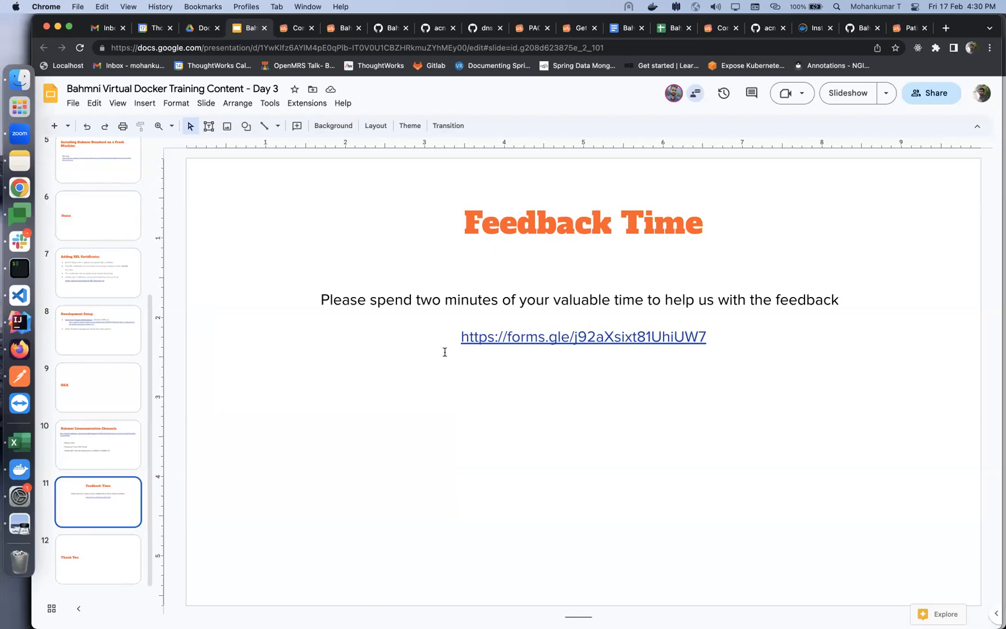
# Highlight the feedback message and form link on the Feedback Time slide
pyautogui.click(583, 336)
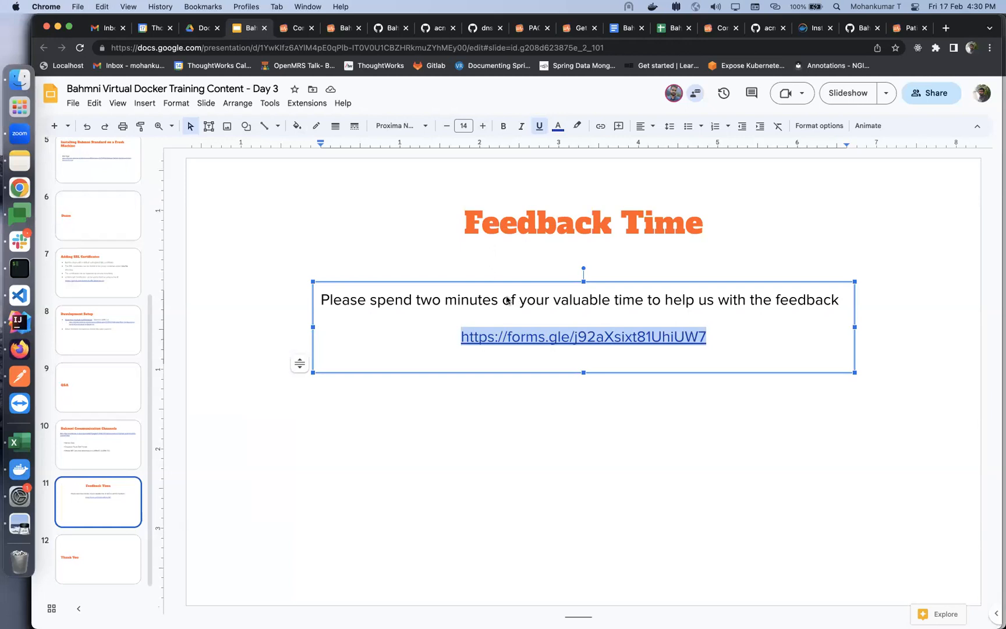
pyautogui.moveTo(414, 107)
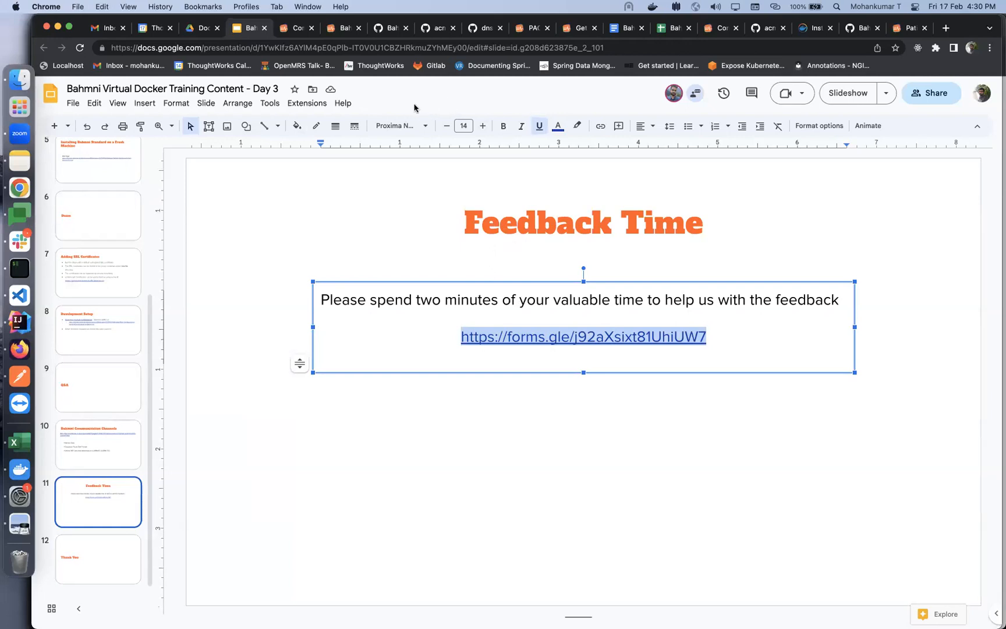
pyautogui.moveTo(410, 109)
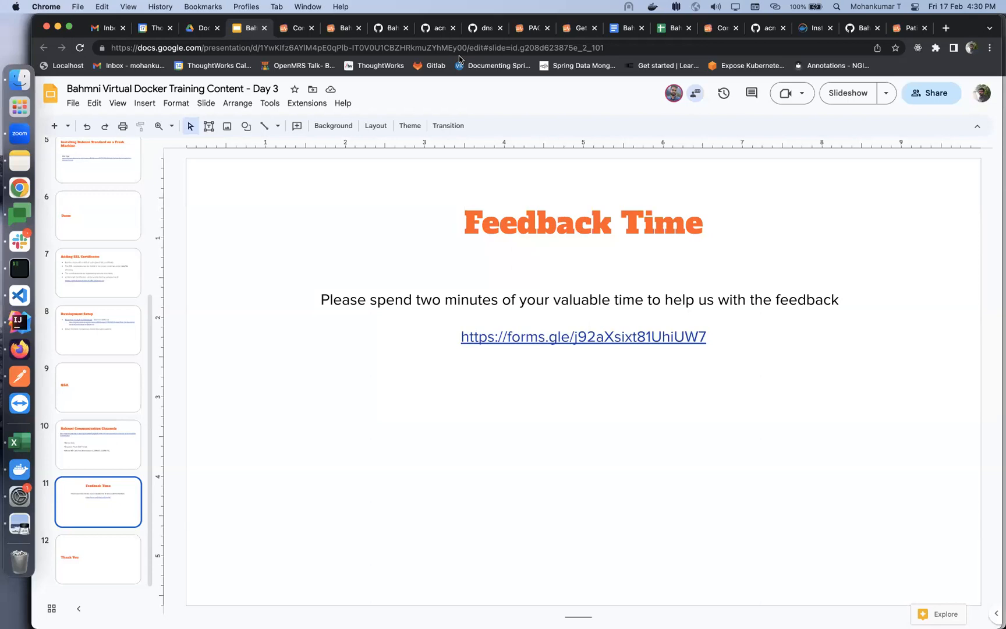
pyautogui.moveTo(404, 110)
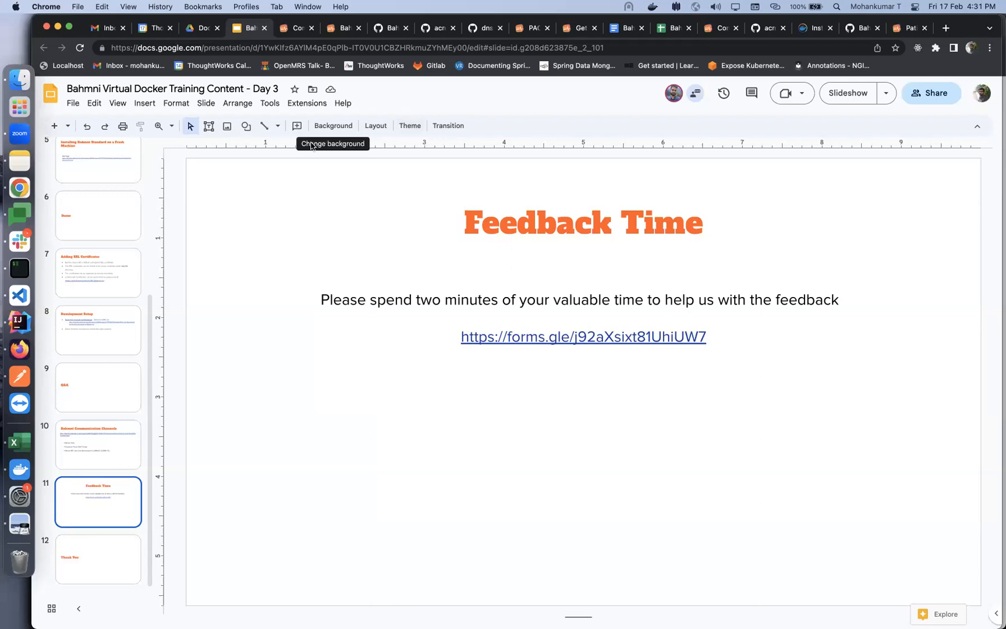
pyautogui.moveTo(803, 106)
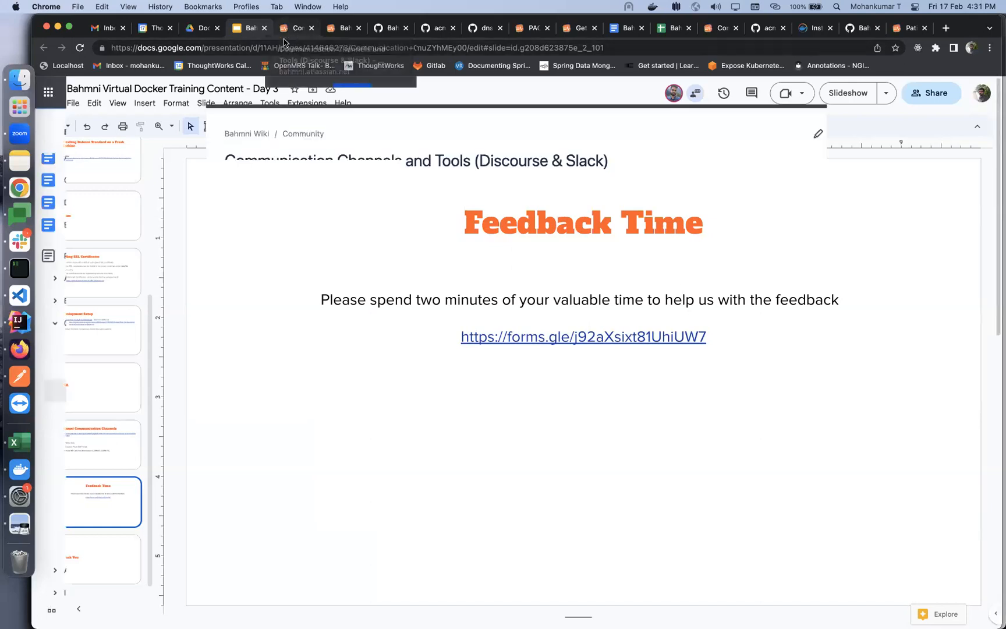
# From the wiki's communication channels page, go to the Install and Setup guide in the page tree
pyautogui.click(295, 28)
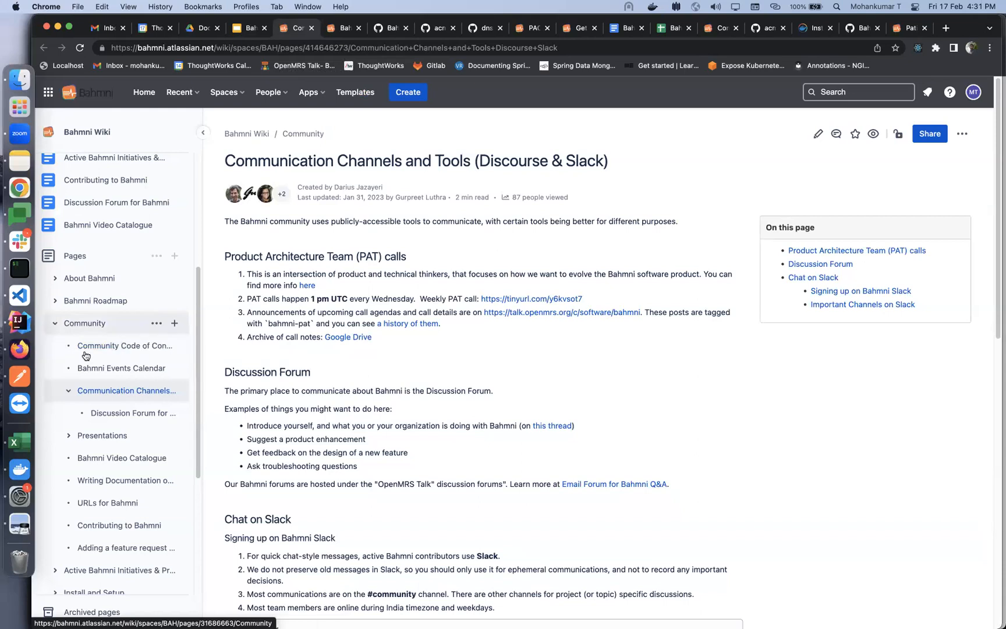
pyautogui.scroll(-3)
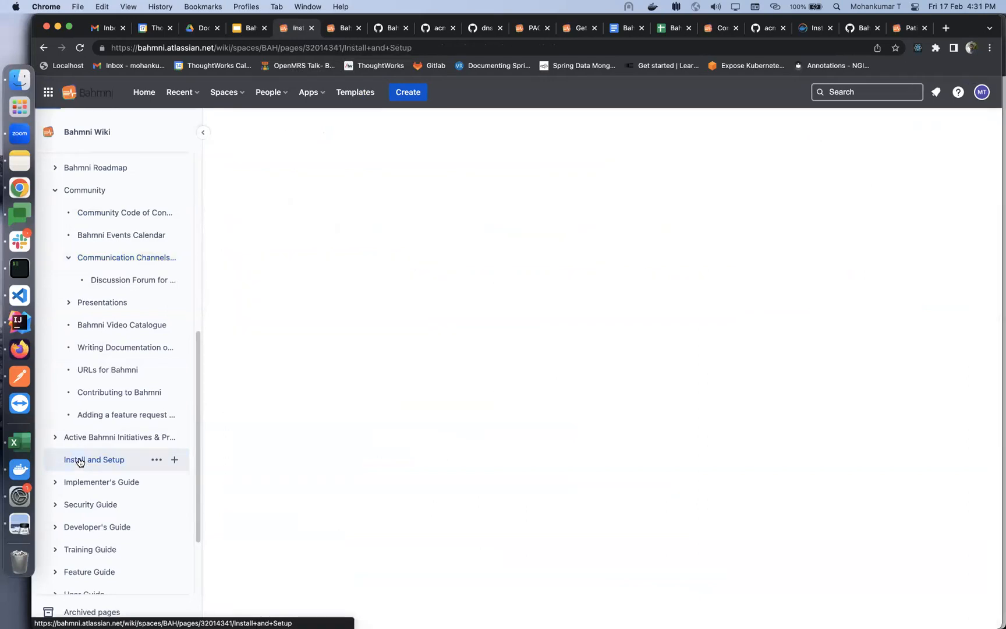
pyautogui.click(94, 460)
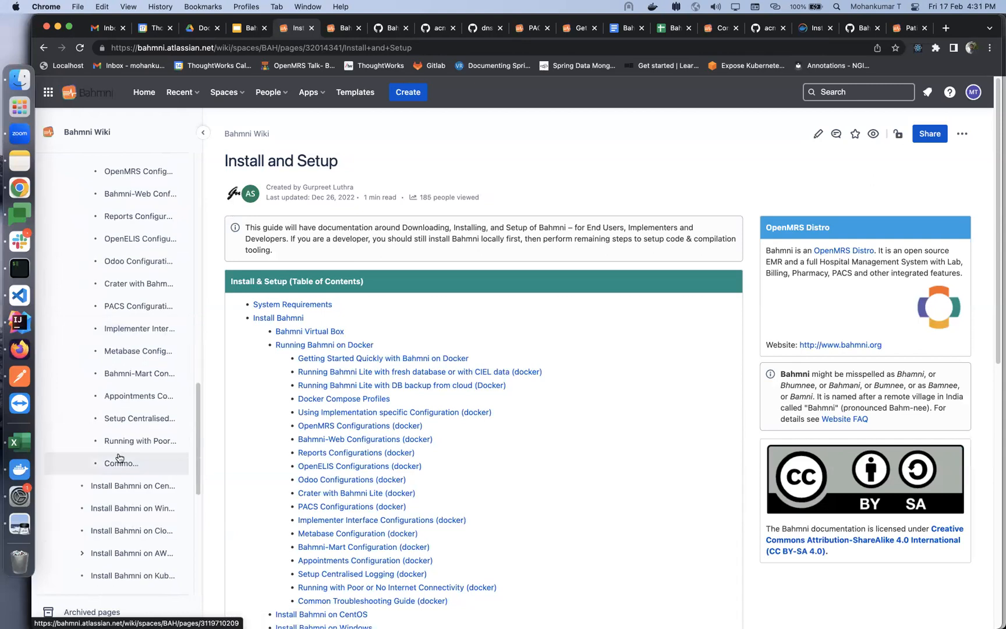
# Review the 'Running with Poor or No Internet Connectivity (docker)' page, then return to the slide deck
pyautogui.click(140, 440)
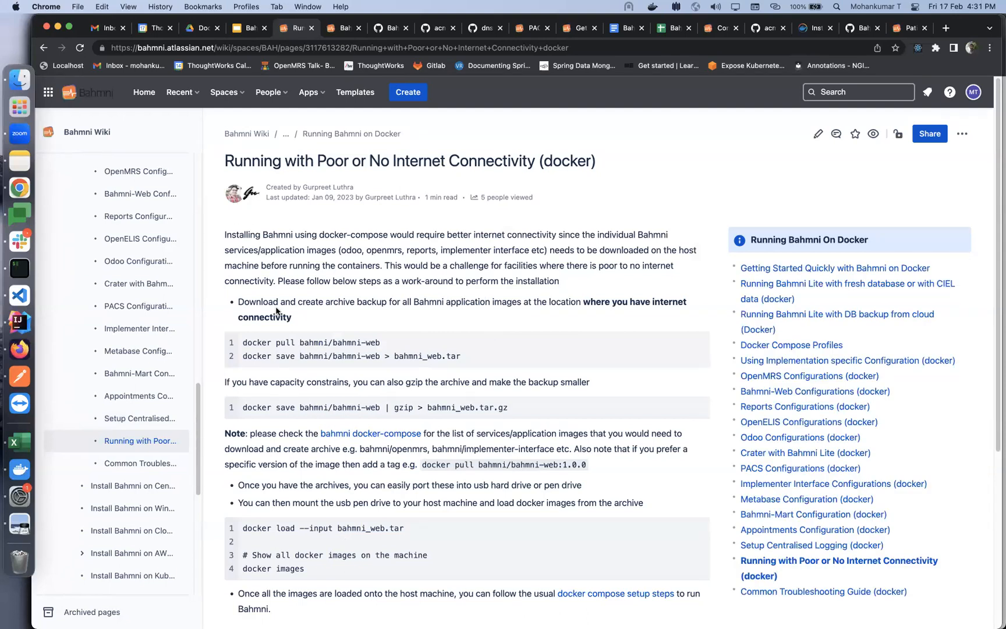
pyautogui.moveTo(331, 306)
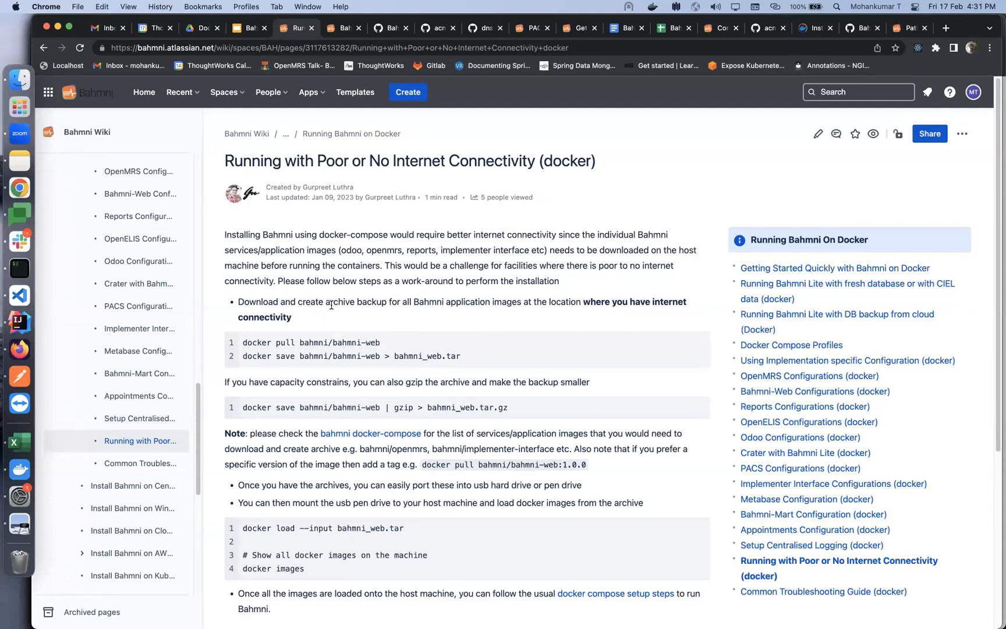
pyautogui.moveTo(349, 331)
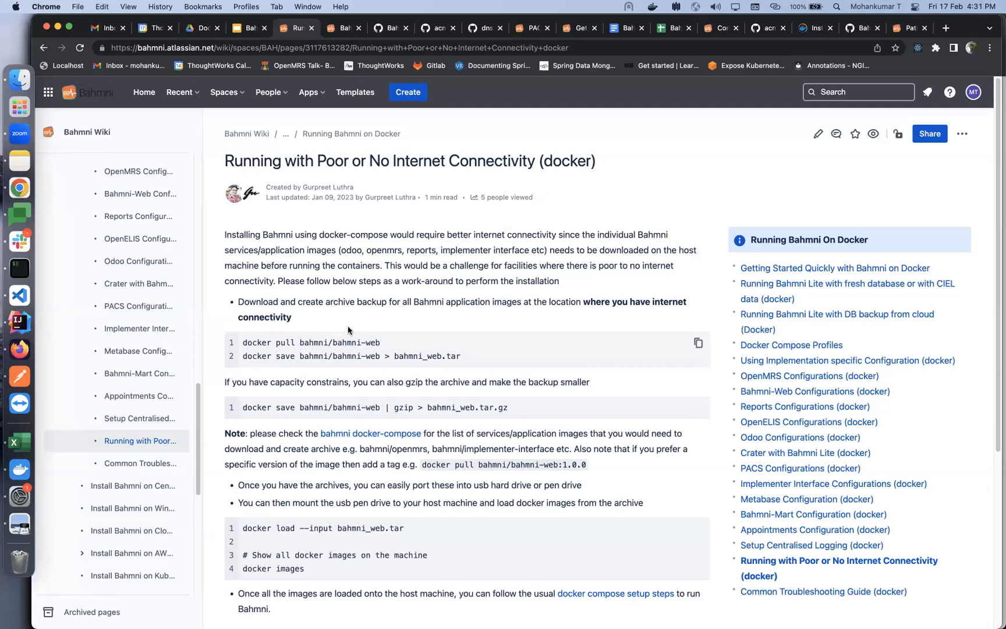
pyautogui.moveTo(379, 335)
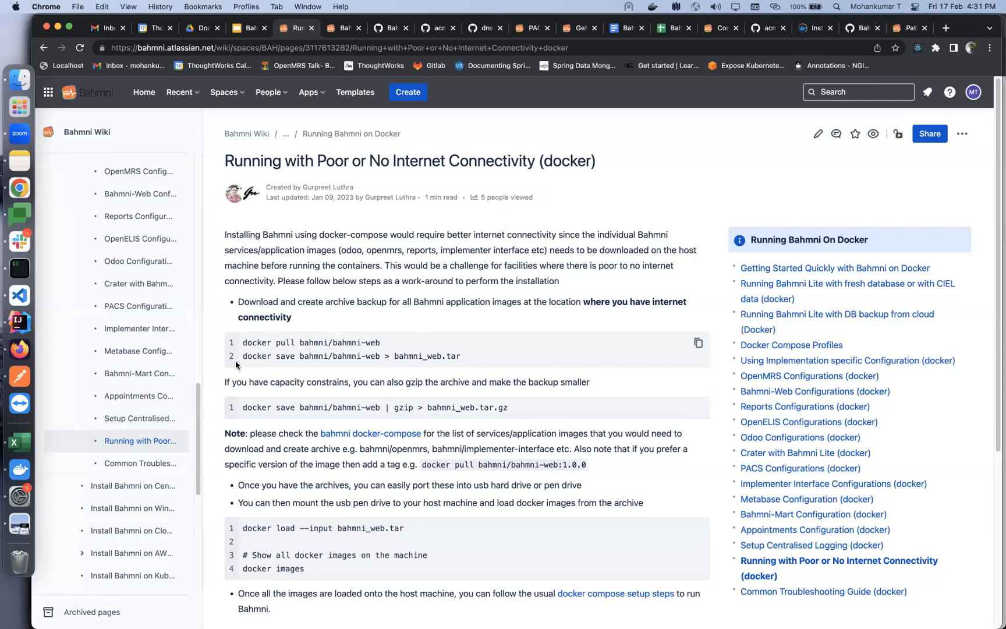
pyautogui.moveTo(399, 366)
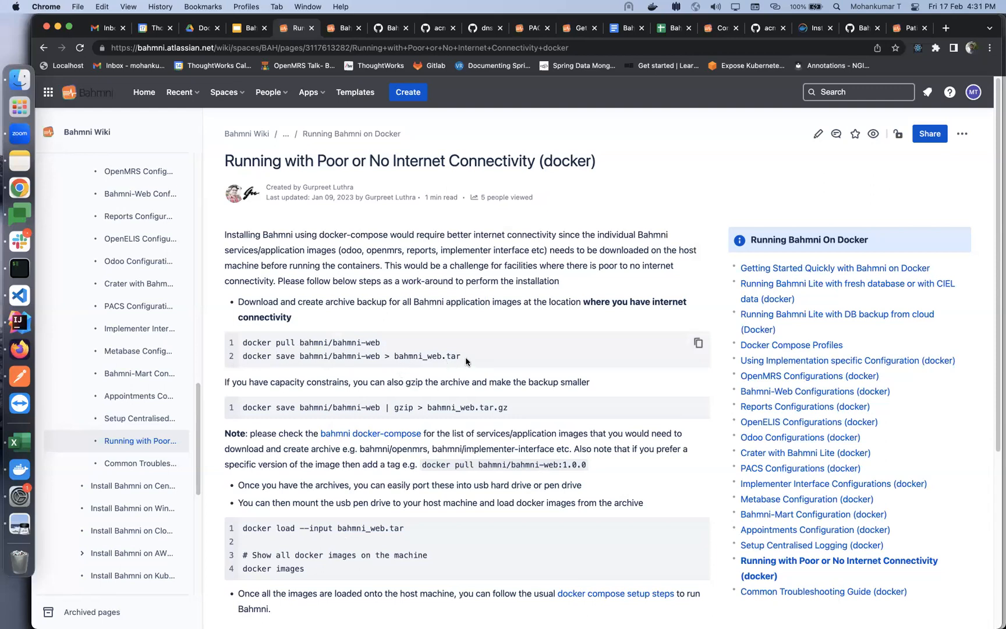
pyautogui.moveTo(507, 397)
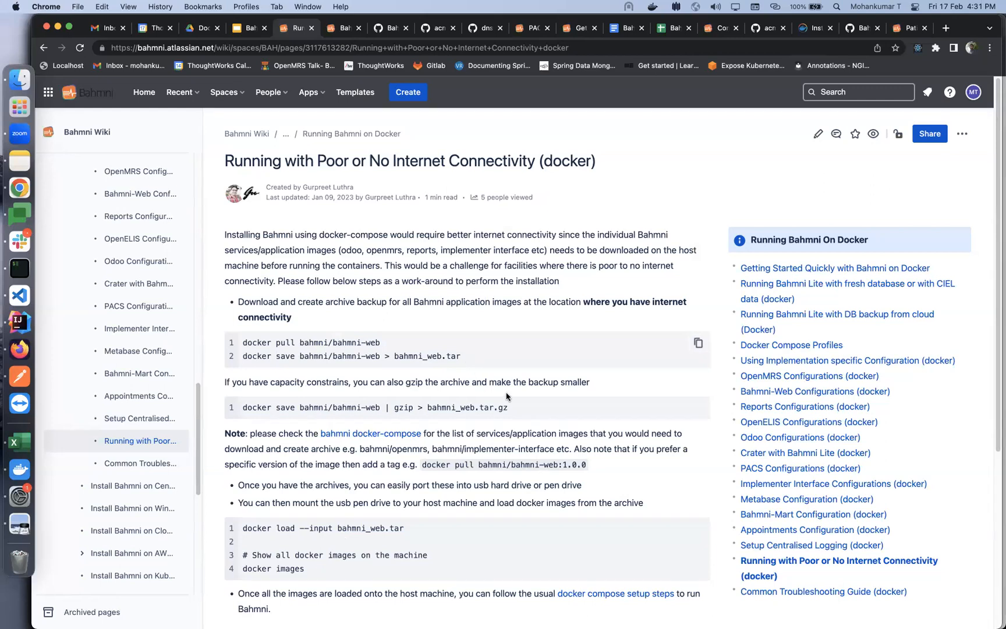
pyautogui.moveTo(604, 411)
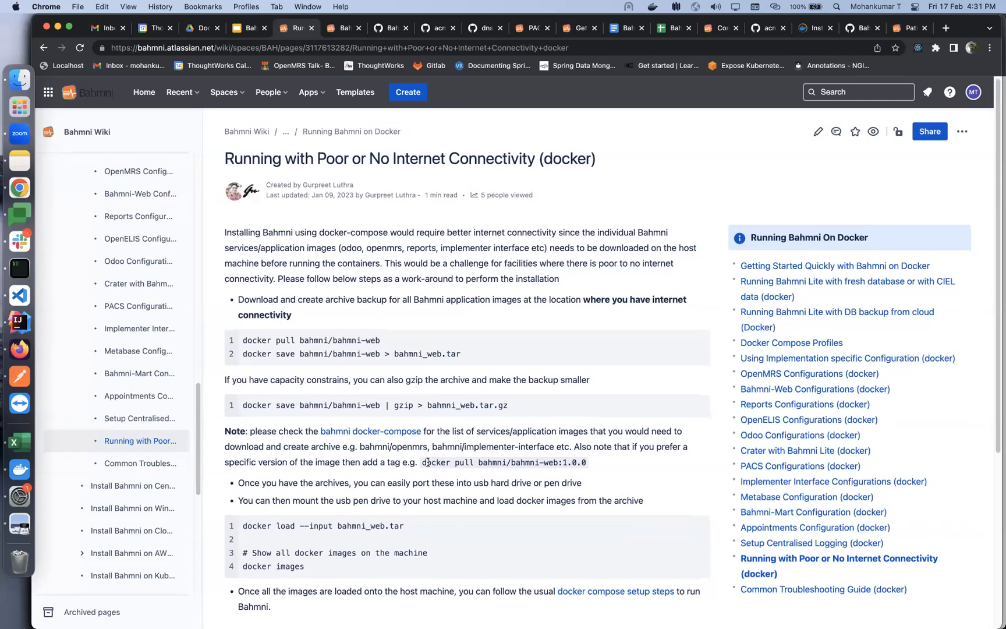
pyautogui.scroll(-3)
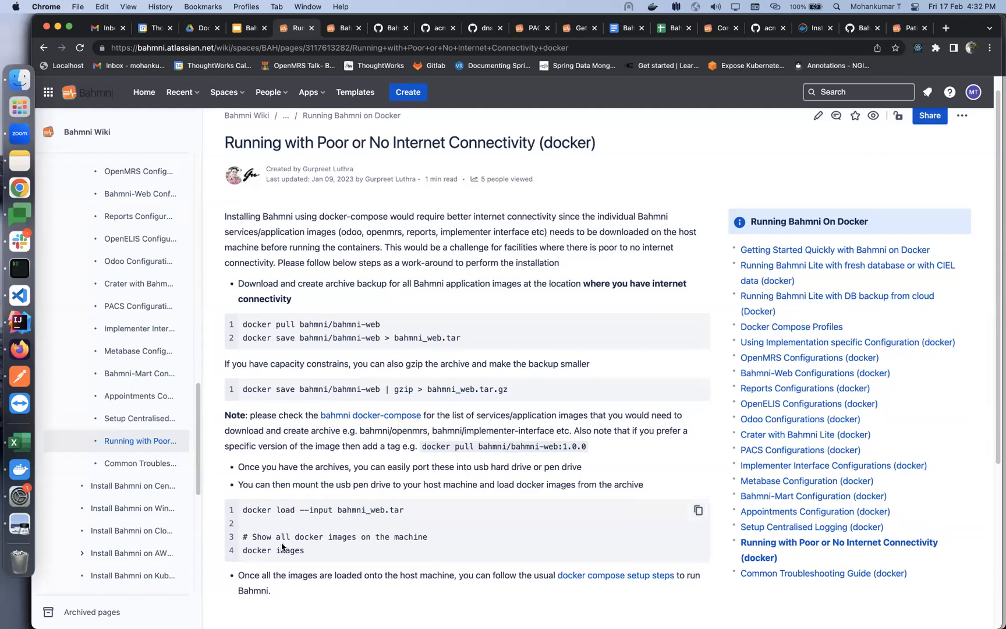
pyautogui.moveTo(365, 505)
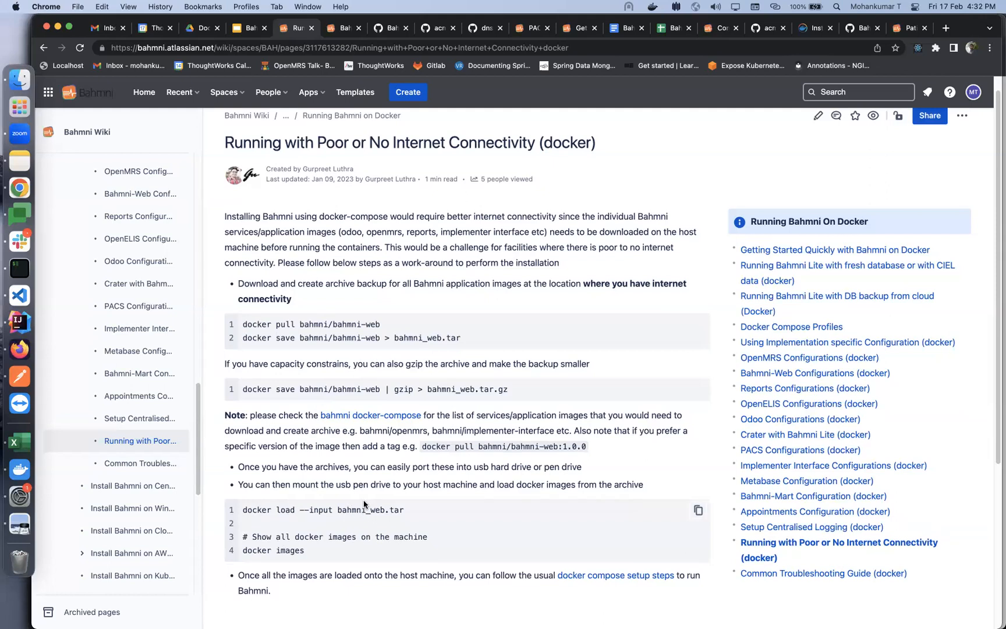
pyautogui.moveTo(354, 548)
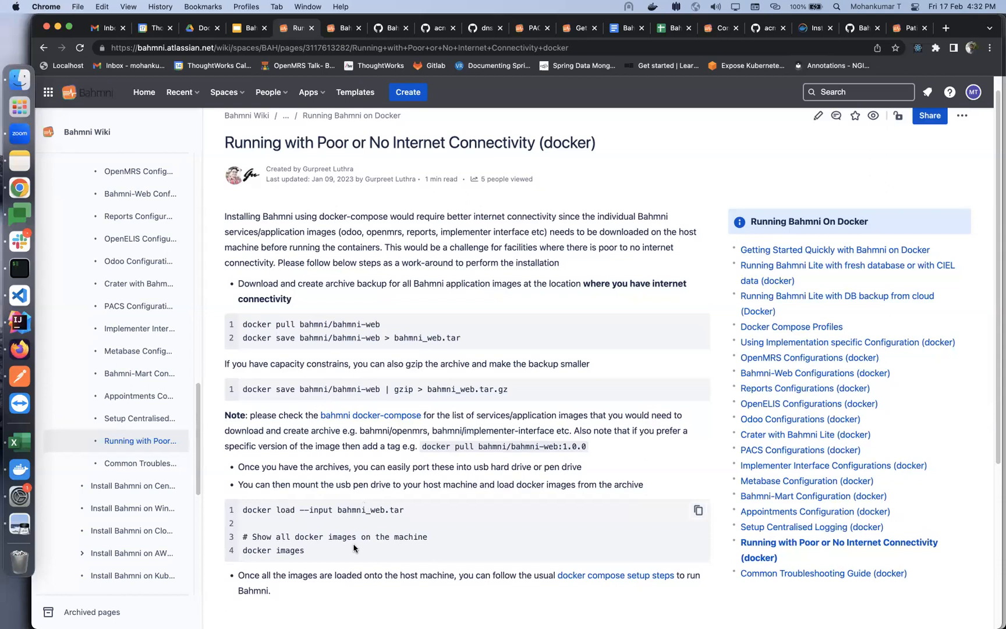
pyautogui.scroll(-3)
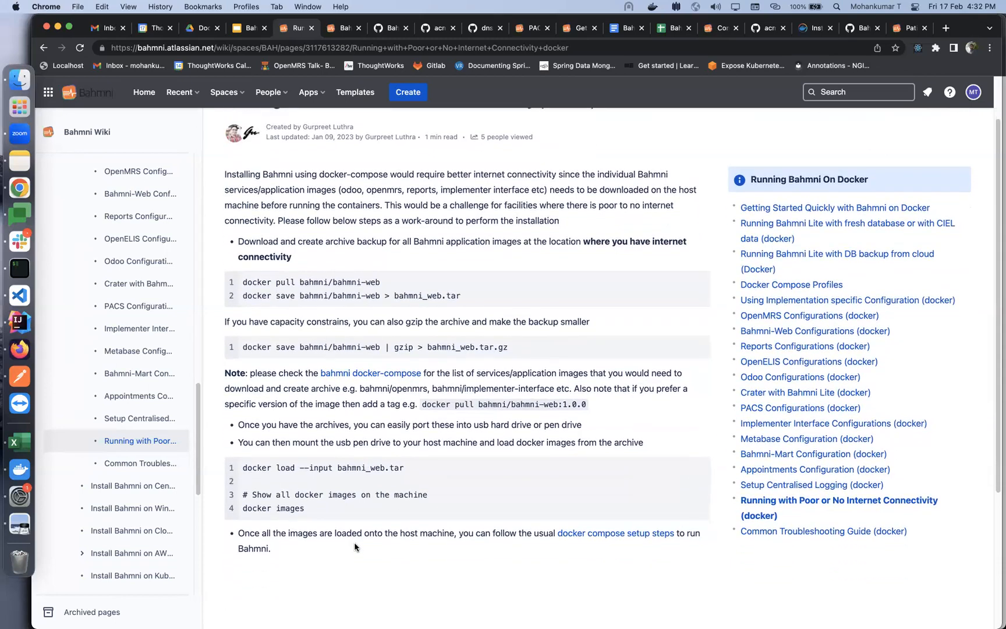
pyautogui.moveTo(346, 553)
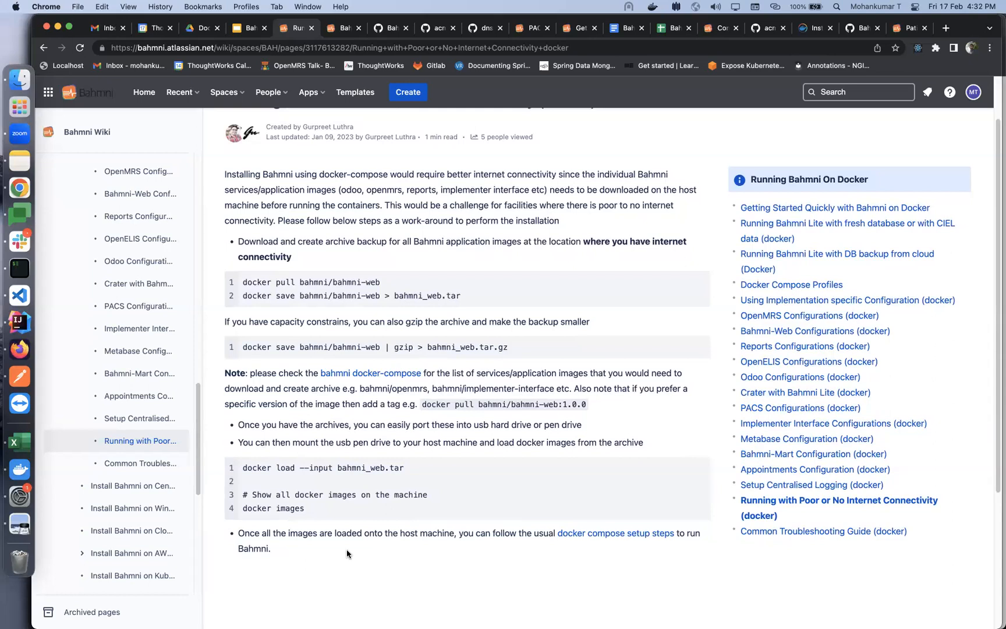
pyautogui.moveTo(372, 457)
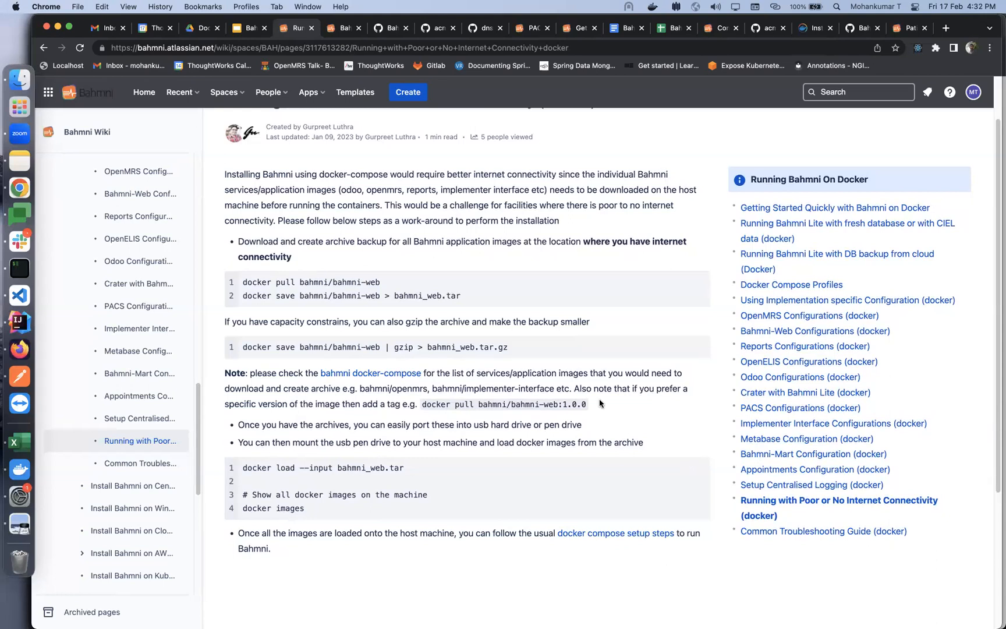
pyautogui.moveTo(626, 434)
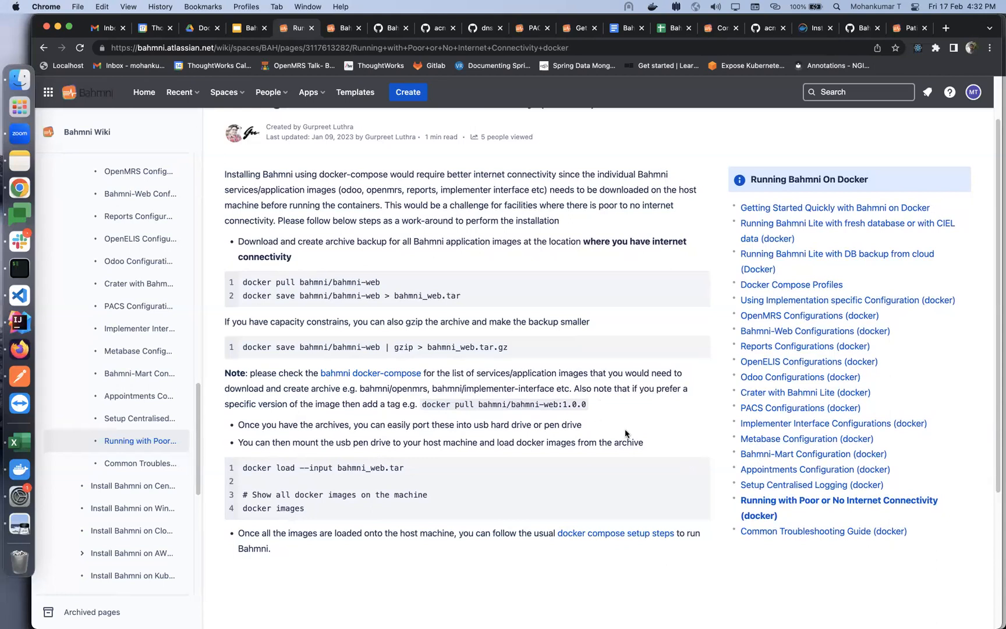
pyautogui.moveTo(329, 517)
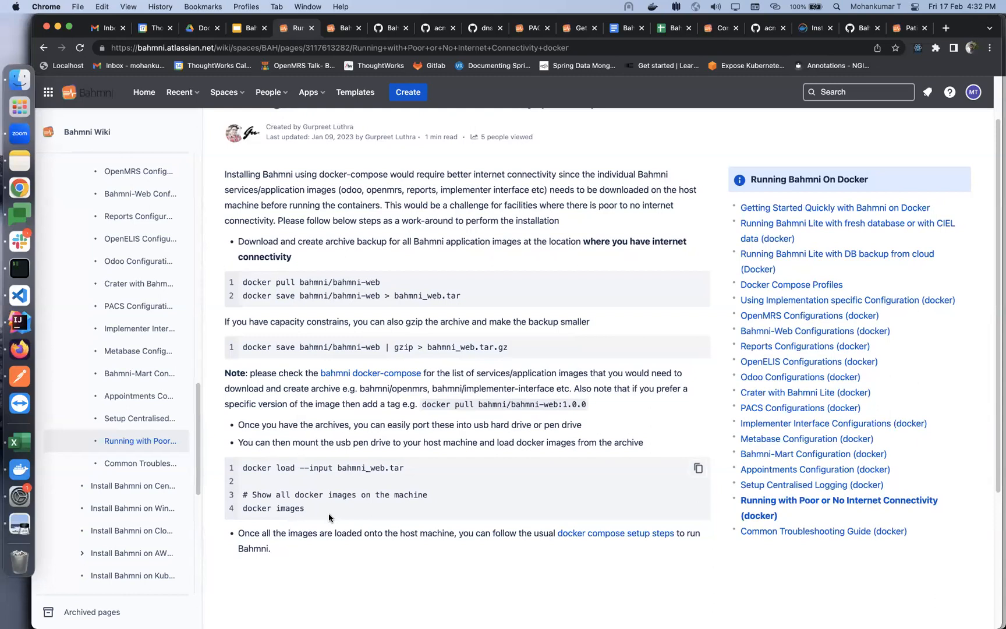
pyautogui.moveTo(254, 479)
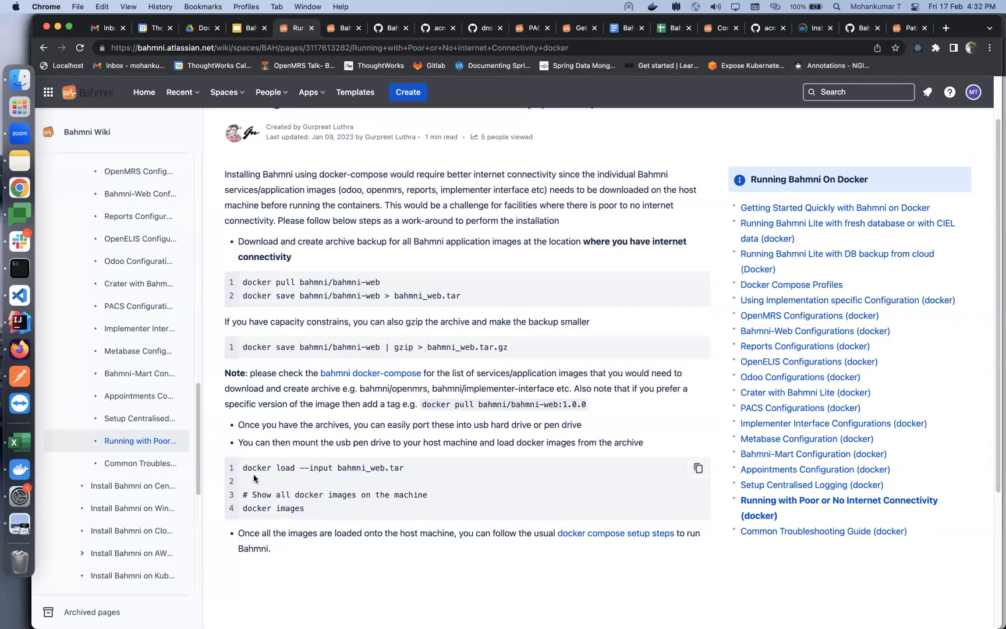
pyautogui.moveTo(411, 479)
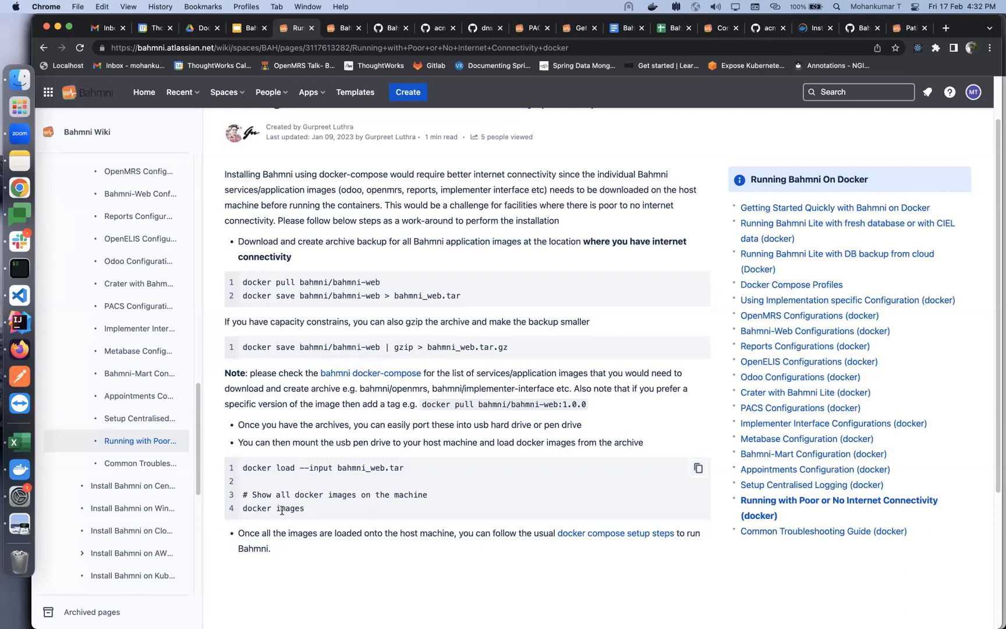
pyautogui.moveTo(394, 127)
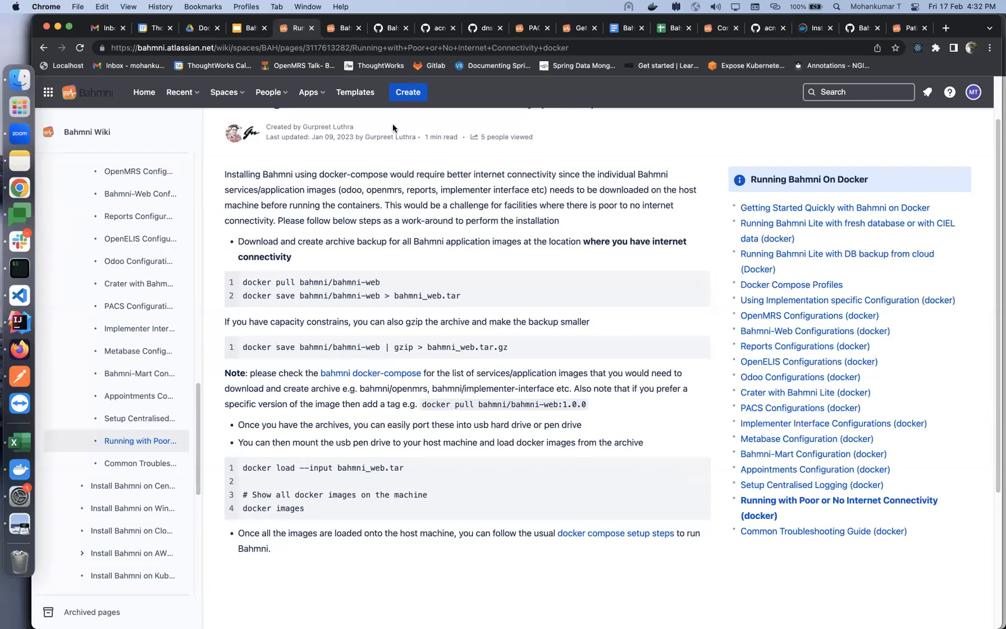
pyautogui.moveTo(797, 107)
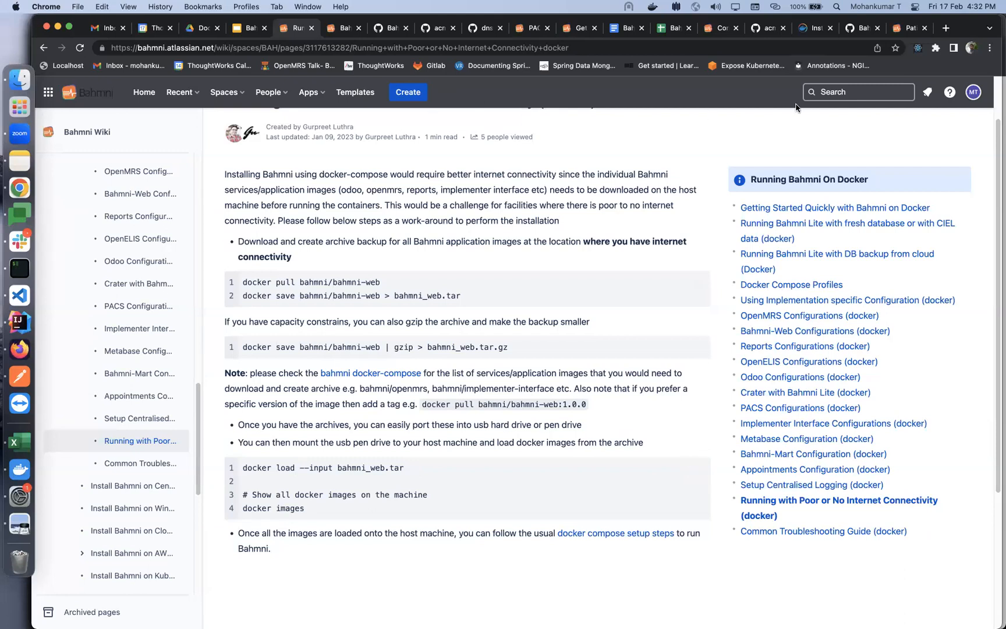
pyautogui.moveTo(423, 118)
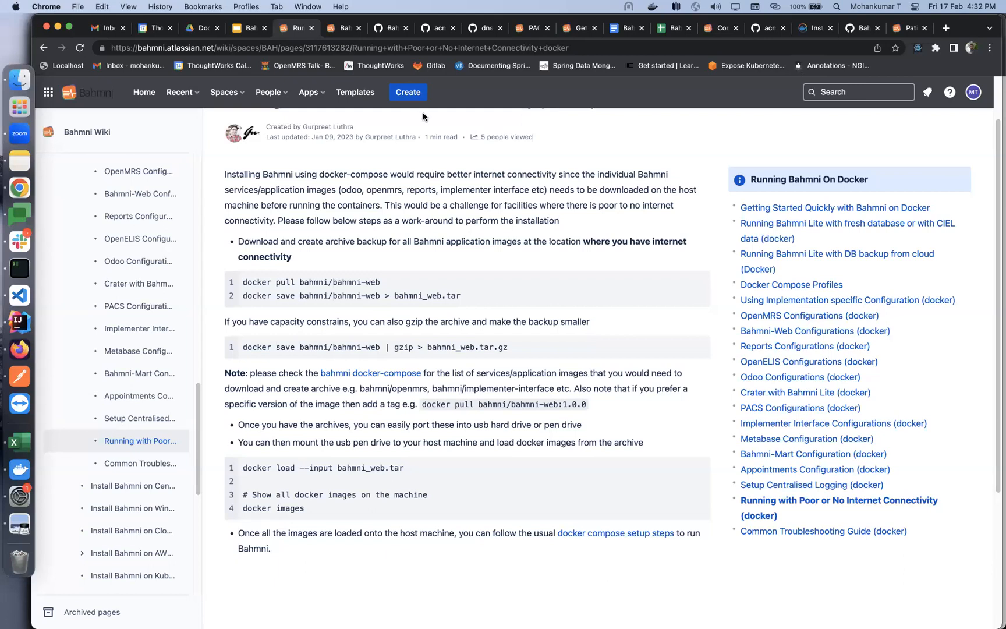
pyautogui.scroll(-3)
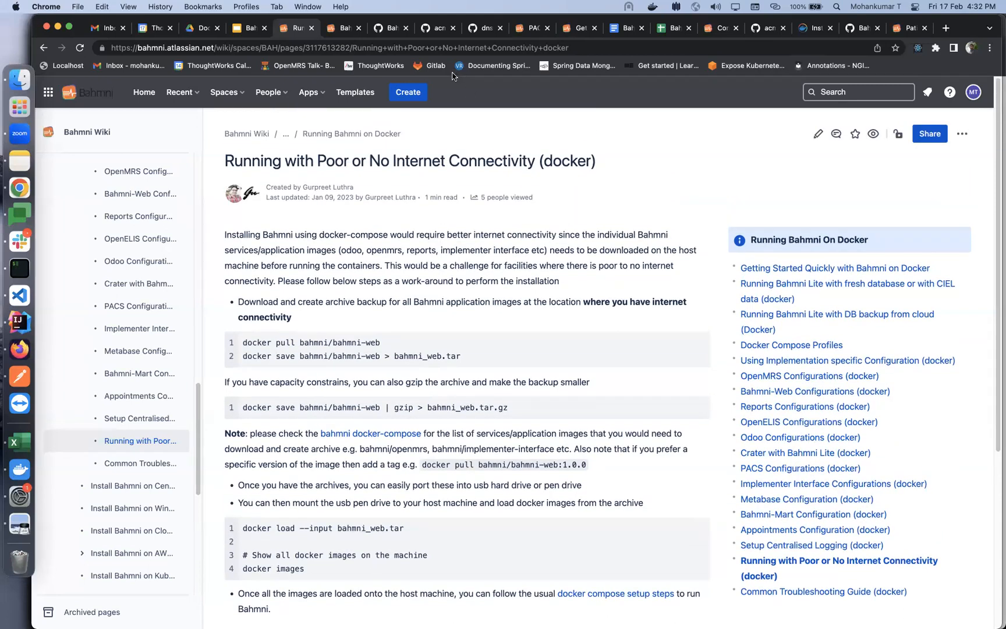
pyautogui.moveTo(776, 62)
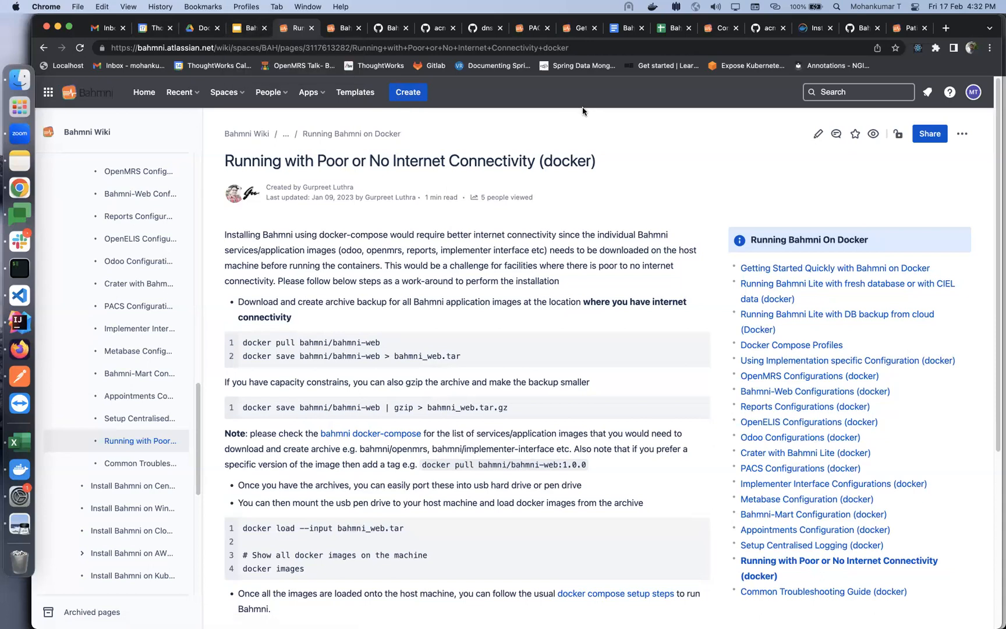
pyautogui.click(246, 27)
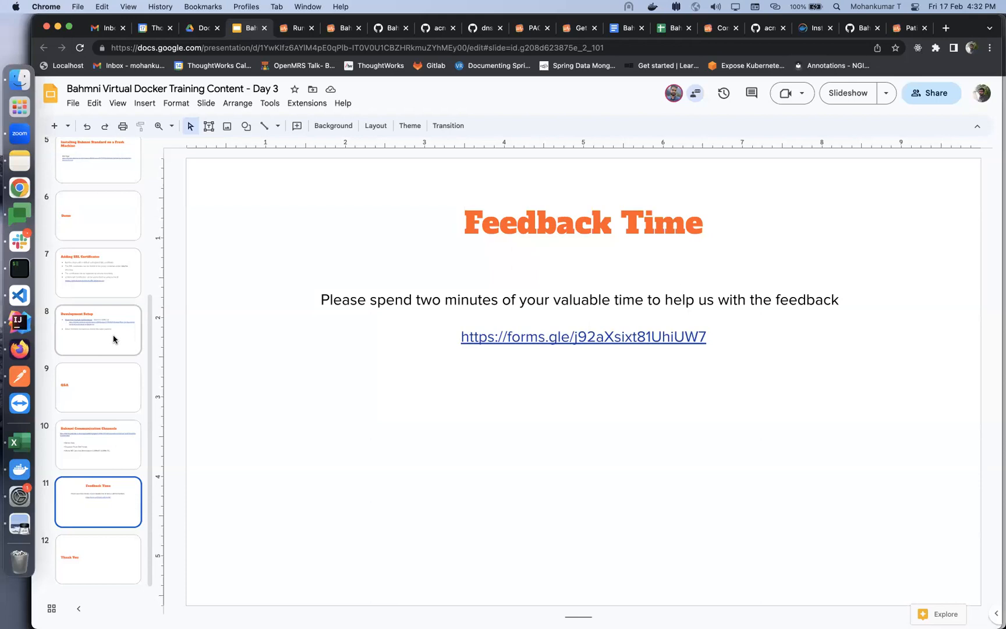
pyautogui.moveTo(118, 428)
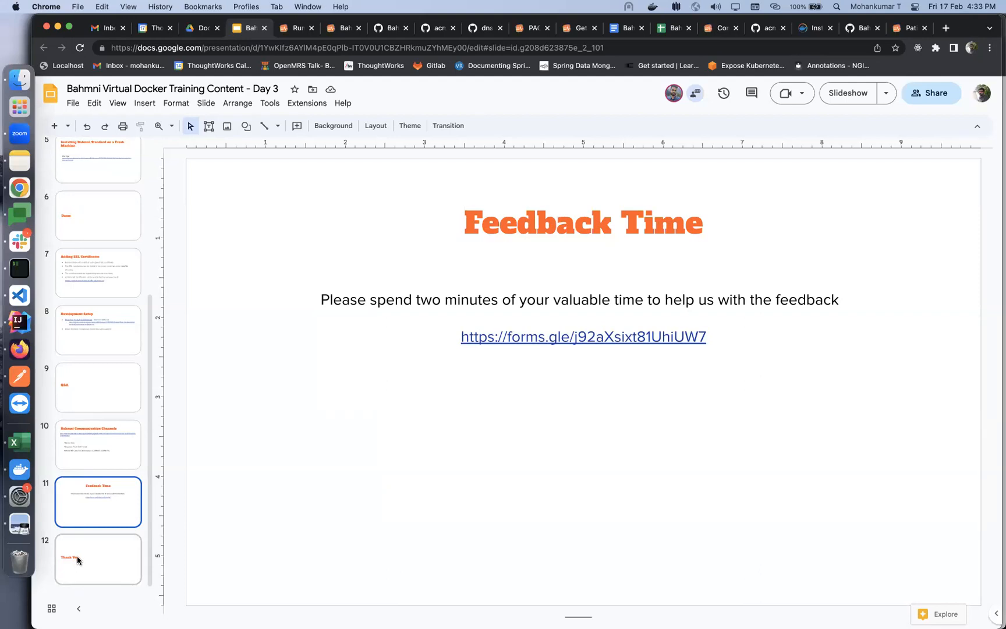
# Bring up slide 12, the closing 'Thank You' slide, in the Day 3 deck
pyautogui.click(98, 559)
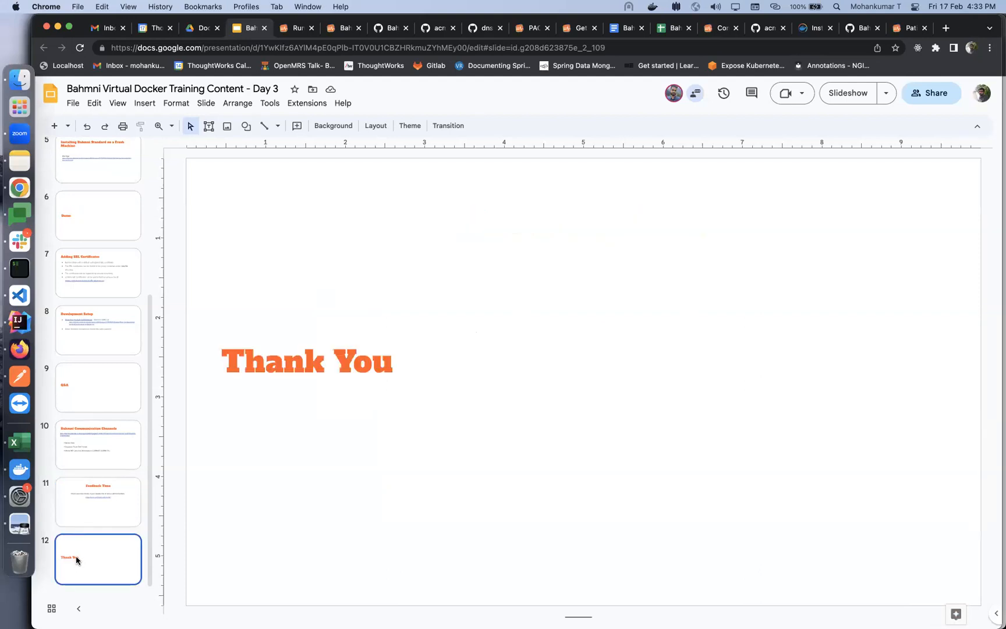